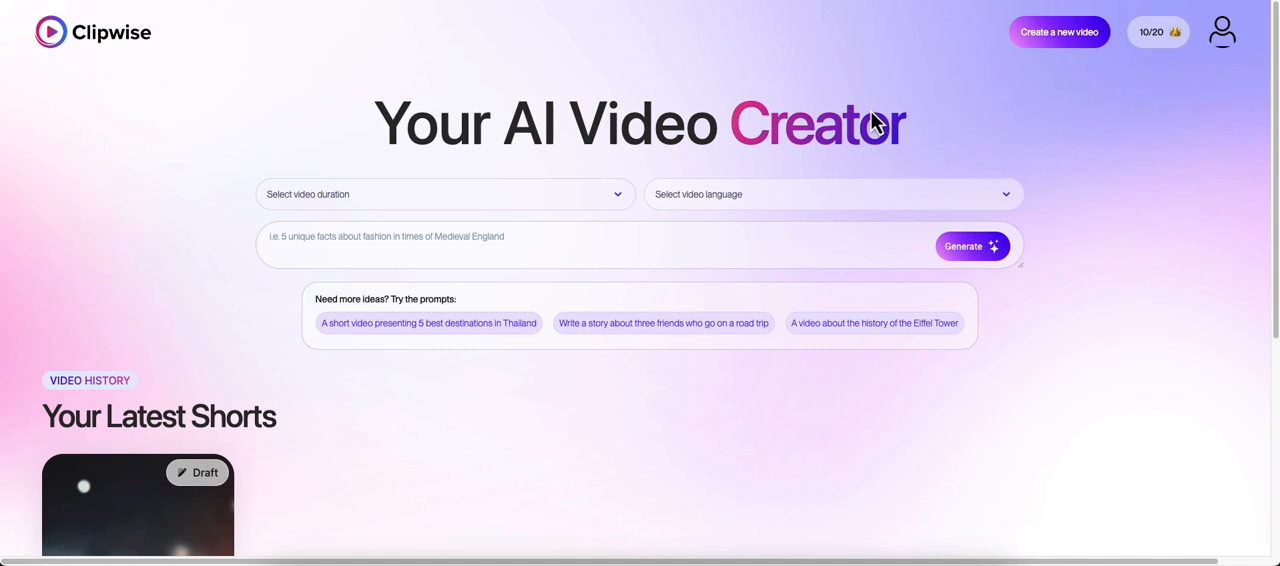
pyautogui.moveTo(816, 108)
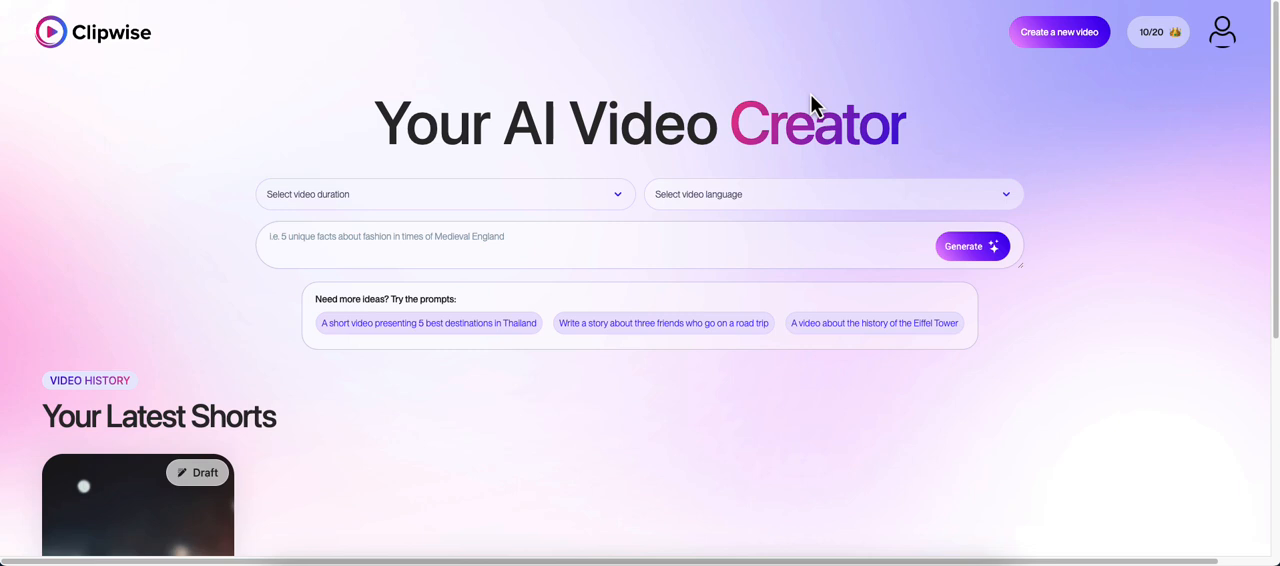
pyautogui.moveTo(388, 208)
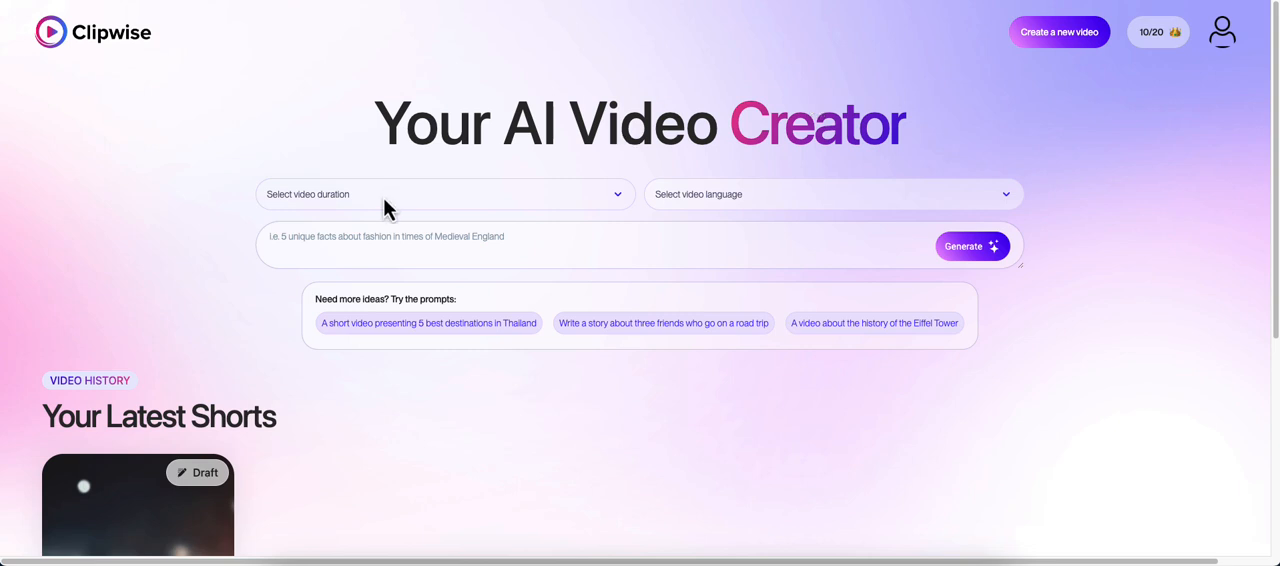
# Choose 60s duration, English, and enter the prompt "5 Facts You Didn't Know About the Pyramids of Giza".
pyautogui.click(444, 194)
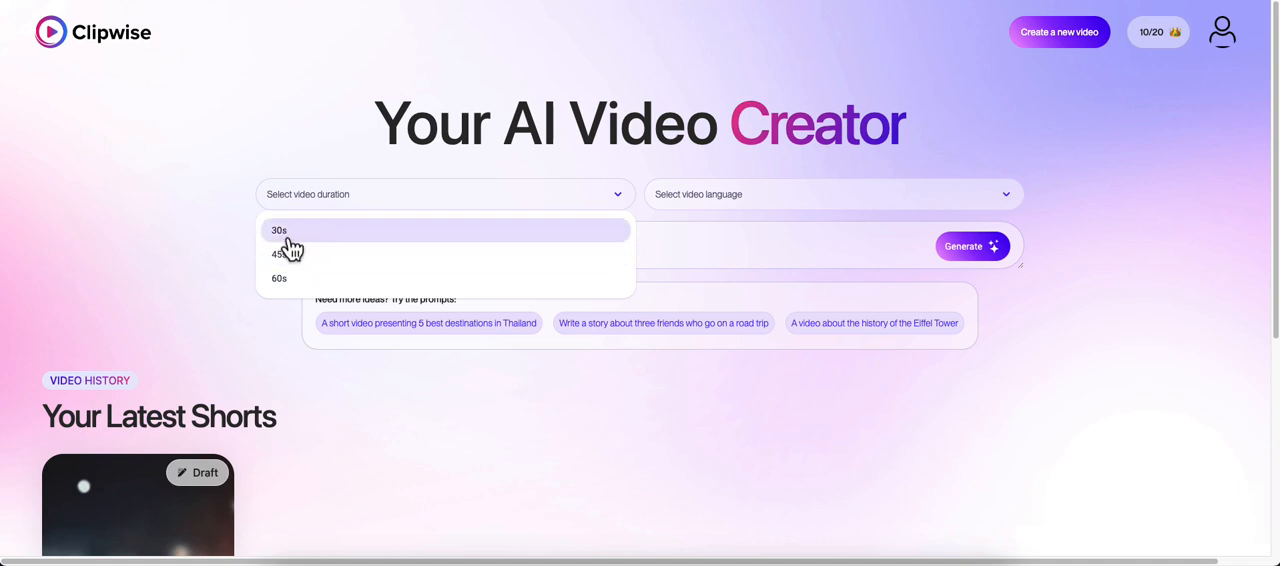
pyautogui.moveTo(300, 278)
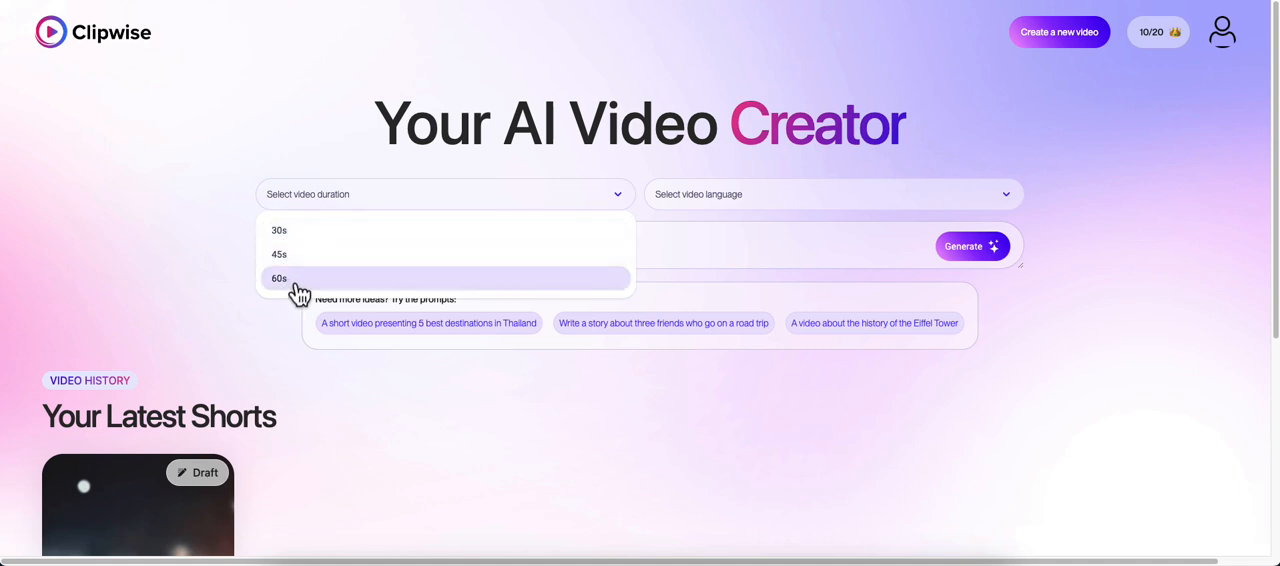
pyautogui.click(280, 278)
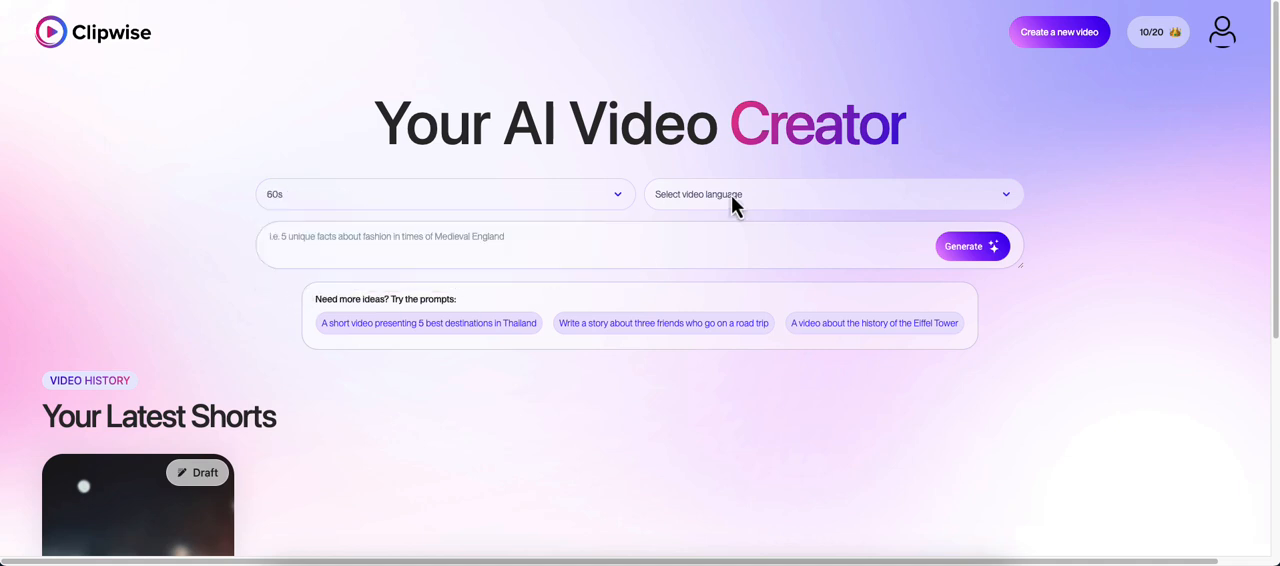
pyautogui.click(832, 194)
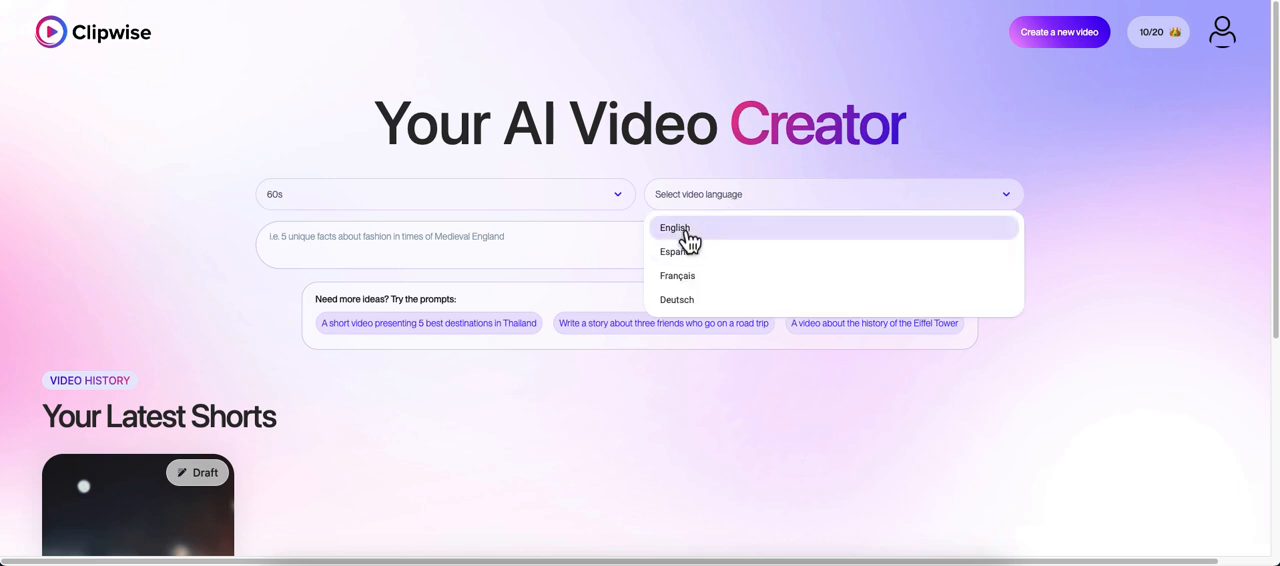
pyautogui.moveTo(706, 282)
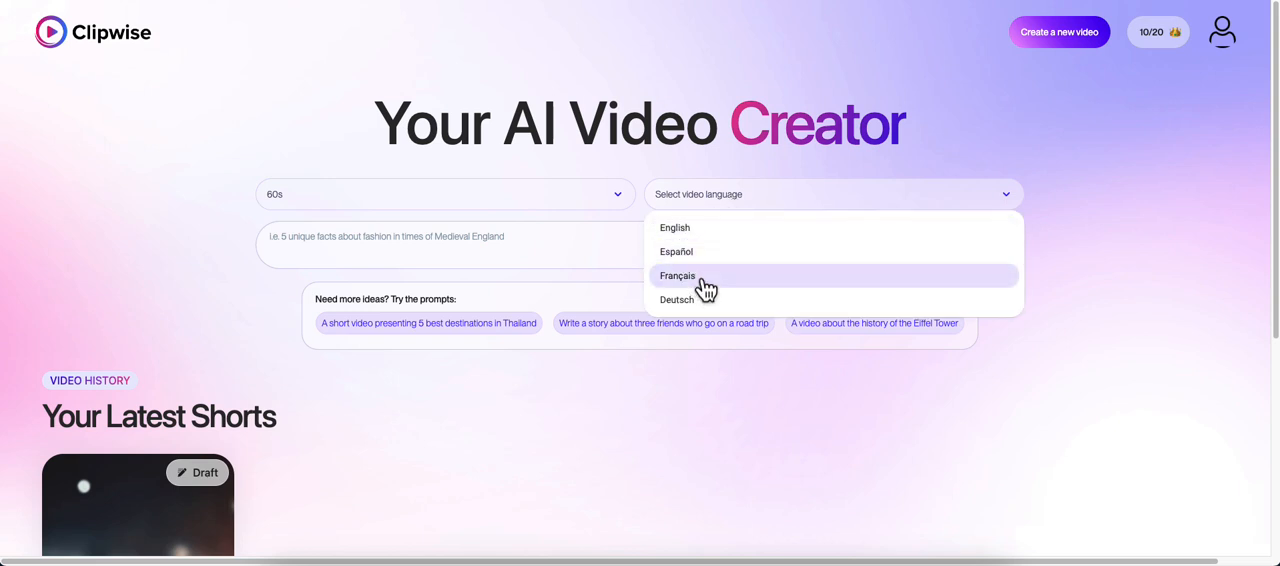
pyautogui.moveTo(704, 300)
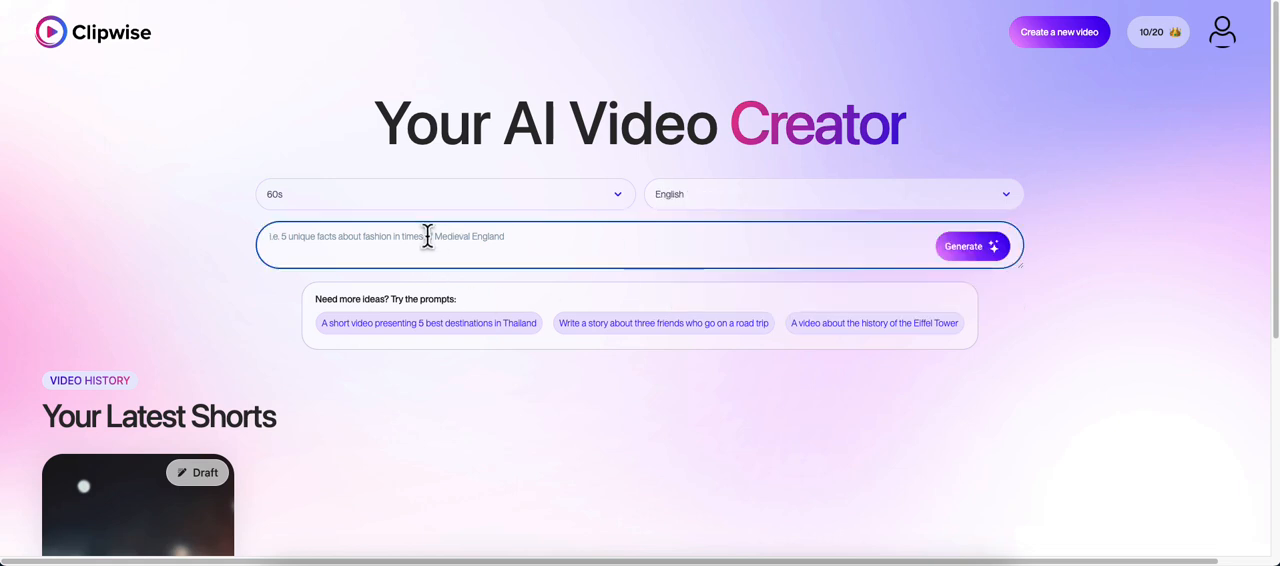
pyautogui.moveTo(412, 330)
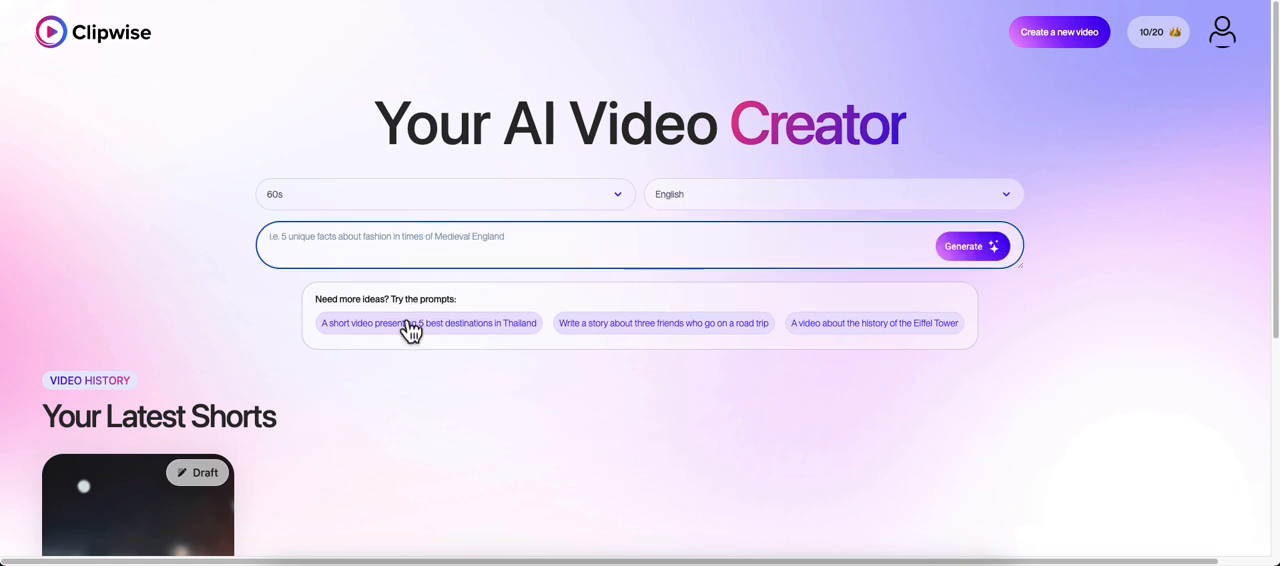
pyautogui.moveTo(568, 344)
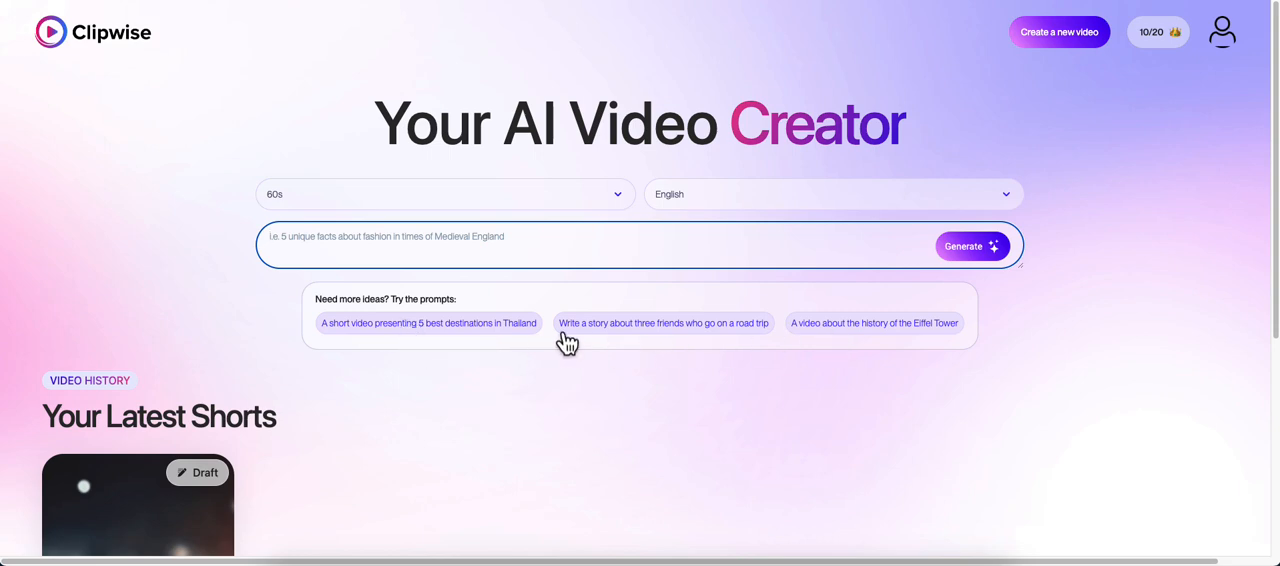
pyautogui.moveTo(508, 344)
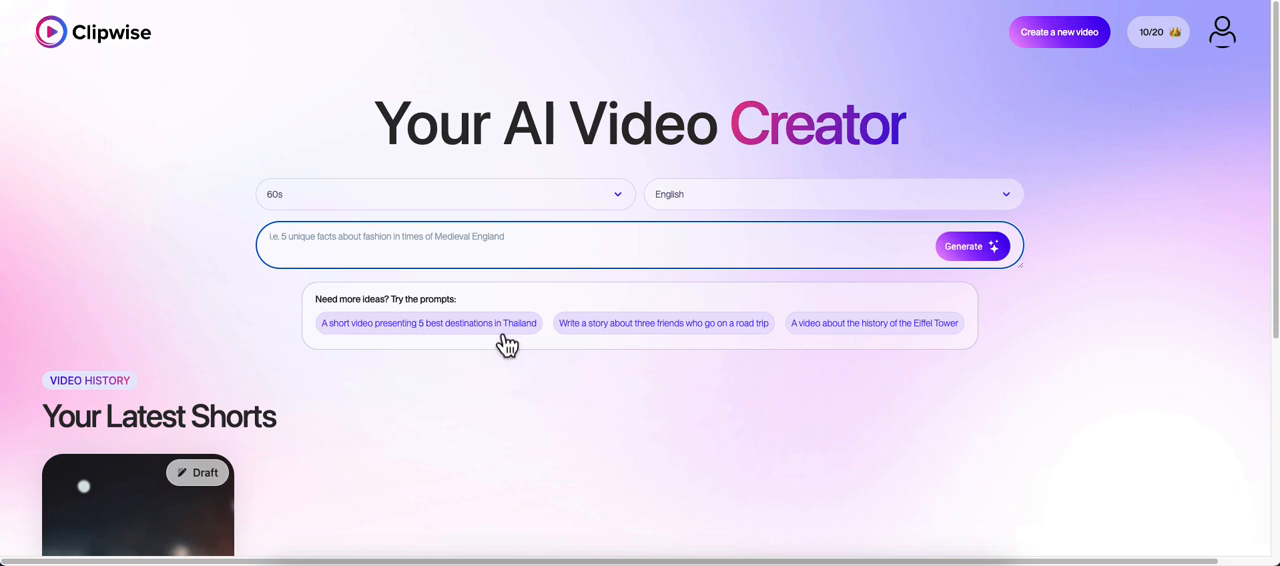
pyautogui.moveTo(520, 244)
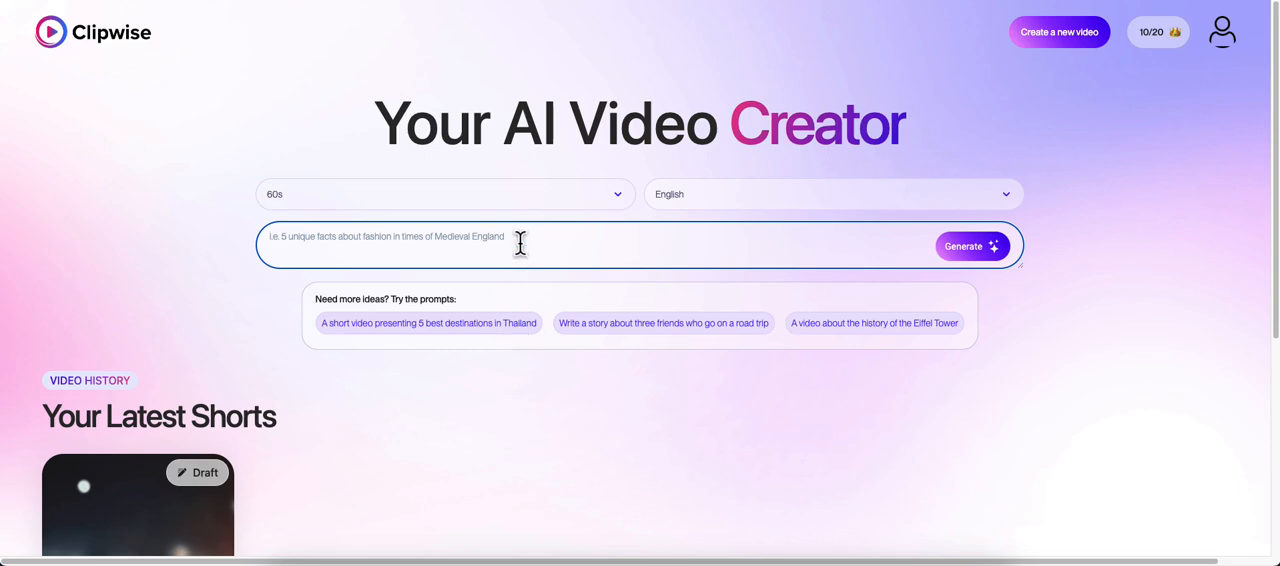
pyautogui.write("5 Facts You Didn't Know About the Pyramids of Giza")
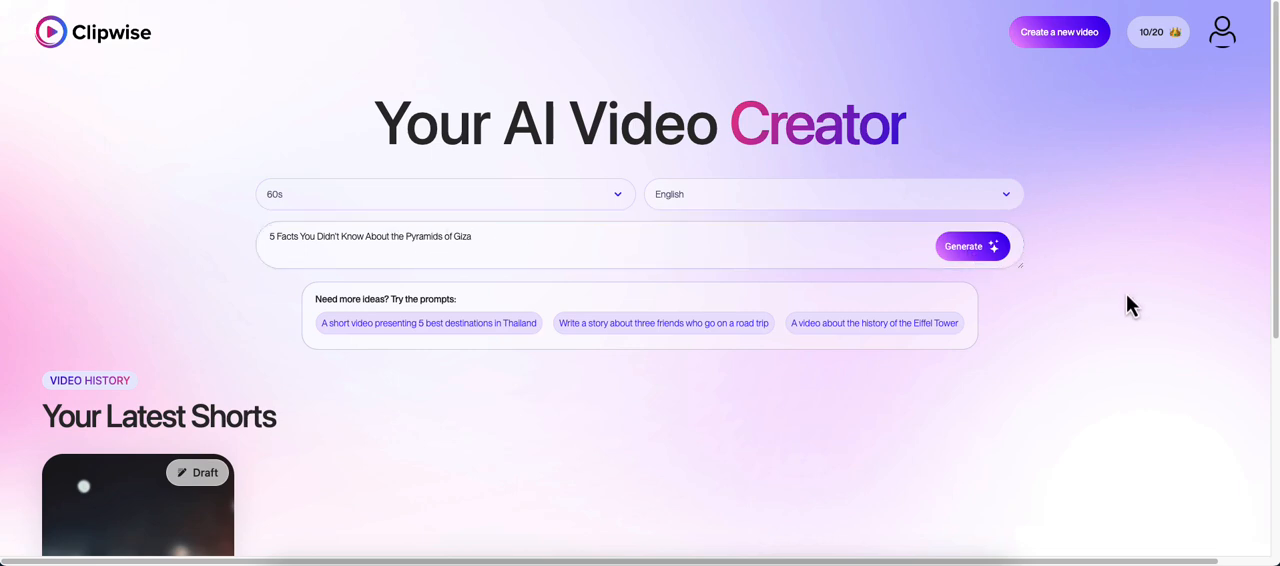
# Generate from the prompt and set the video tone to Informative in Video settings.
pyautogui.click(972, 246)
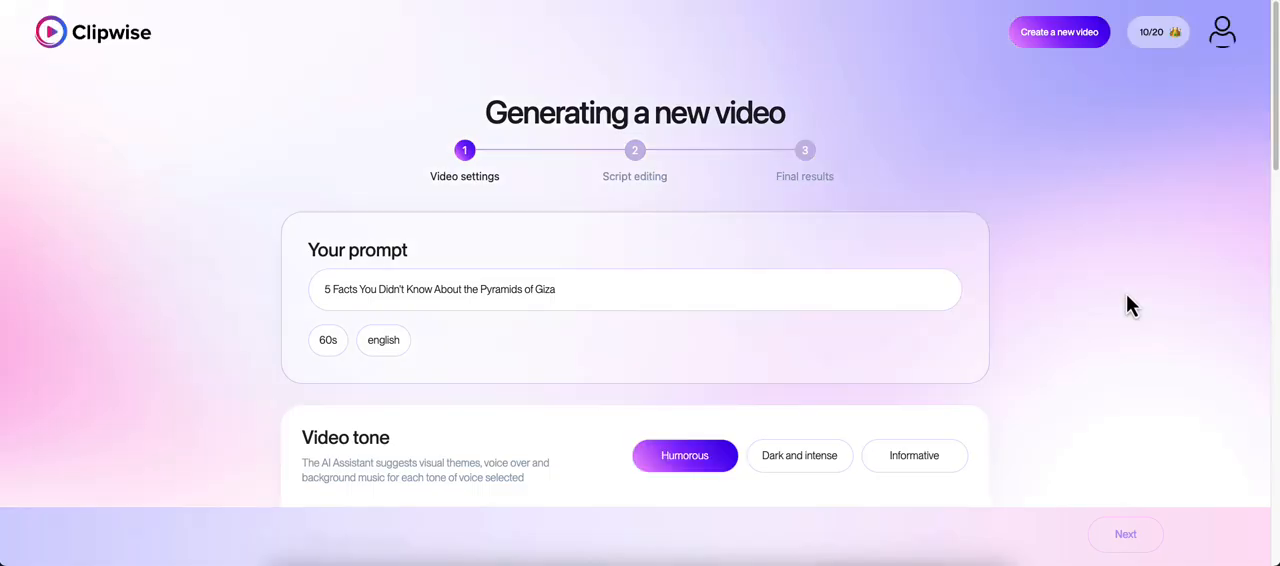
pyautogui.moveTo(1100, 308)
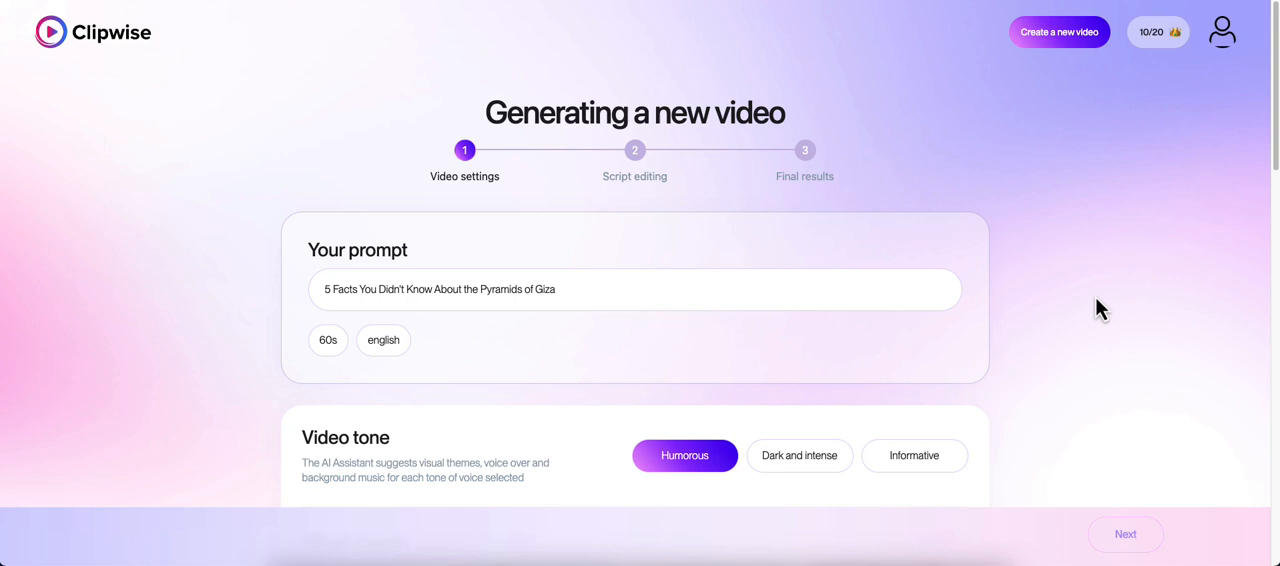
pyautogui.scroll(-3)
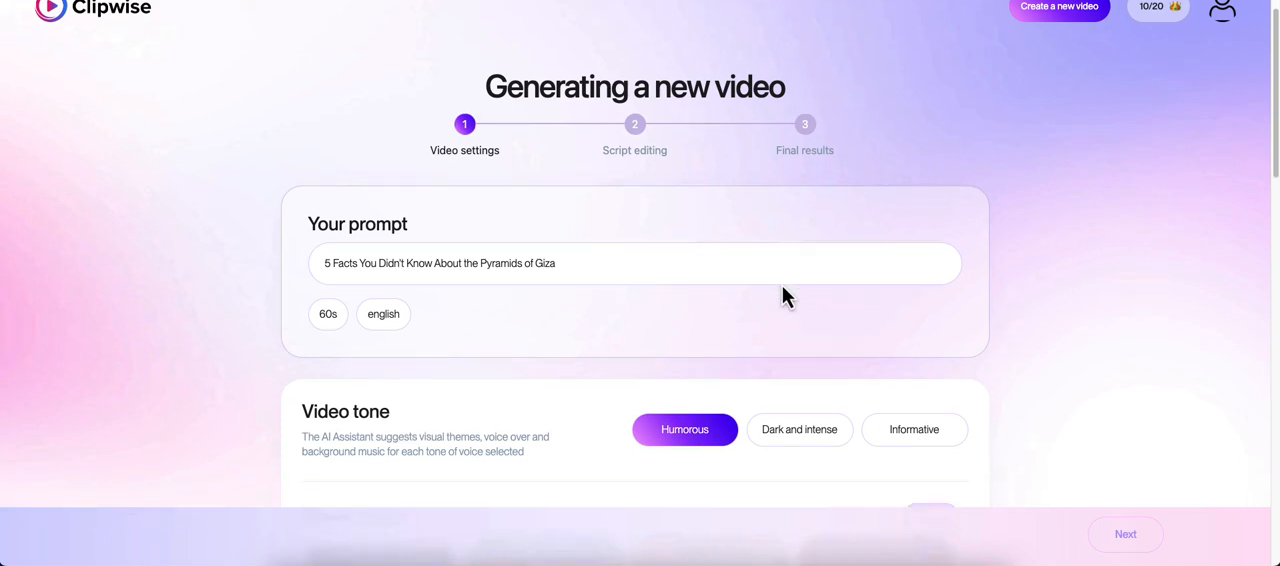
pyautogui.scroll(-3)
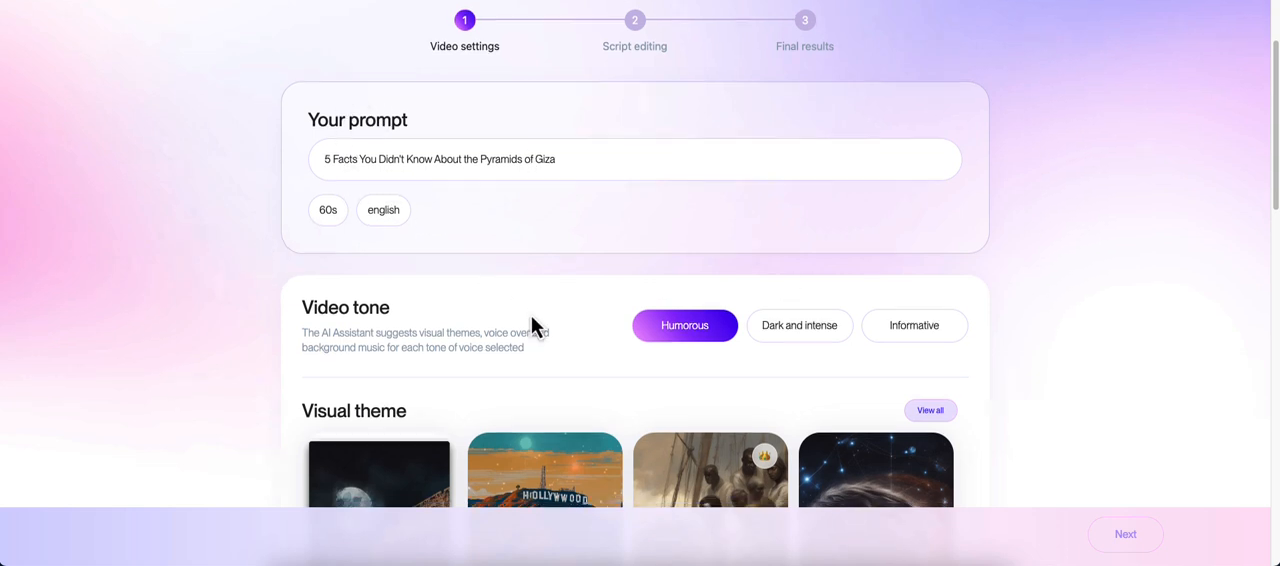
pyautogui.scroll(-3)
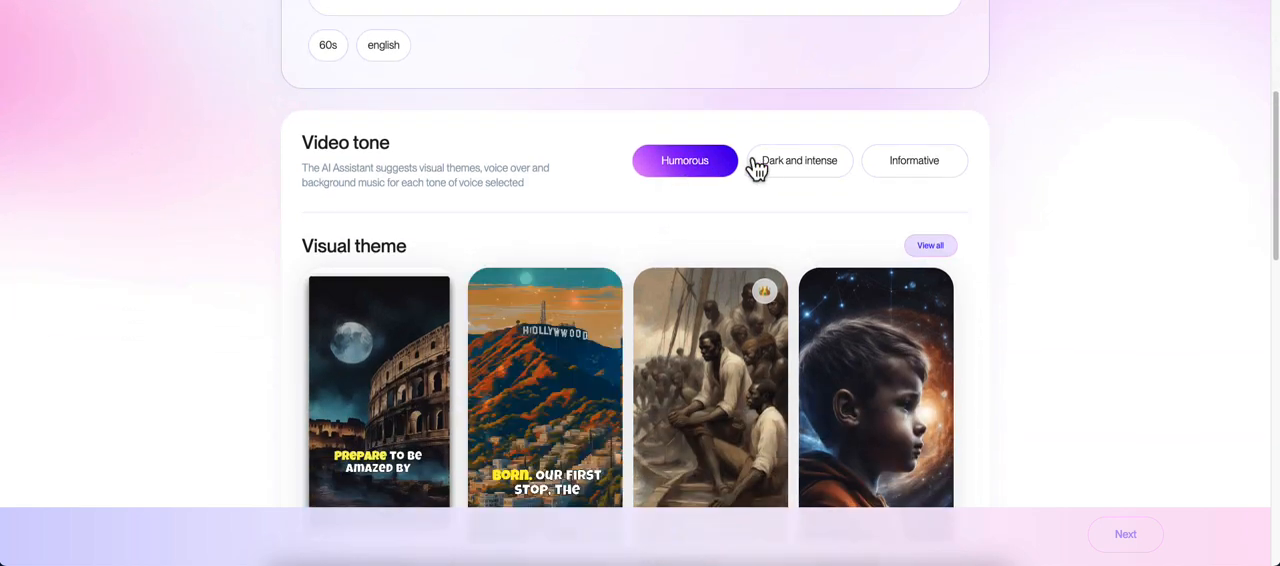
pyautogui.moveTo(918, 172)
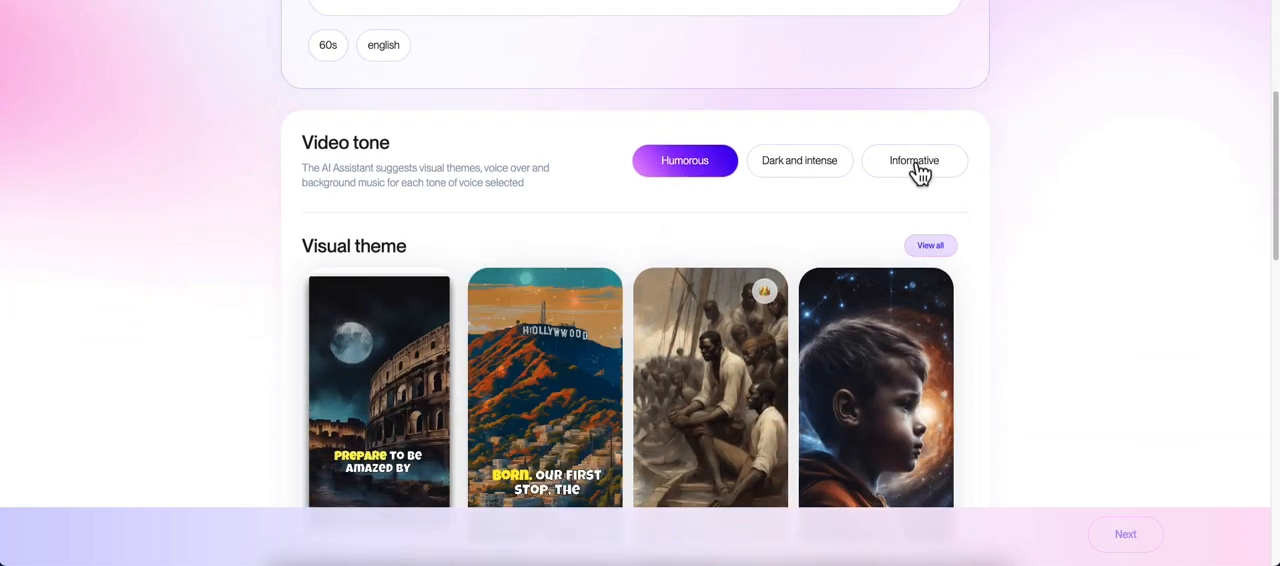
pyautogui.click(912, 160)
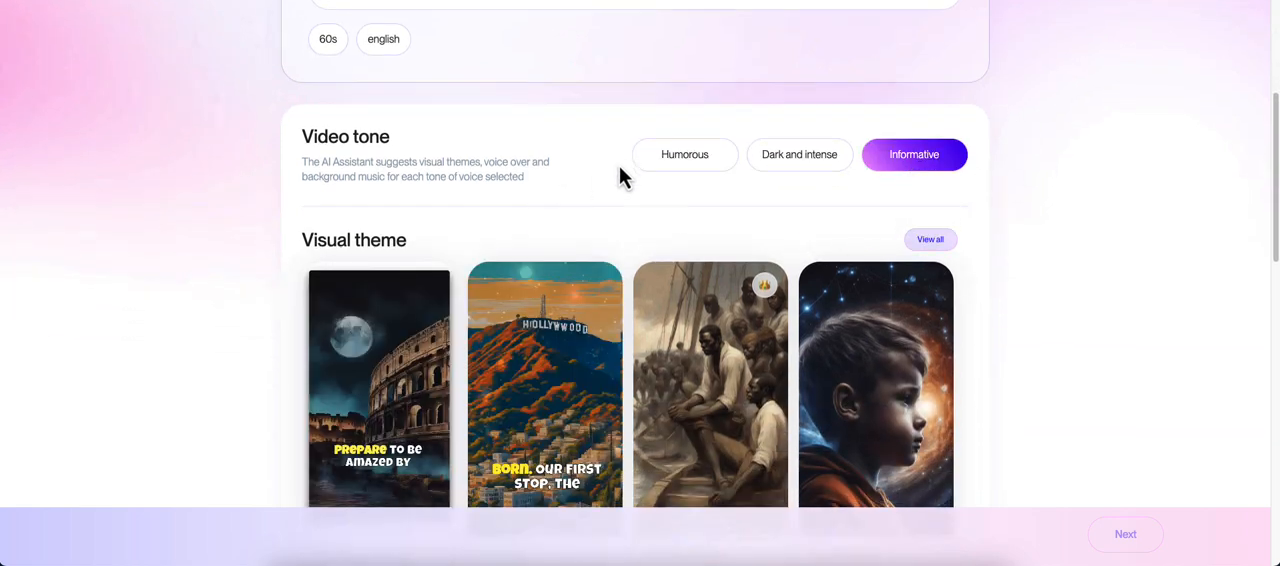
pyautogui.scroll(-3)
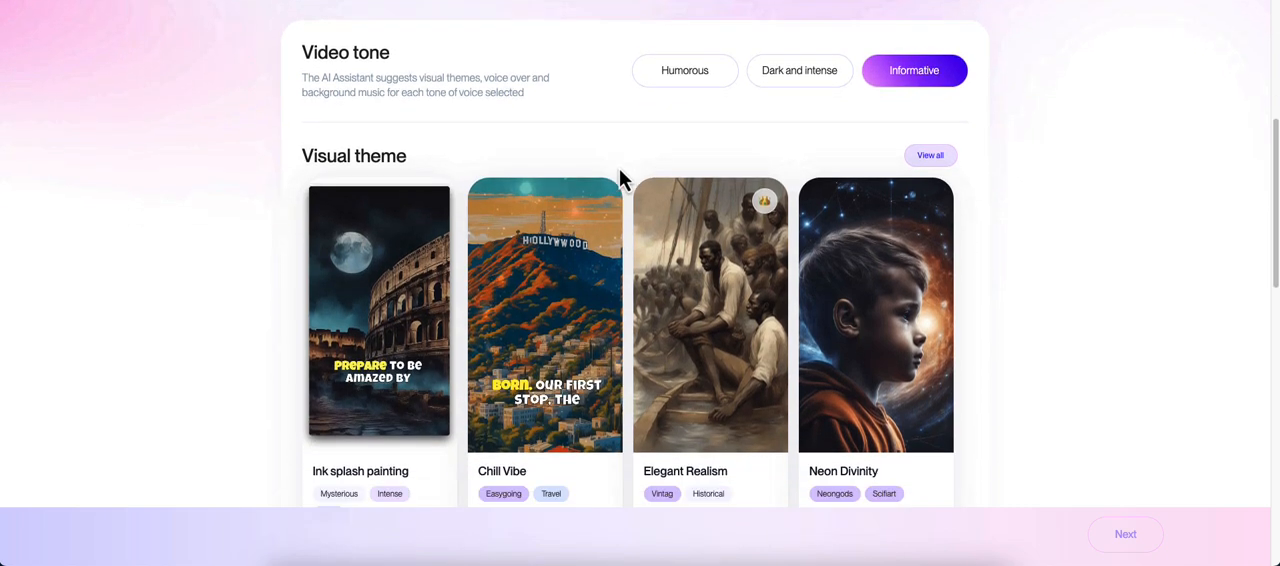
pyautogui.scroll(-3)
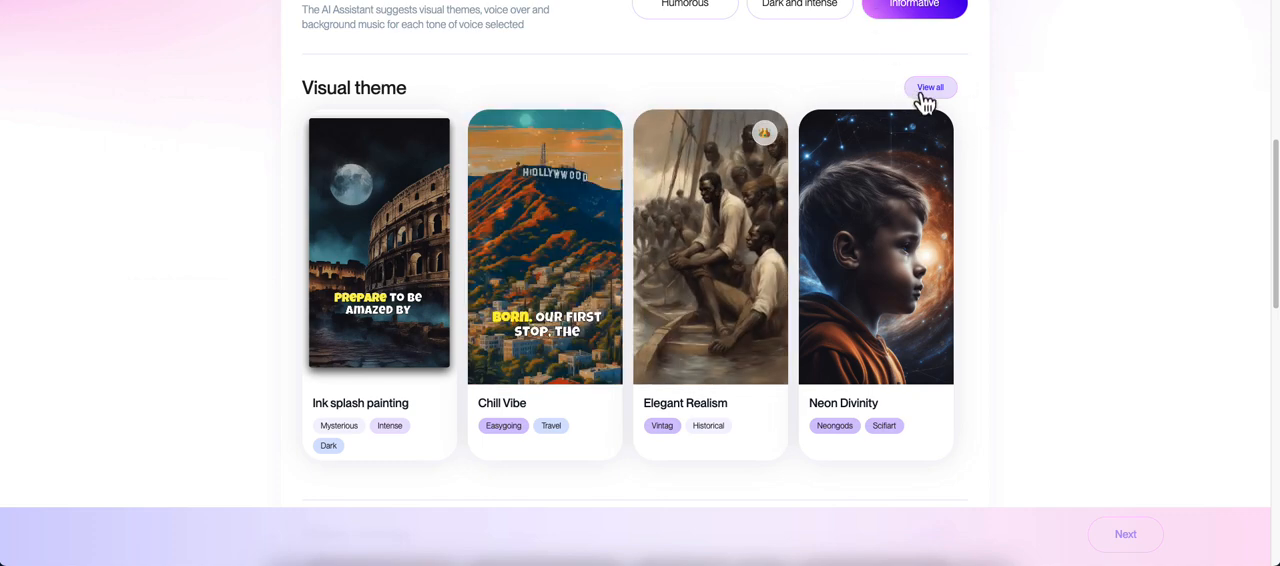
# Browse the full visual theme gallery and choose the Cinematic card.
pyautogui.click(930, 88)
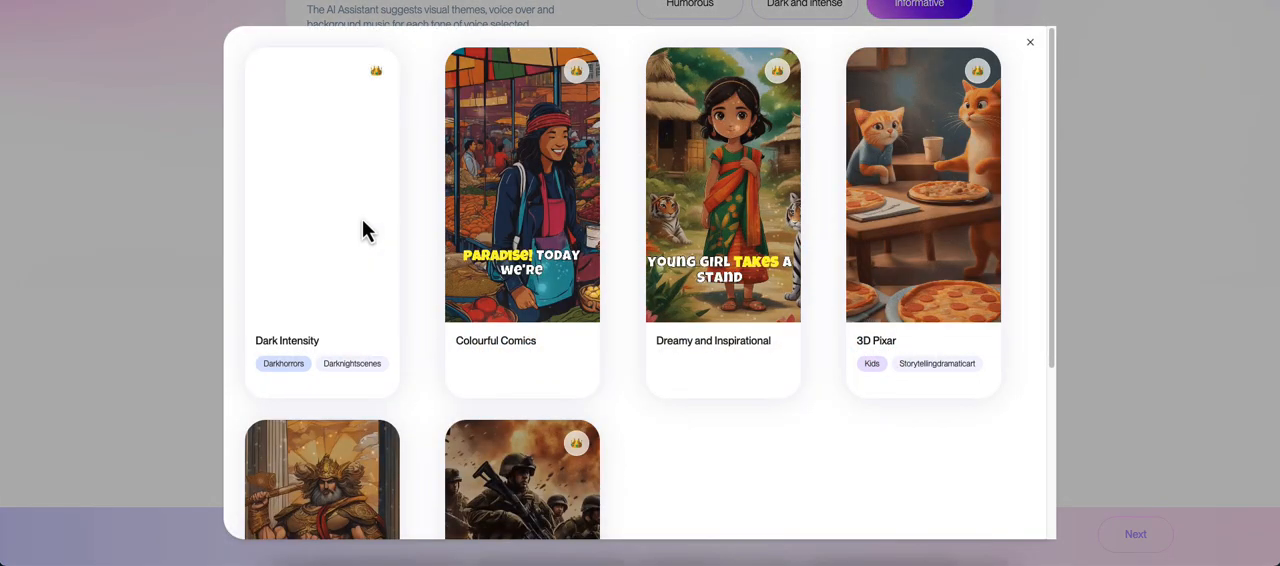
pyautogui.scroll(-3)
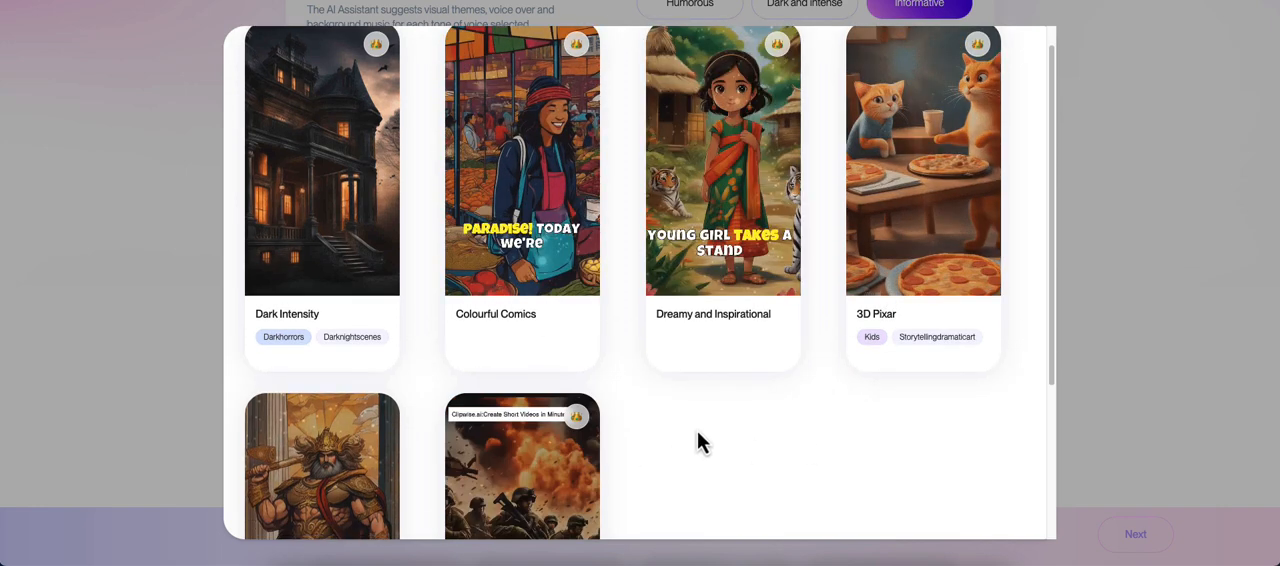
pyautogui.scroll(-3)
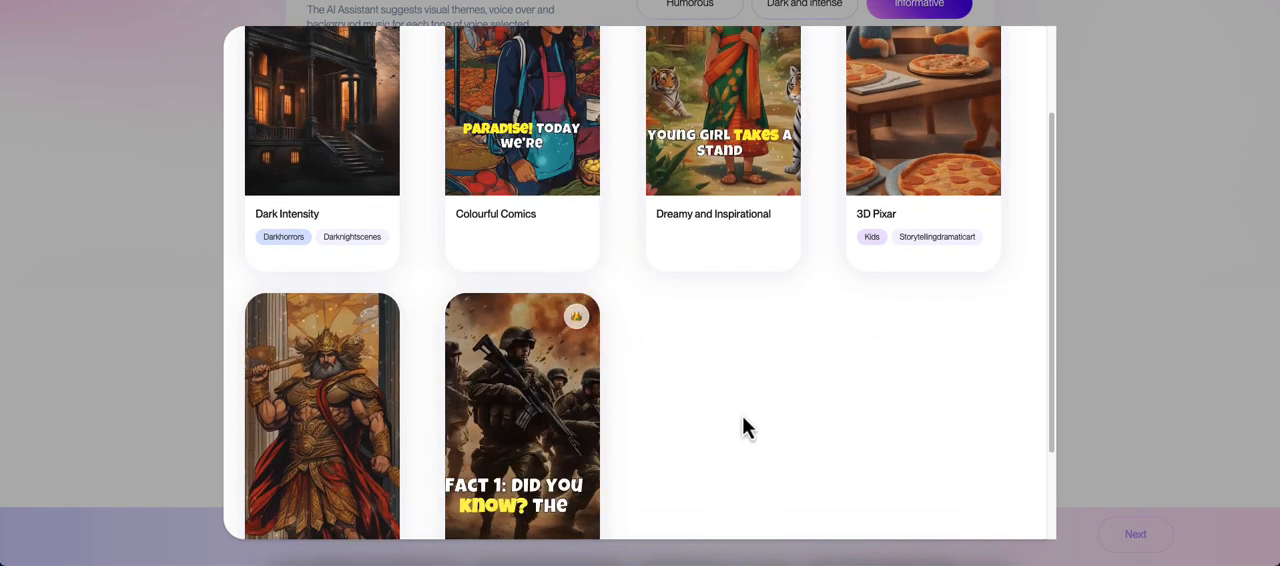
pyautogui.scroll(-3)
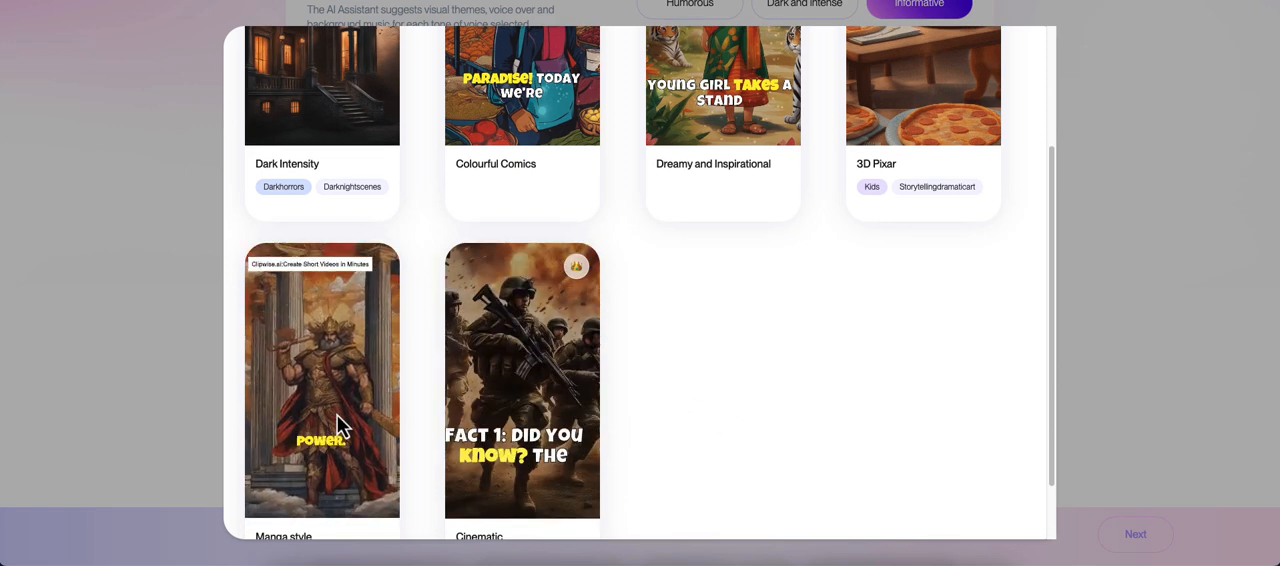
pyautogui.scroll(-3)
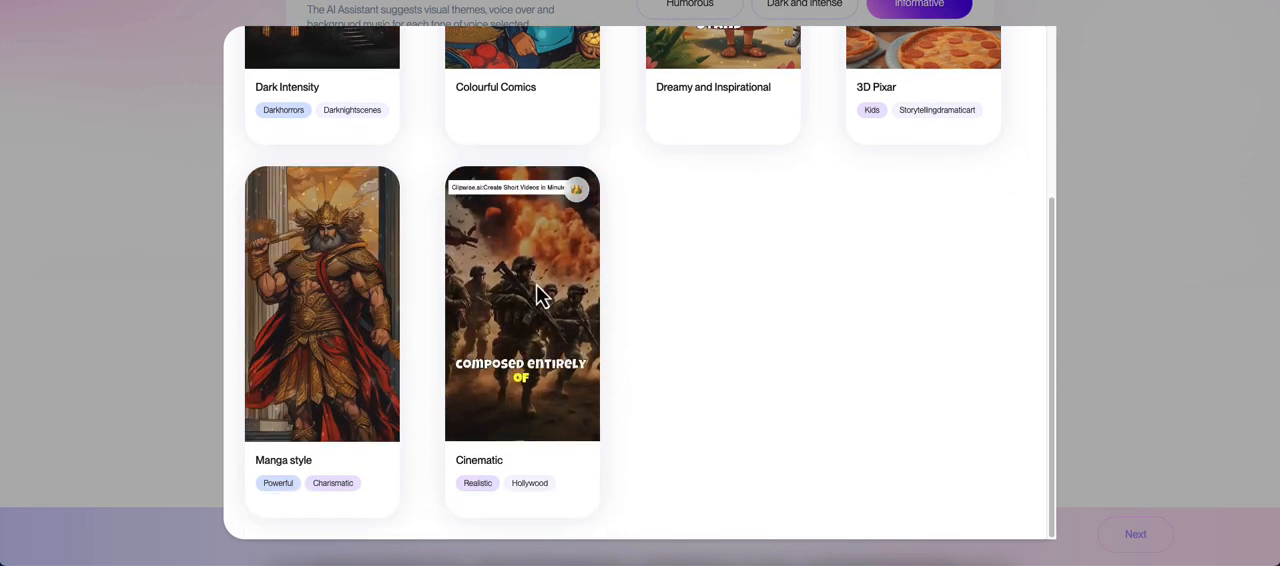
pyautogui.click(522, 306)
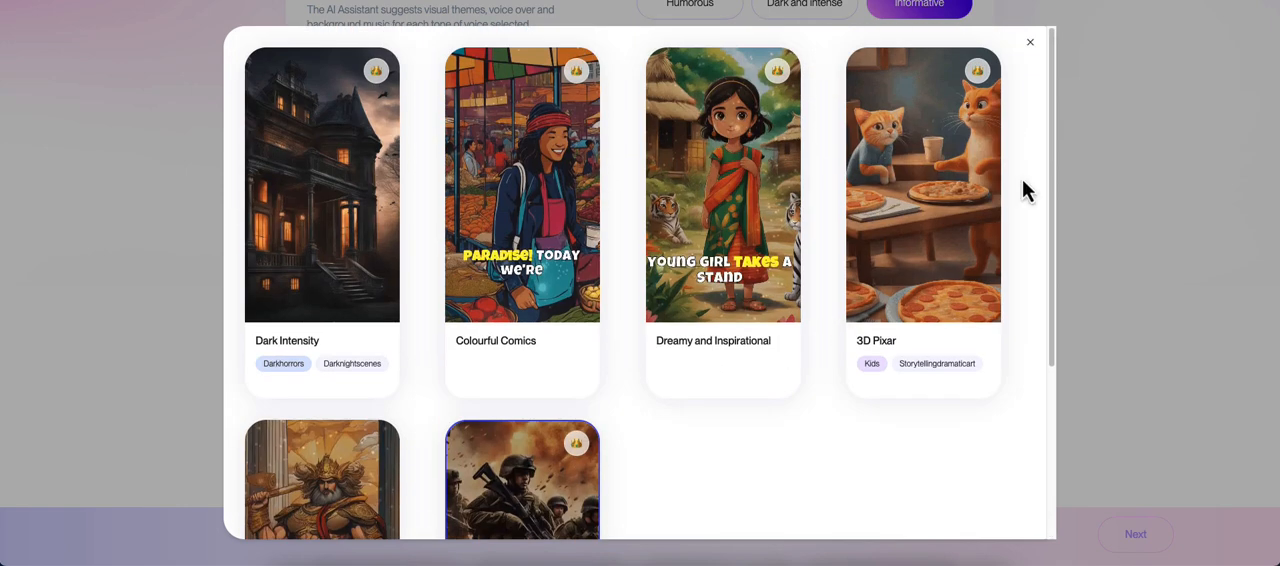
pyautogui.scroll(-3)
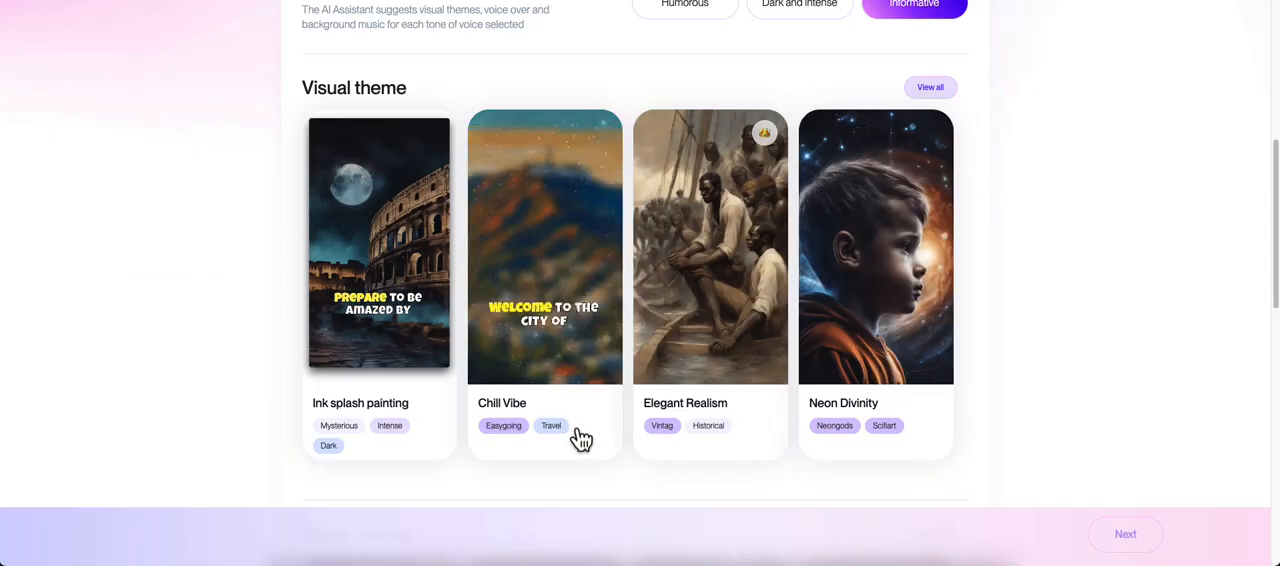
pyautogui.scroll(-3)
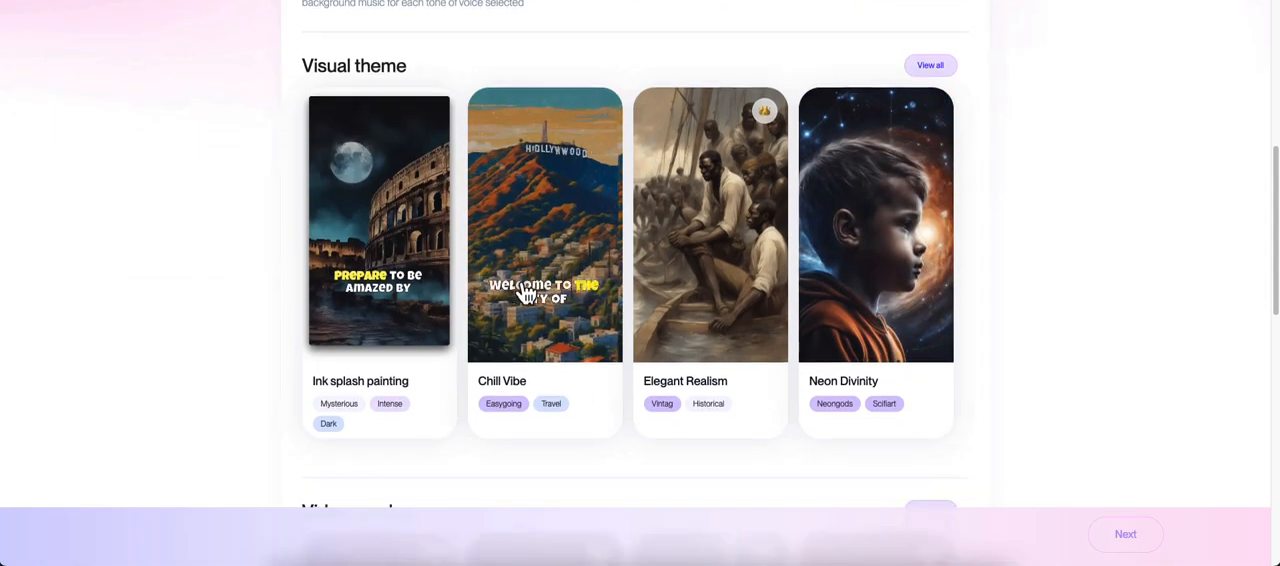
pyautogui.scroll(-3)
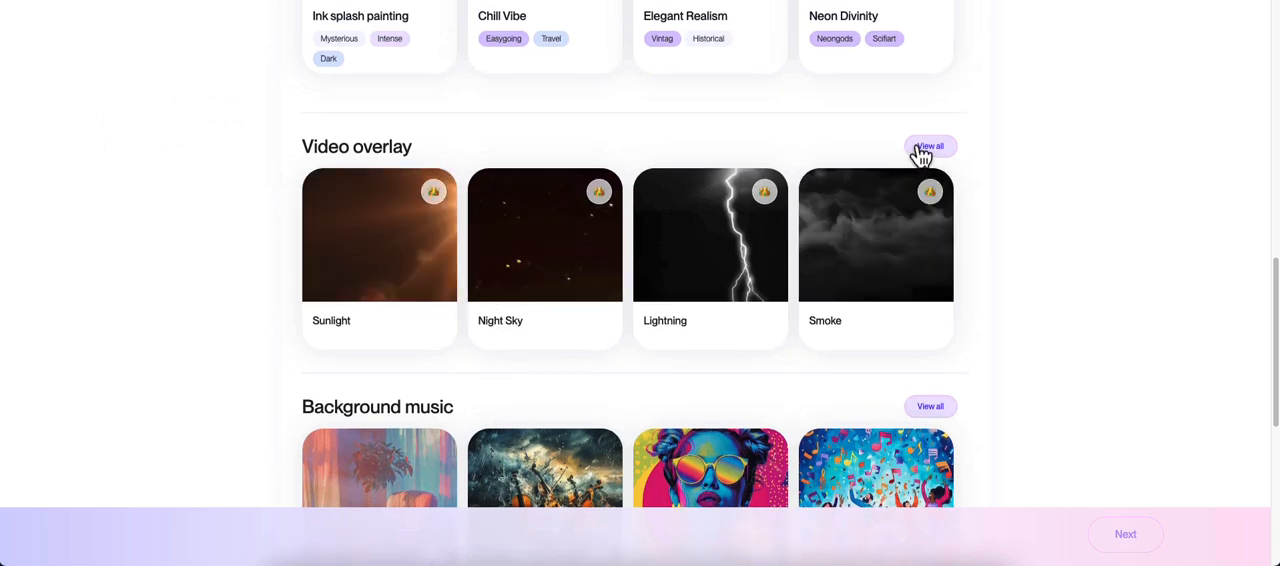
pyautogui.click(928, 146)
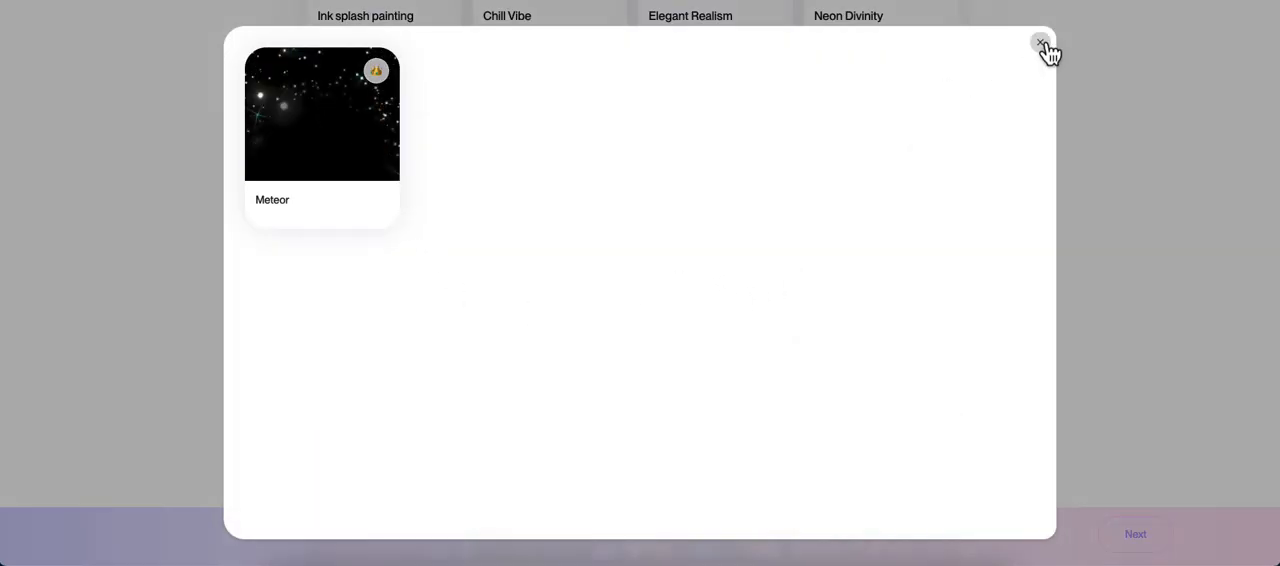
pyautogui.click(1040, 44)
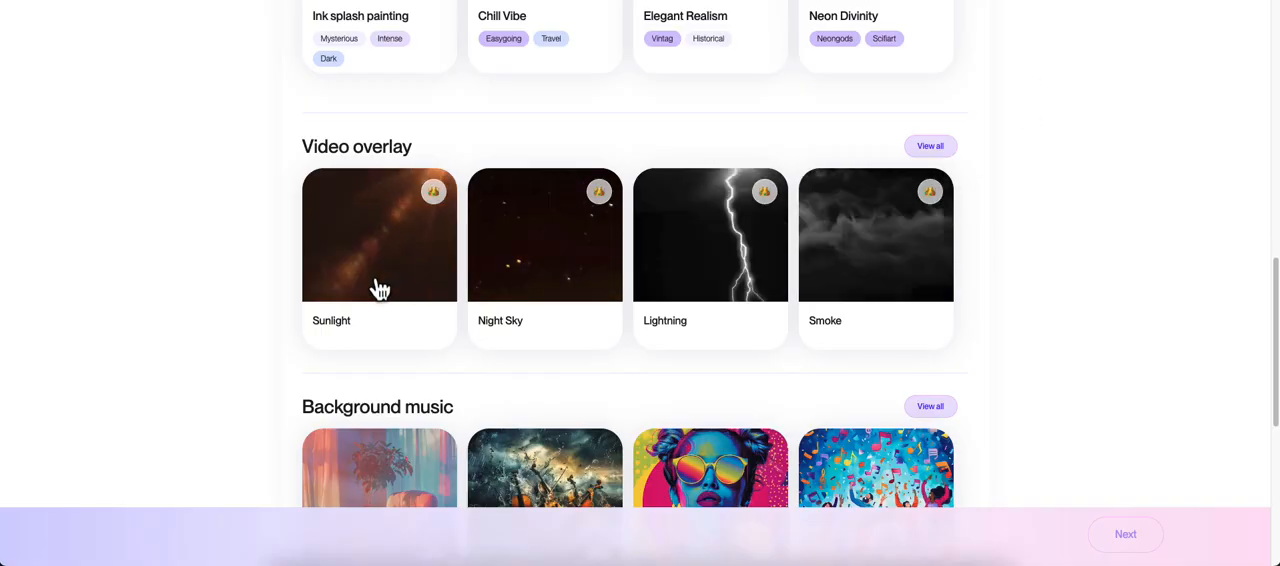
pyautogui.scroll(-3)
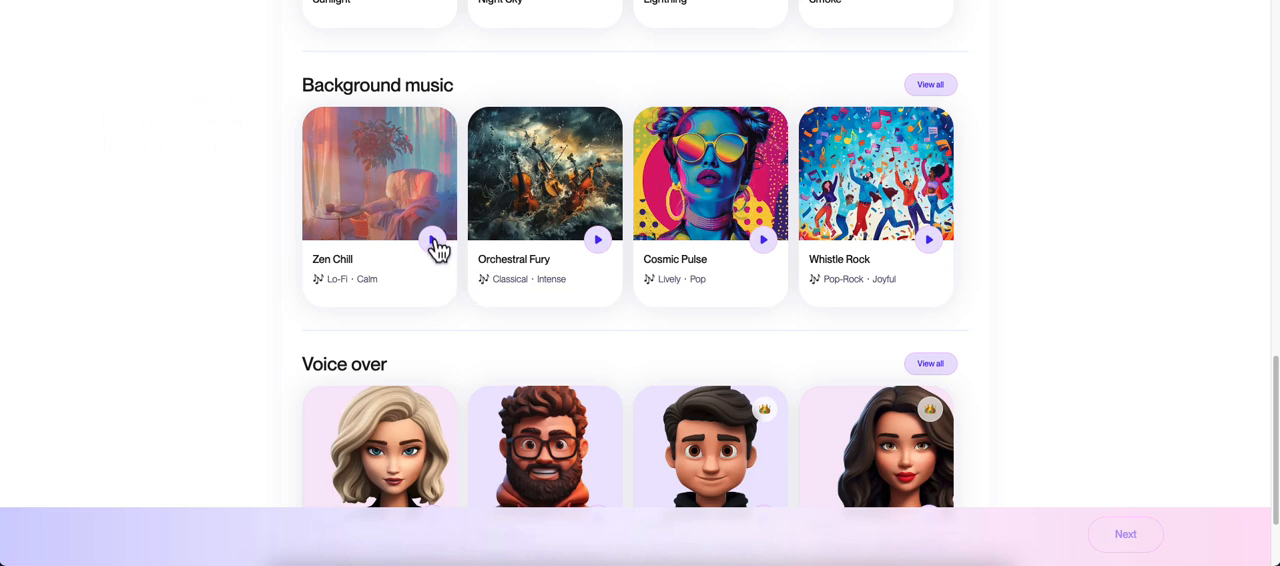
# Preview the Zen Chill track while picking Cosmic Pulse as background music.
pyautogui.click(432, 240)
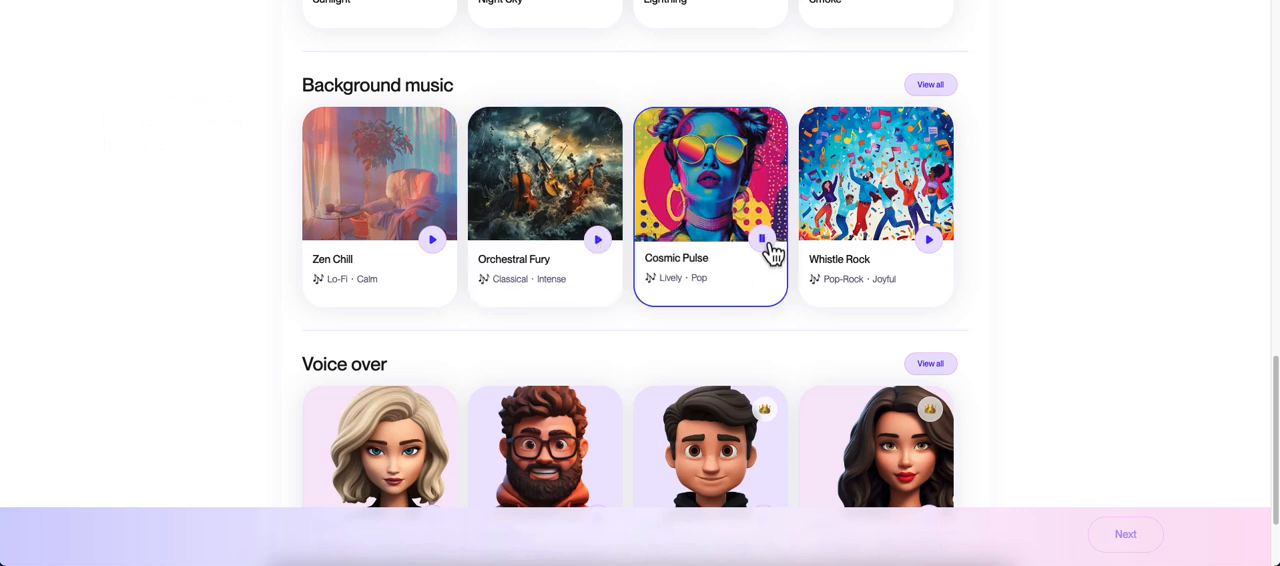
pyautogui.moveTo(464, 110)
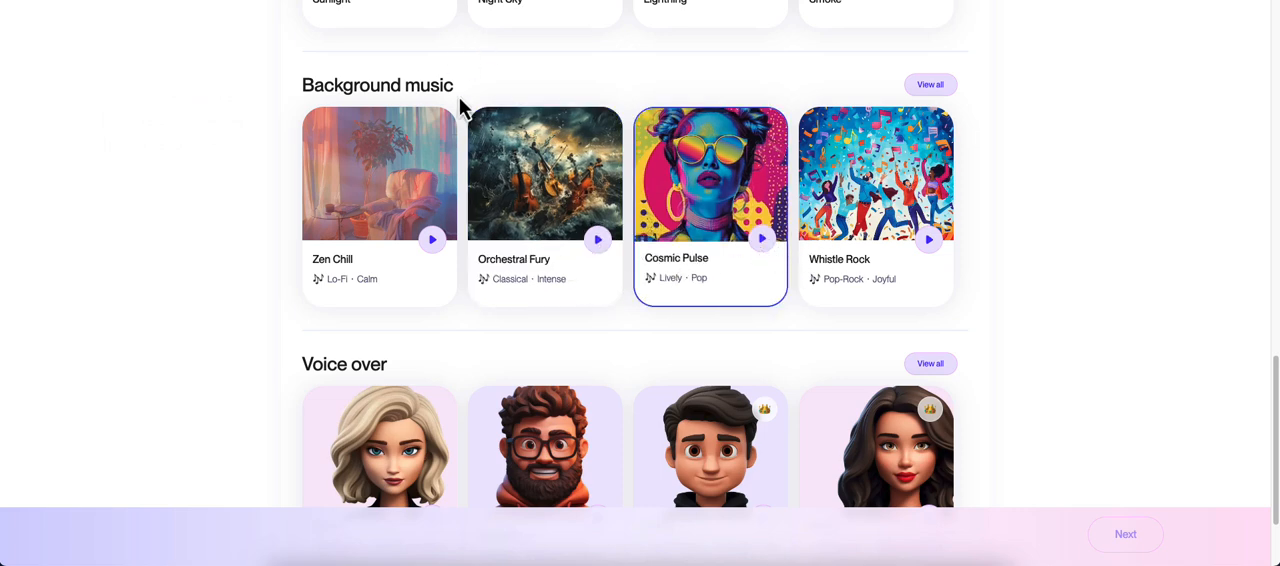
pyautogui.scroll(-3)
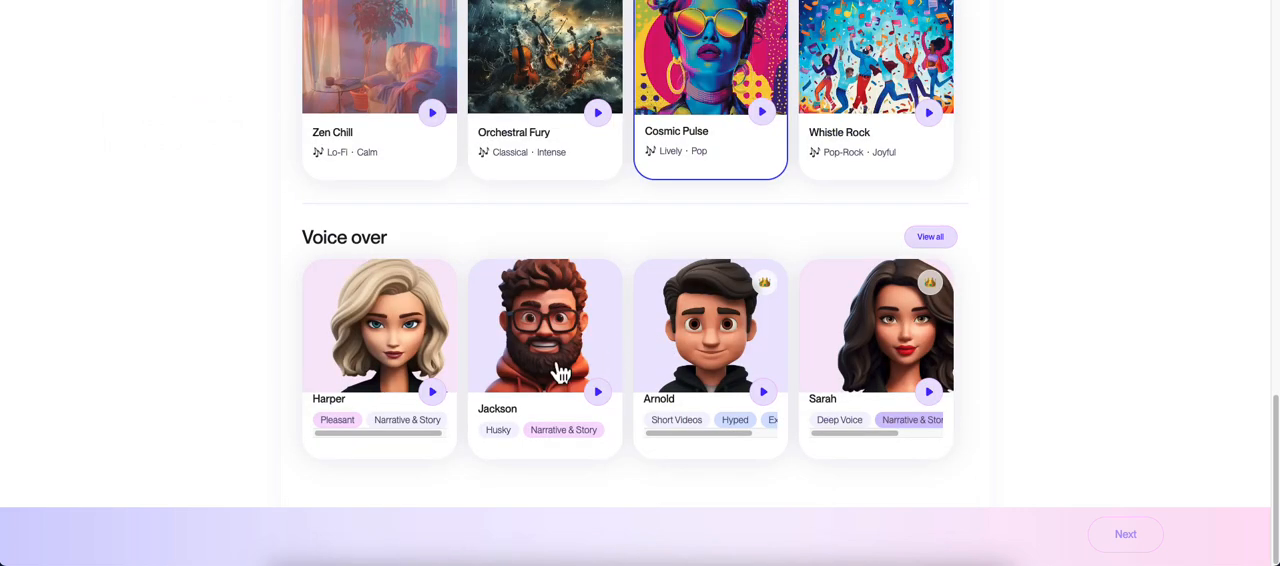
pyautogui.moveTo(576, 362)
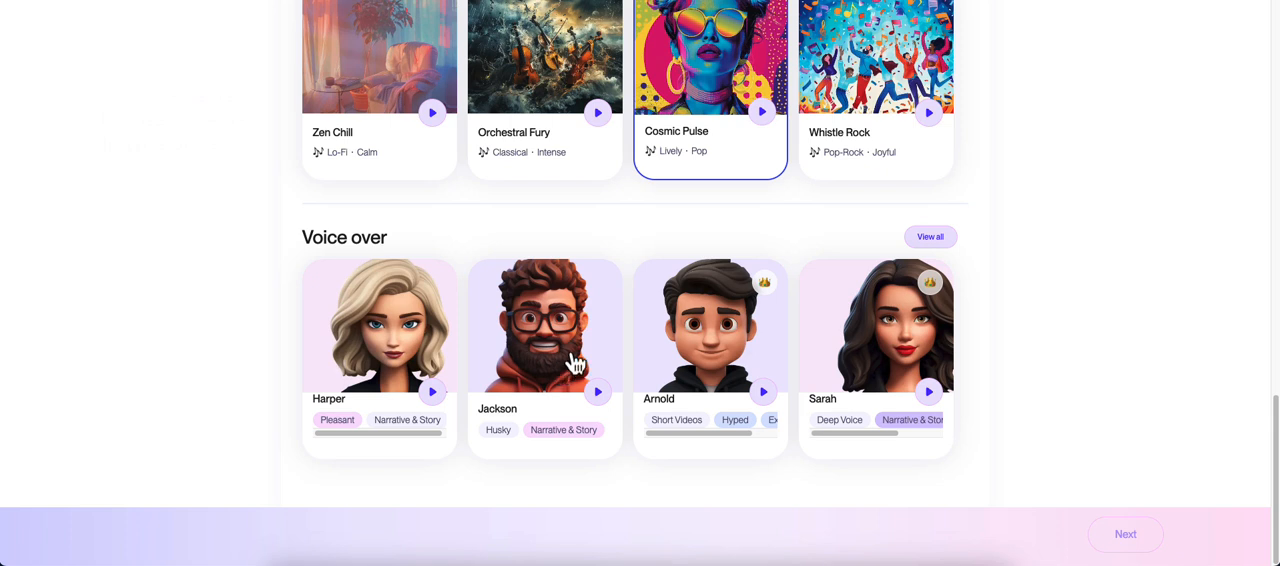
pyautogui.moveTo(484, 408)
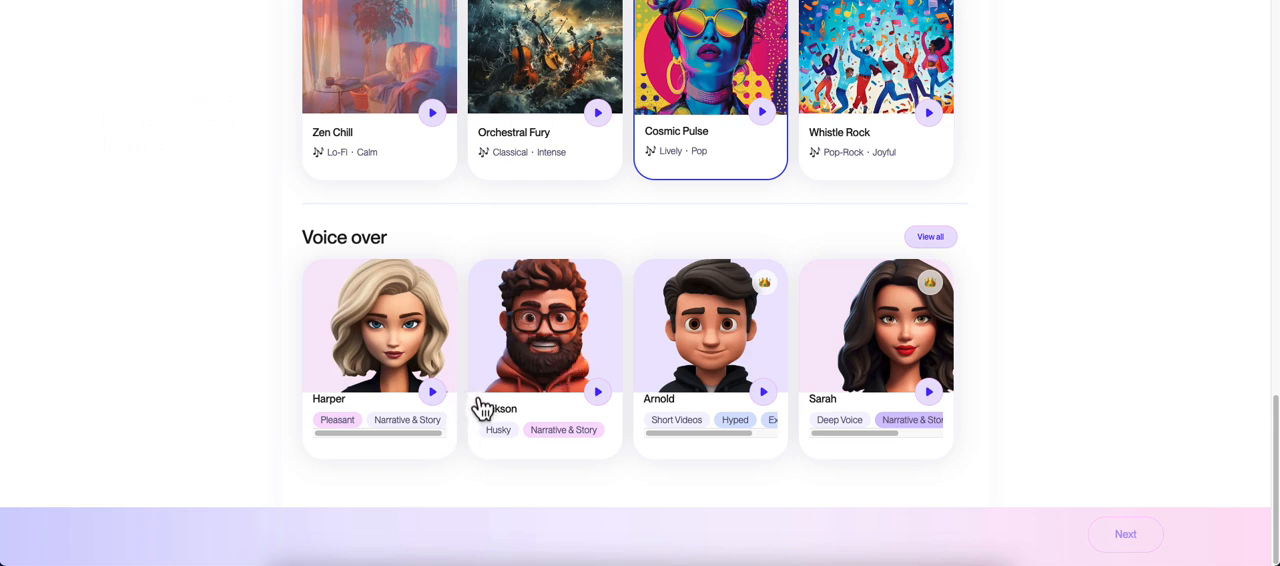
pyautogui.moveTo(768, 370)
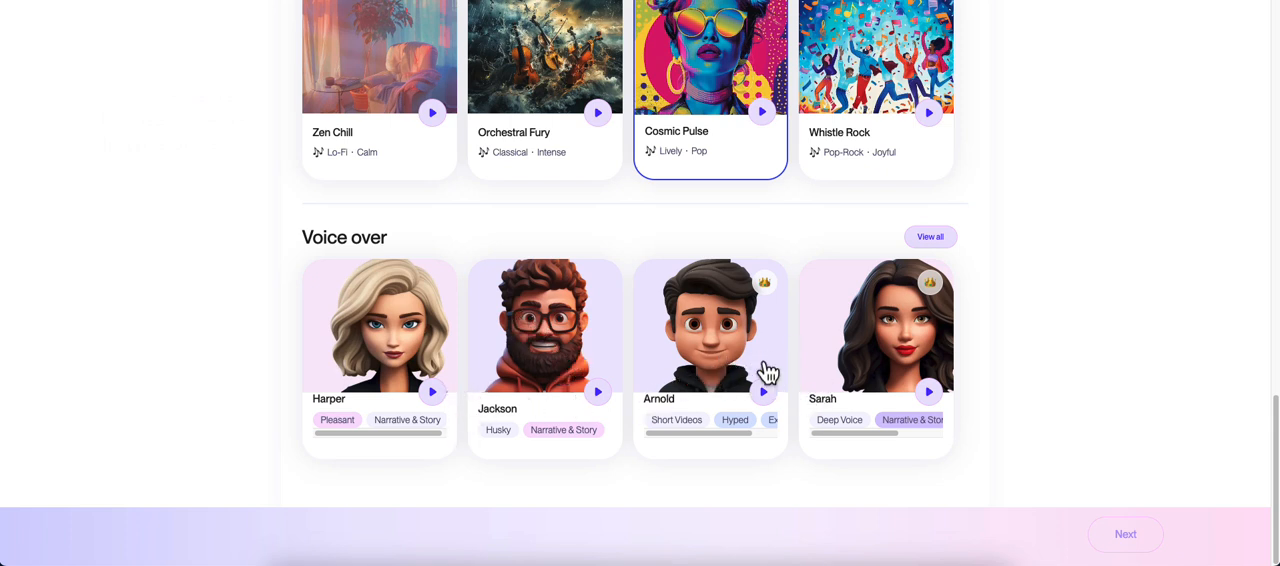
pyautogui.moveTo(608, 408)
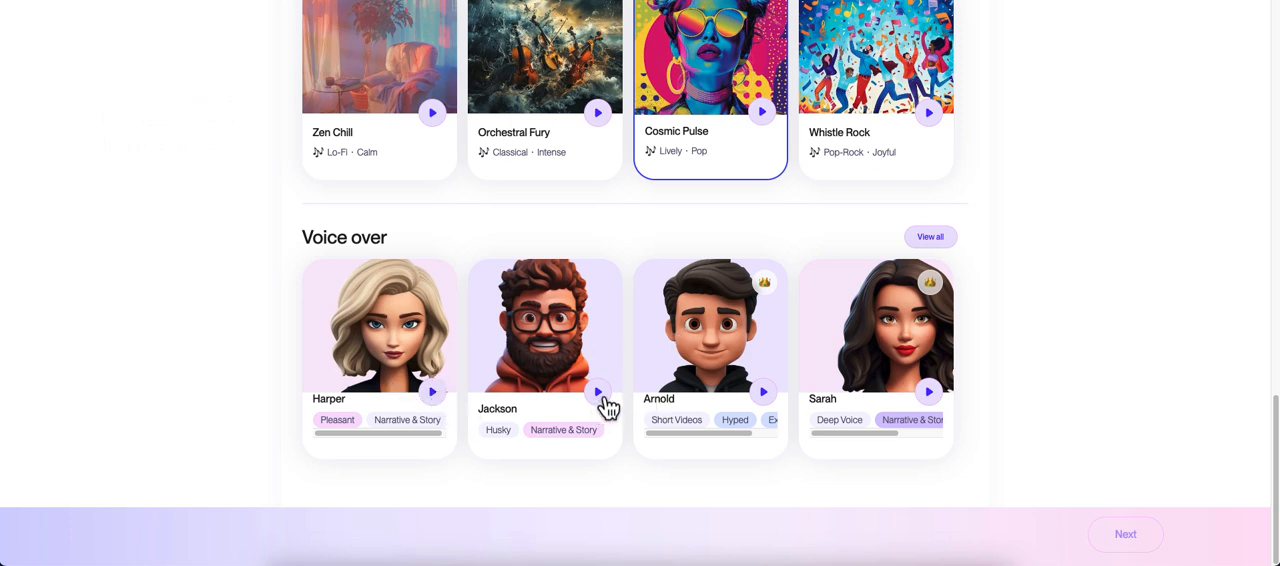
# Sample Jackson, Lily and Arnold voices, then settle on Arnold as the voice over.
pyautogui.click(596, 392)
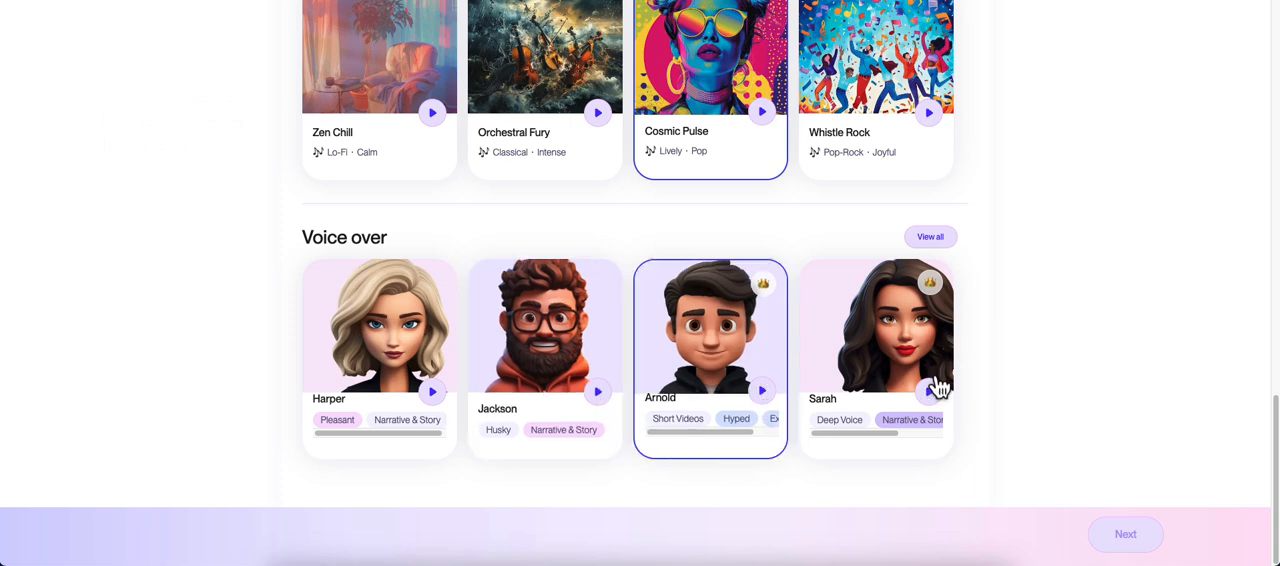
pyautogui.click(928, 236)
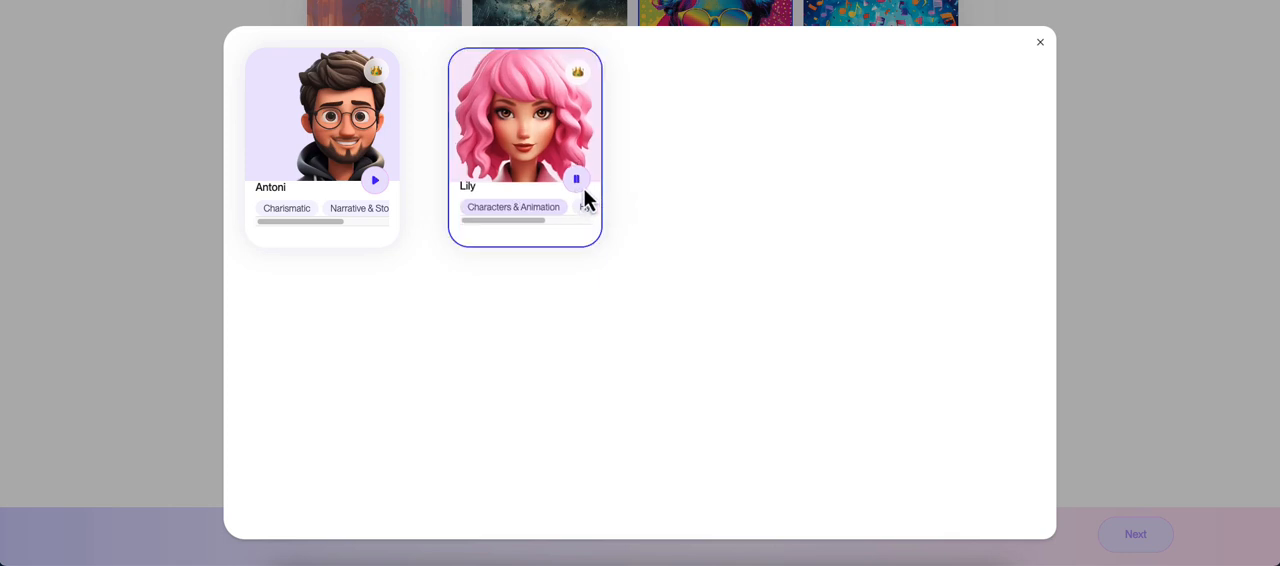
pyautogui.click(376, 180)
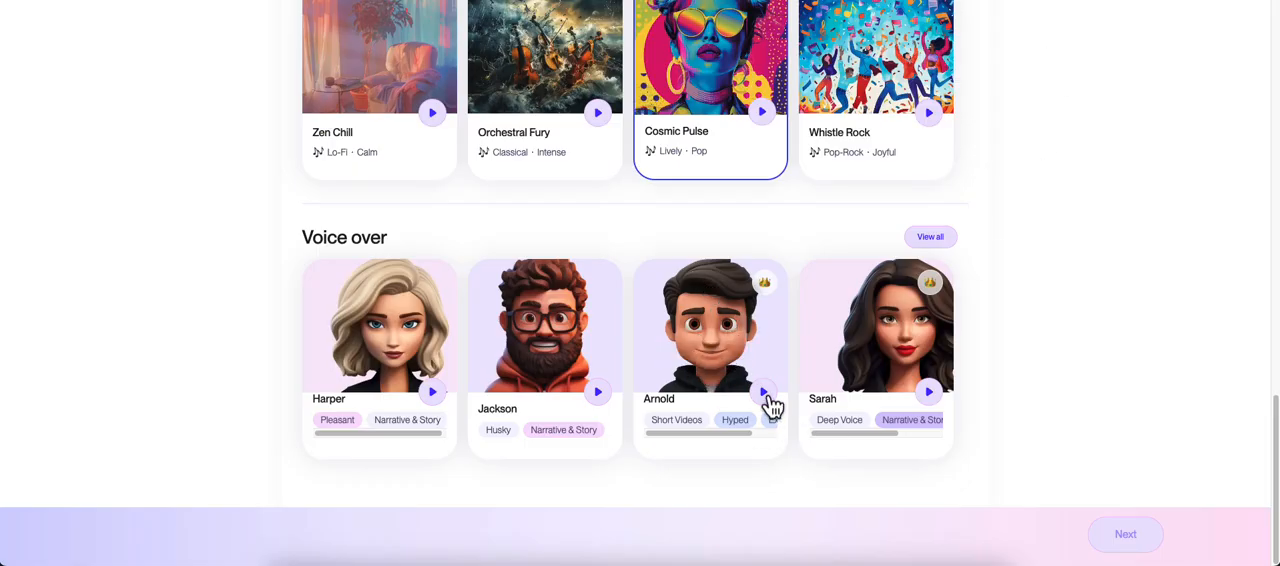
pyautogui.click(710, 356)
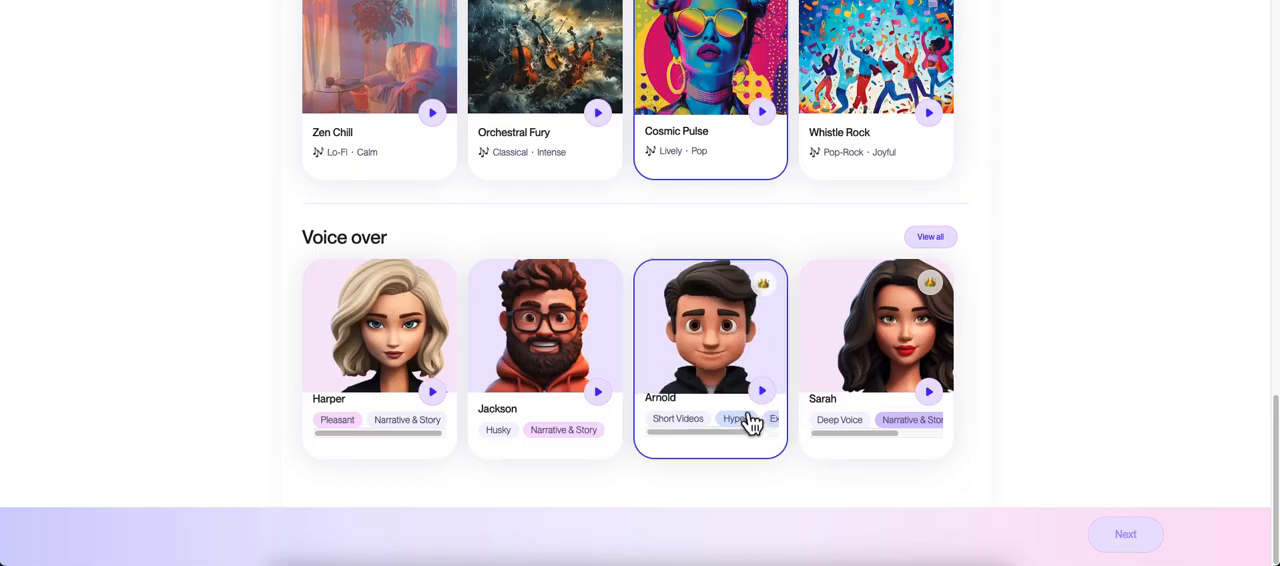
pyautogui.moveTo(816, 352)
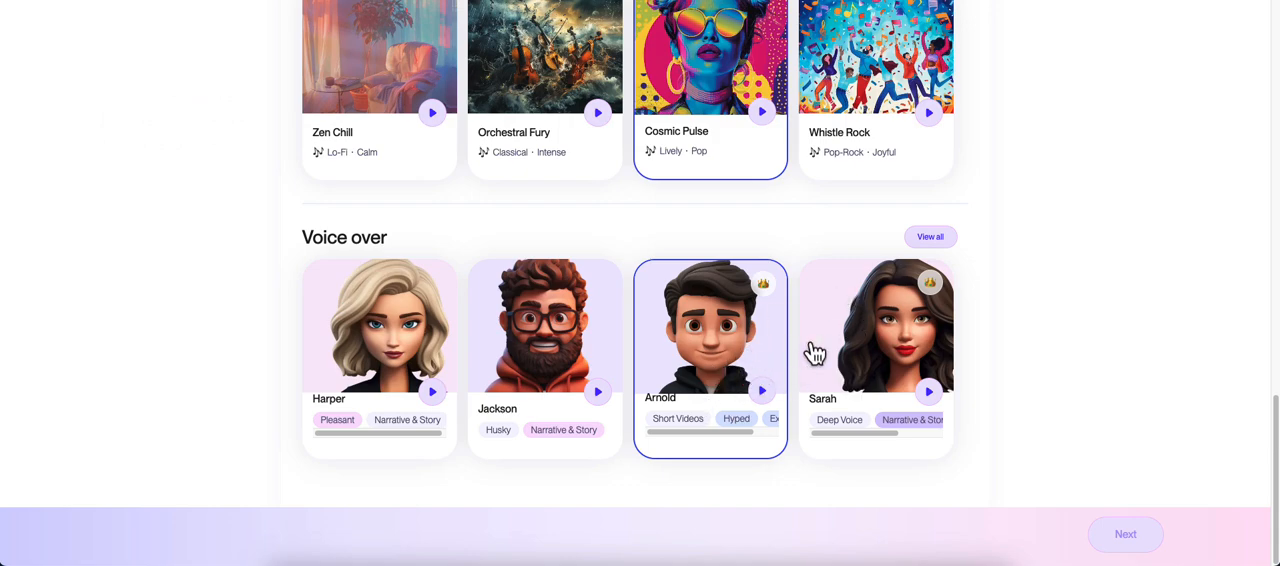
pyautogui.scroll(-3)
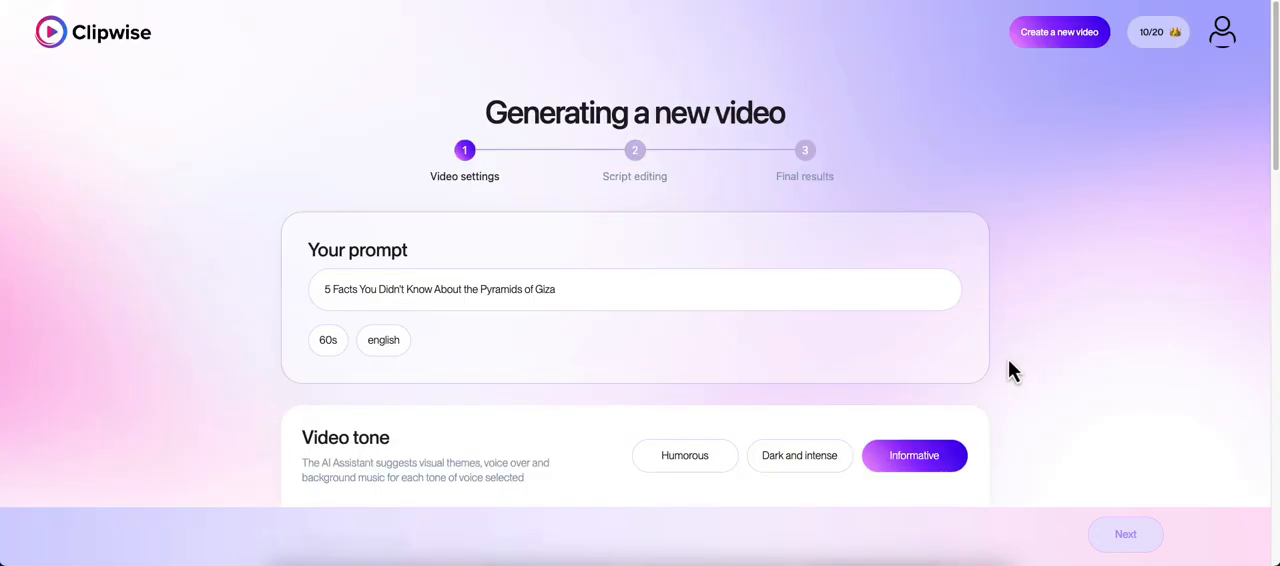
pyautogui.moveTo(648, 322)
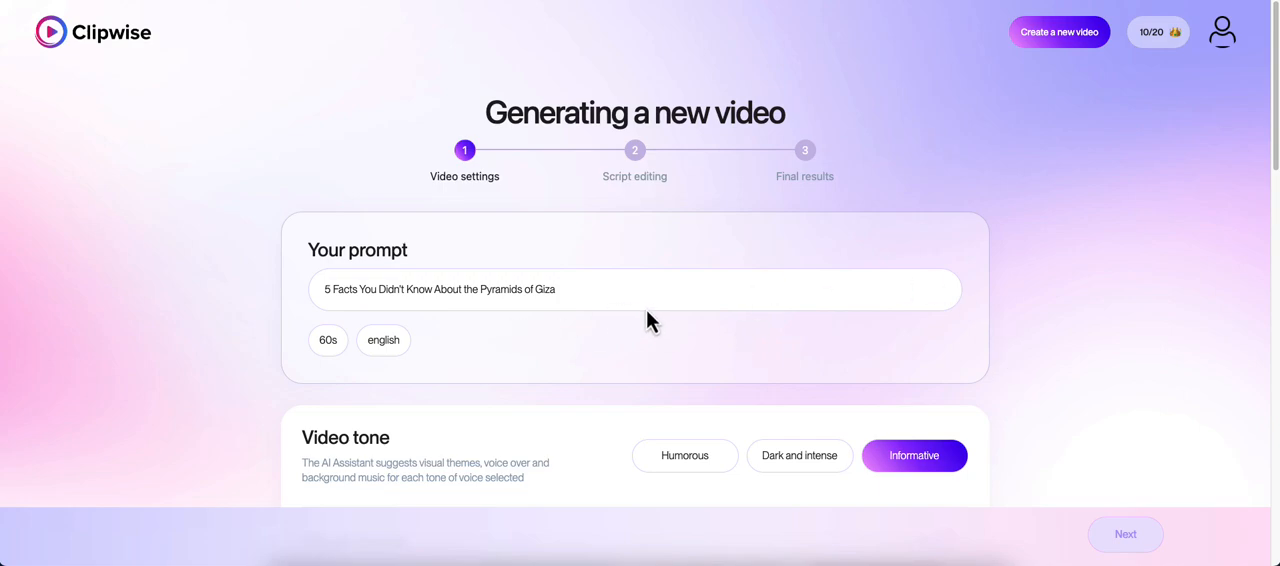
pyautogui.scroll(-3)
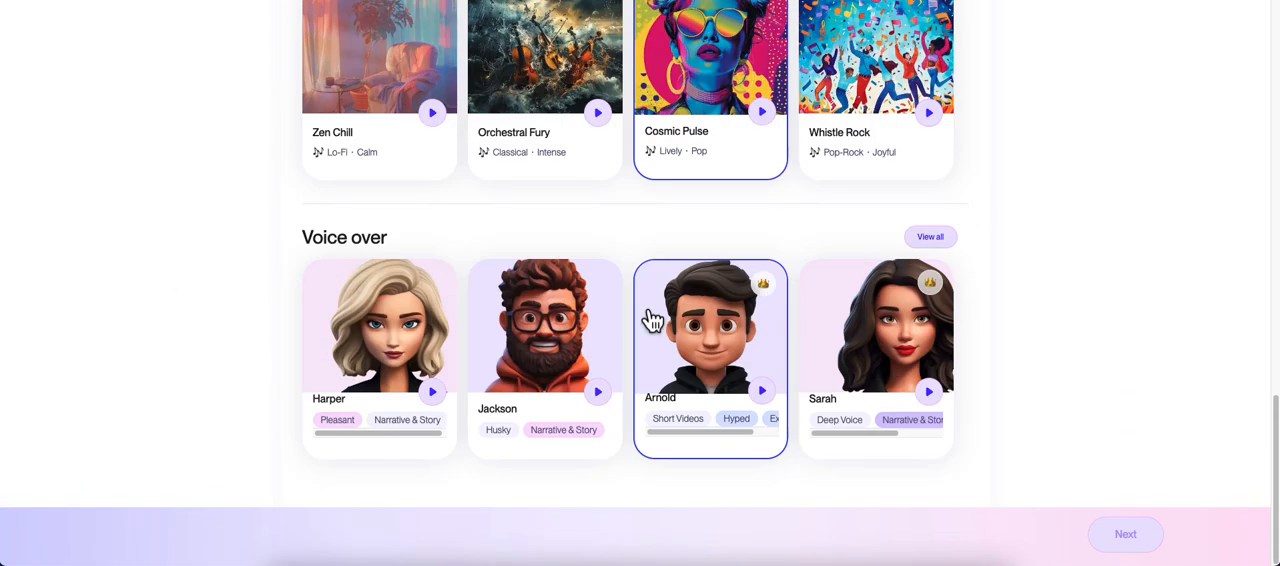
pyautogui.moveTo(568, 470)
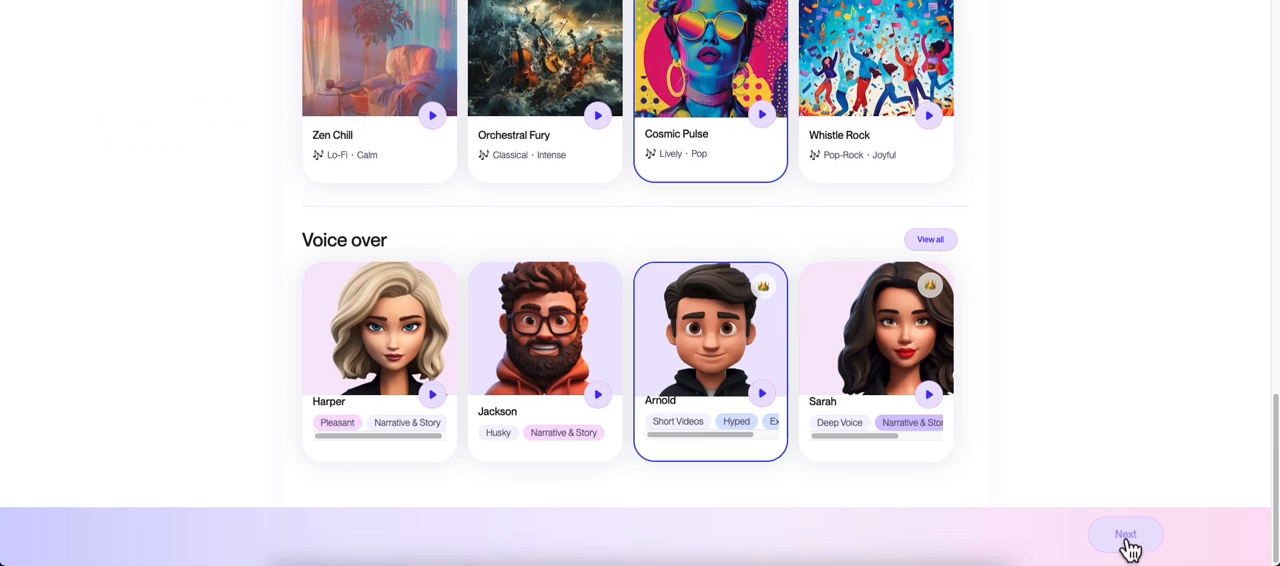
pyautogui.click(1124, 536)
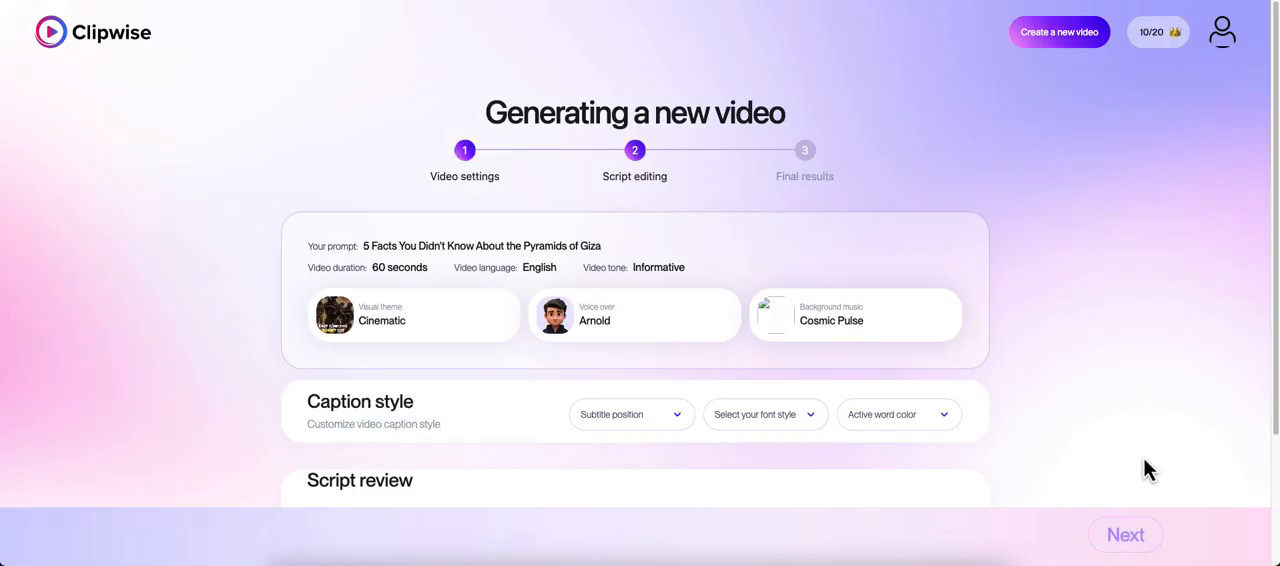
pyautogui.moveTo(444, 336)
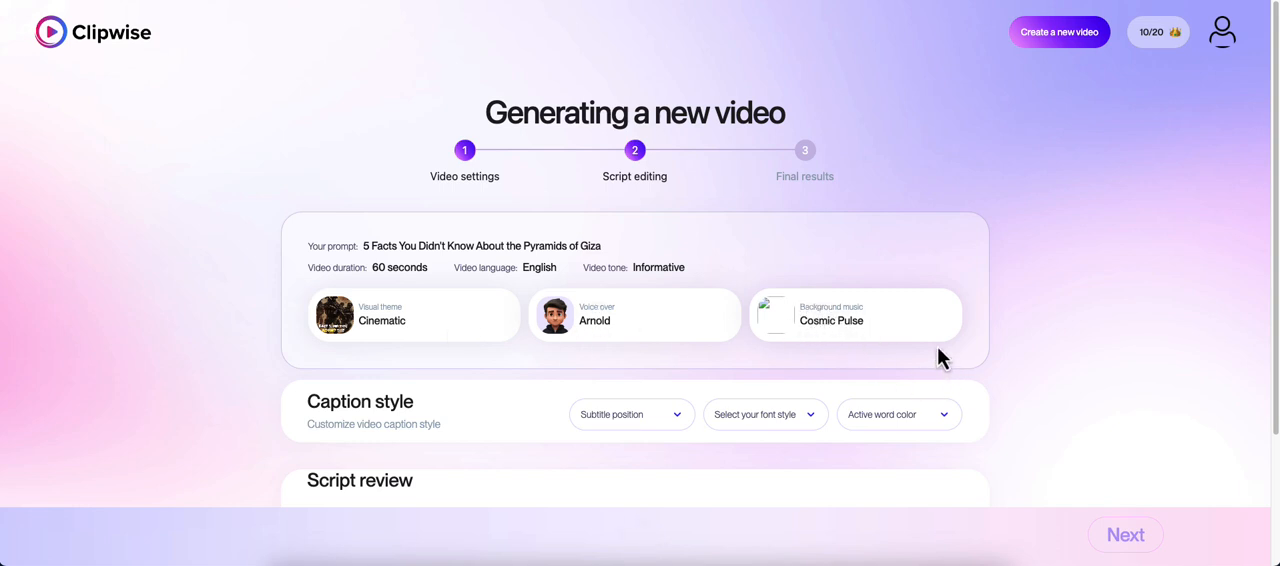
pyautogui.scroll(-3)
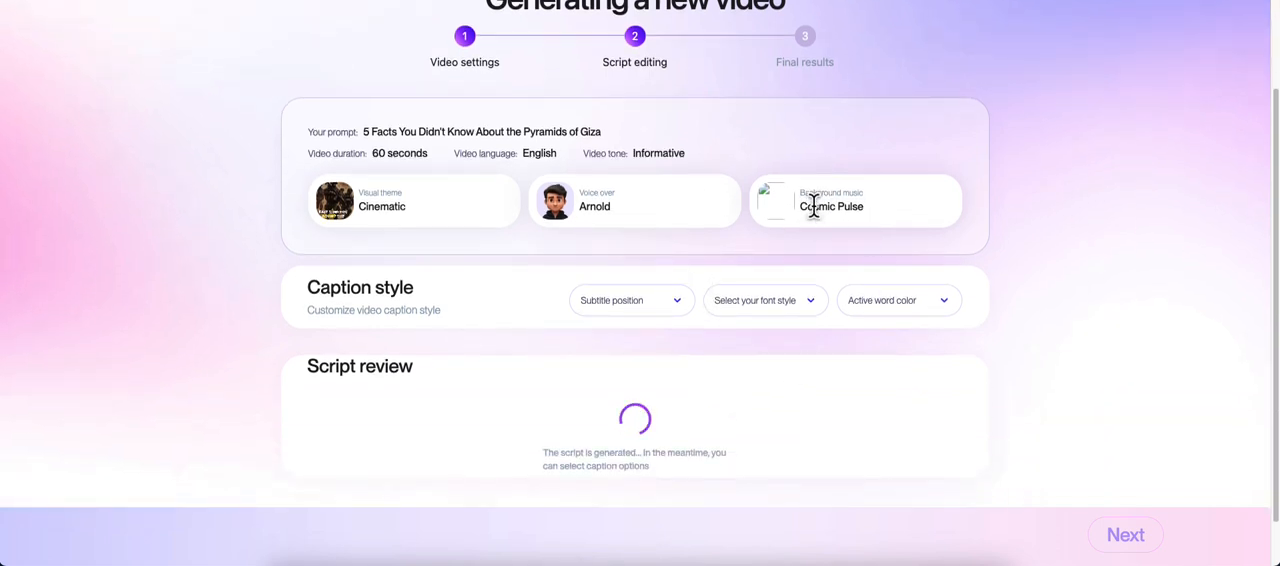
pyautogui.moveTo(584, 414)
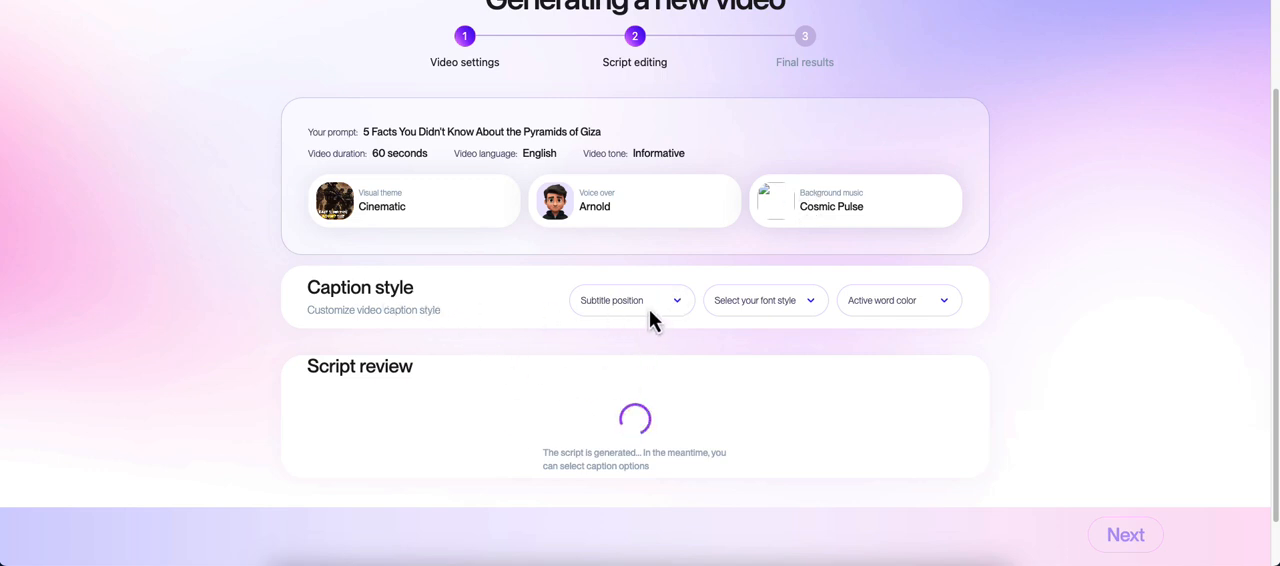
# Style captions with Bottom position, Lilita One font and Yellow active word color.
pyautogui.click(632, 300)
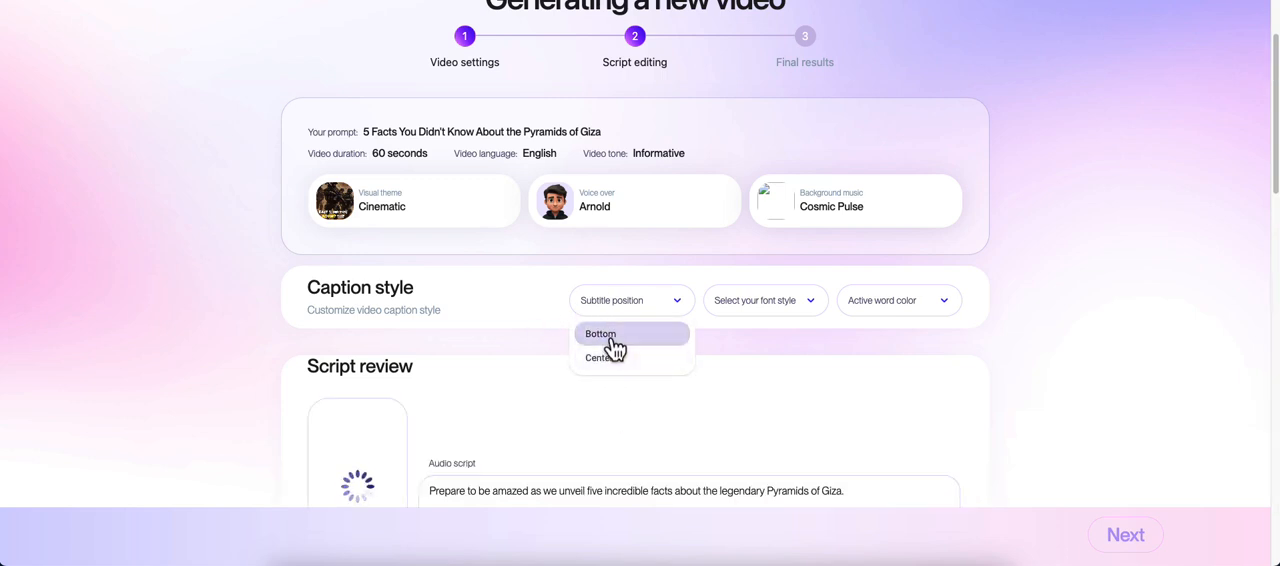
pyautogui.click(764, 300)
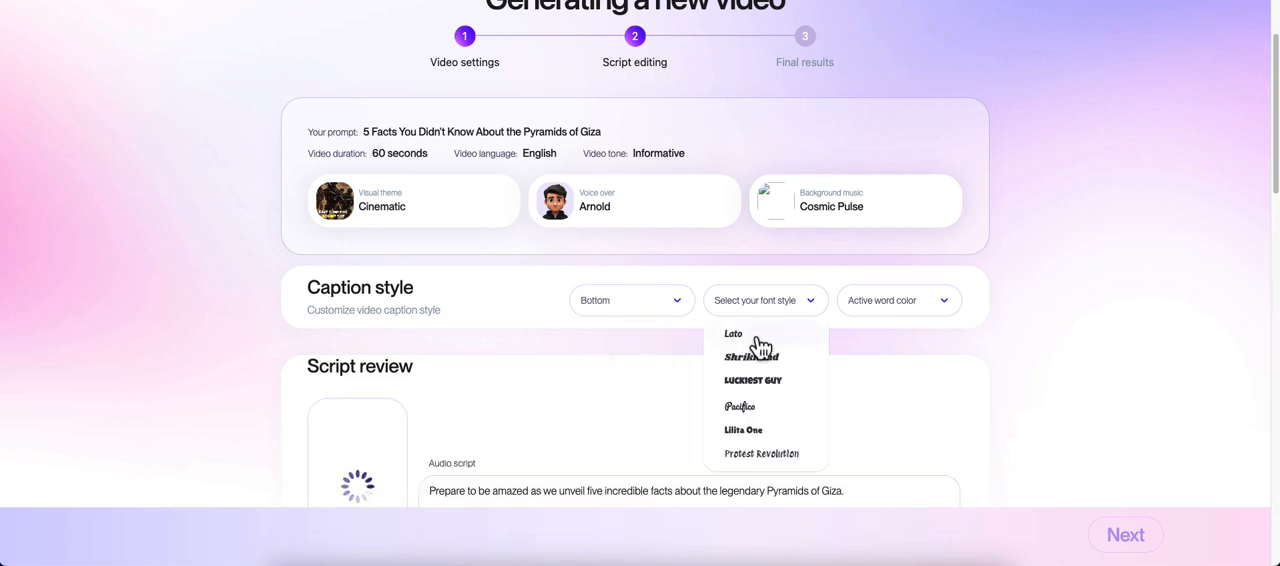
pyautogui.moveTo(764, 312)
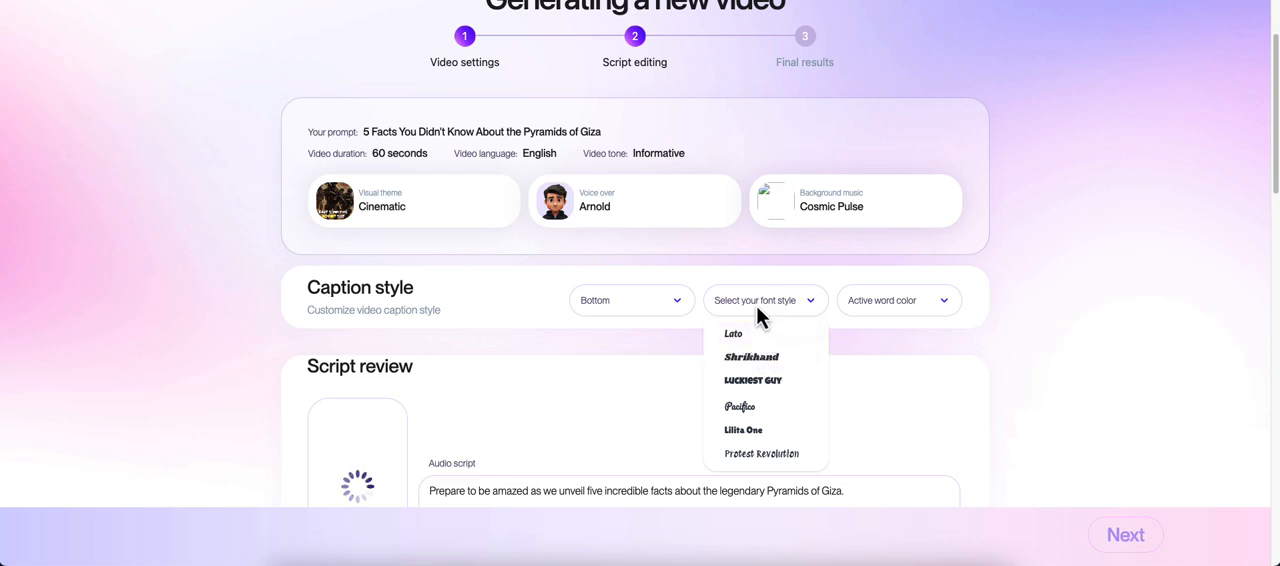
pyautogui.click(764, 300)
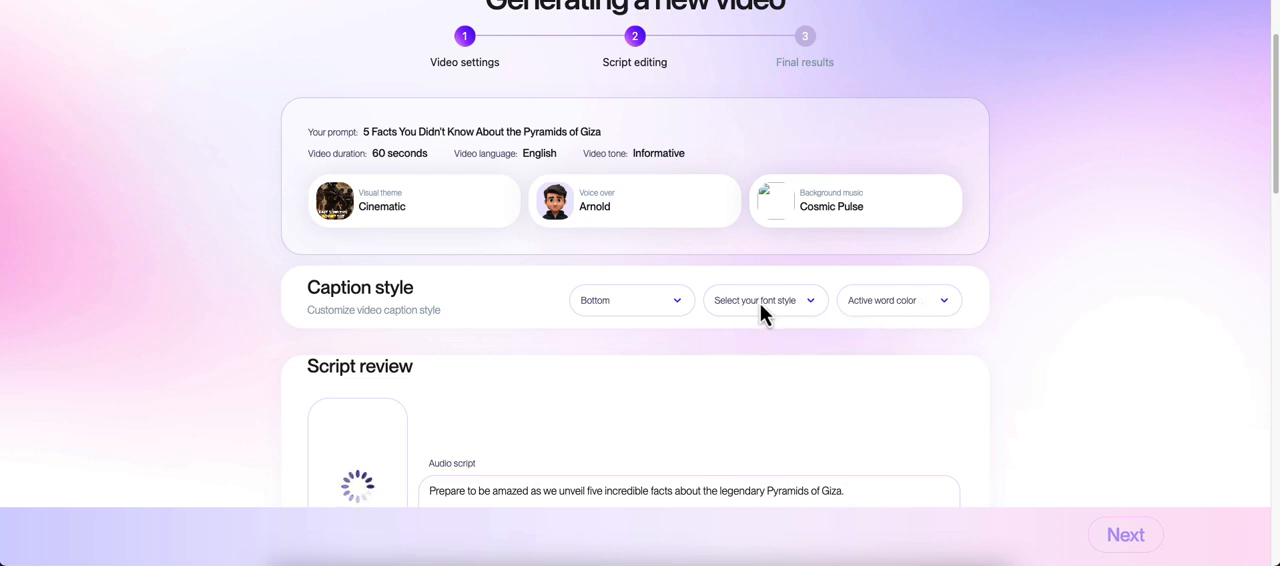
pyautogui.click(764, 300)
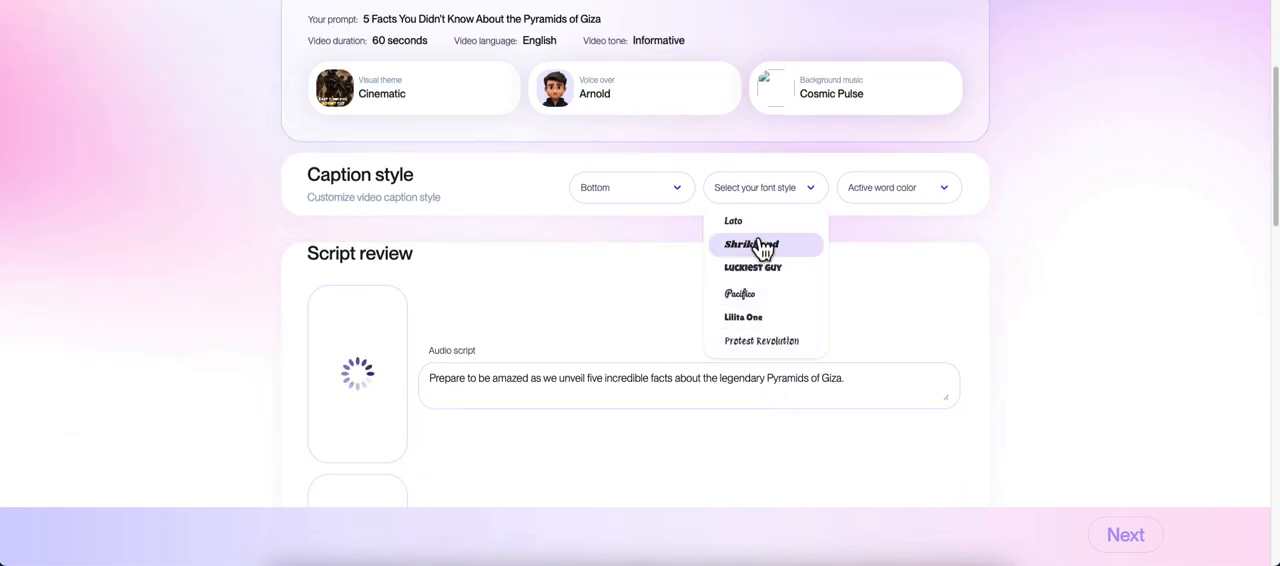
pyautogui.moveTo(750, 316)
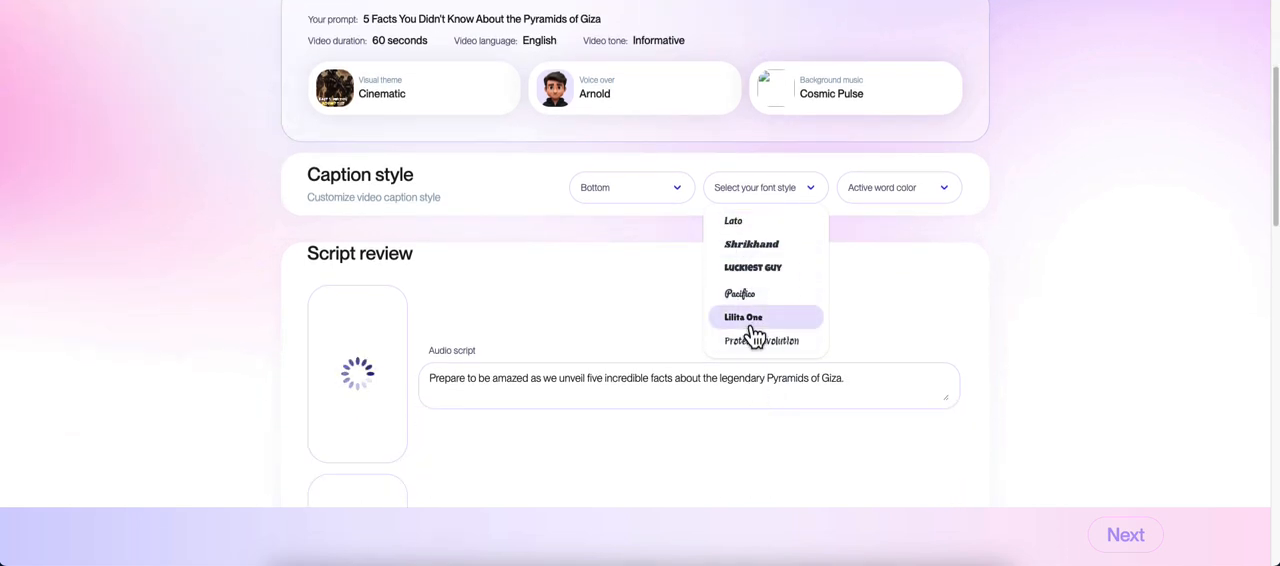
pyautogui.click(744, 316)
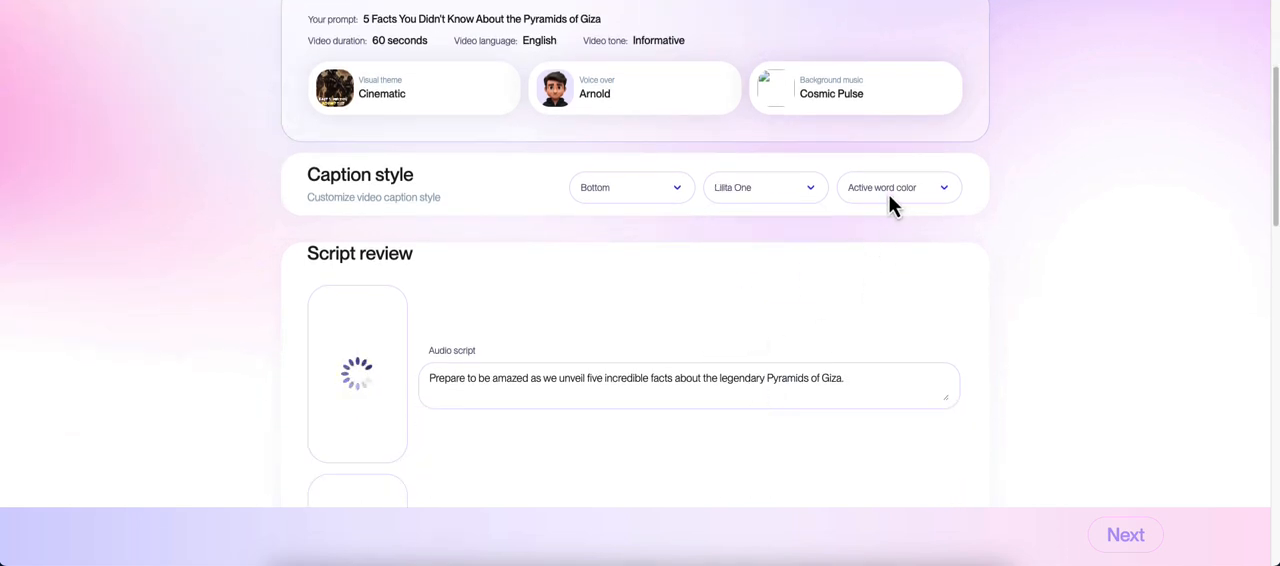
pyautogui.click(896, 188)
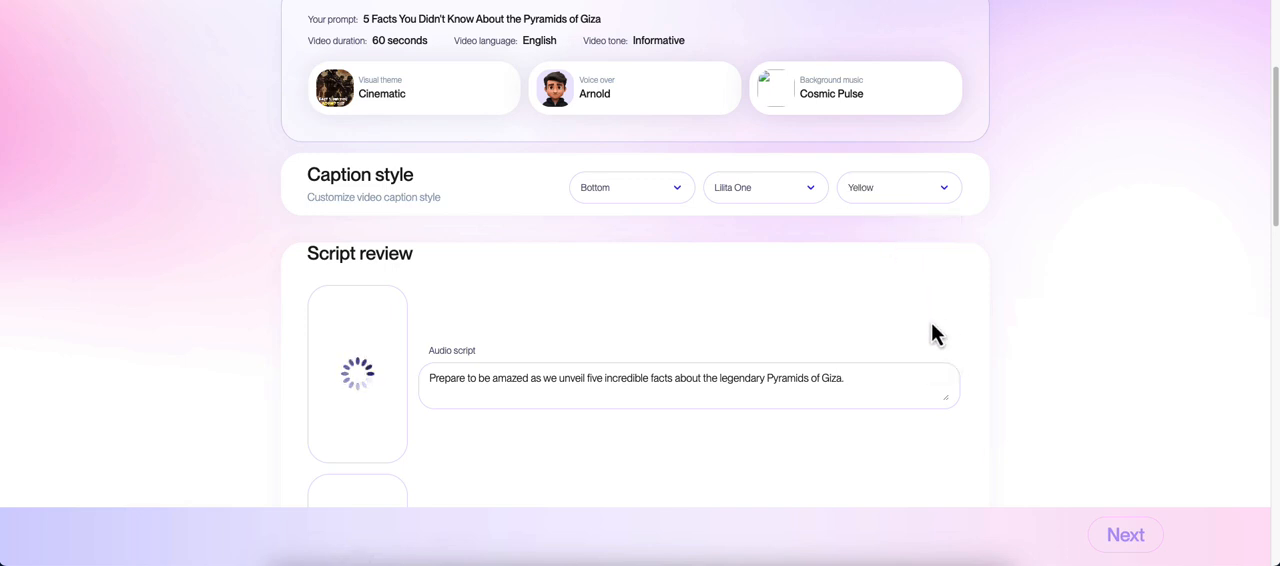
pyautogui.moveTo(740, 238)
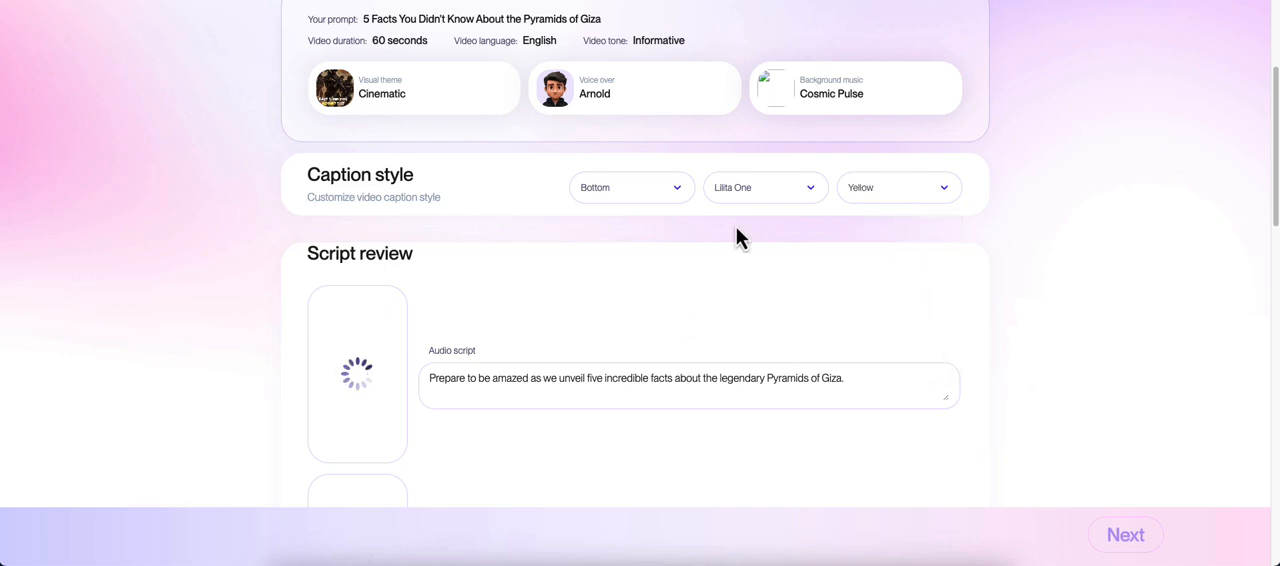
# Scroll through the Script review scenes as their pyramid images finish generating.
pyautogui.scroll(-3)
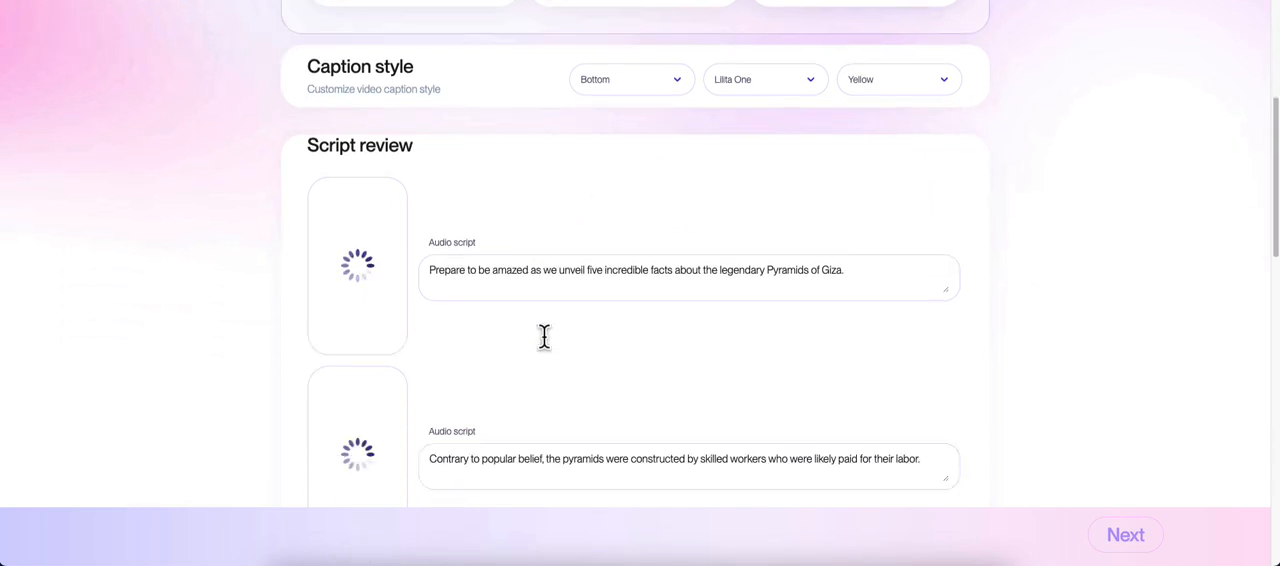
pyautogui.scroll(-3)
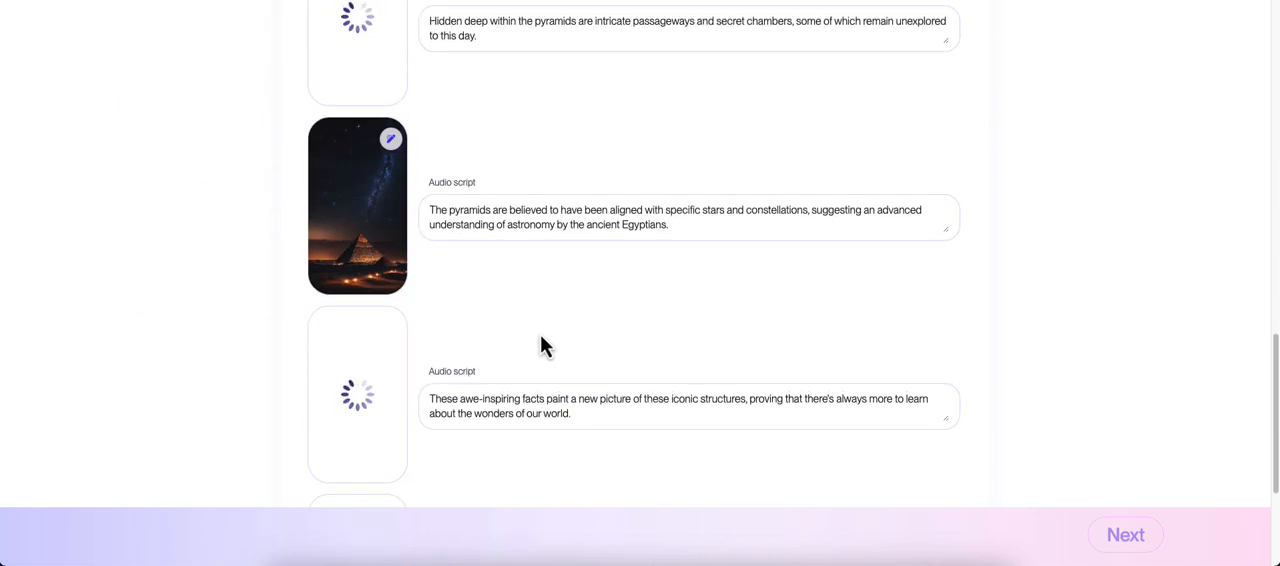
pyautogui.scroll(-3)
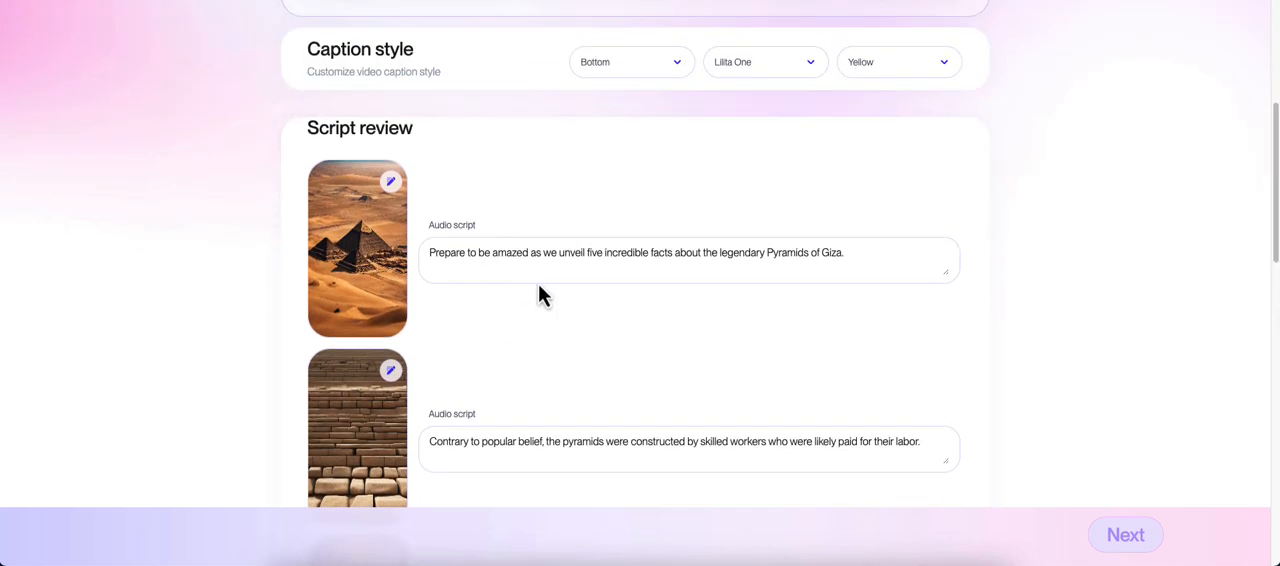
pyautogui.moveTo(584, 354)
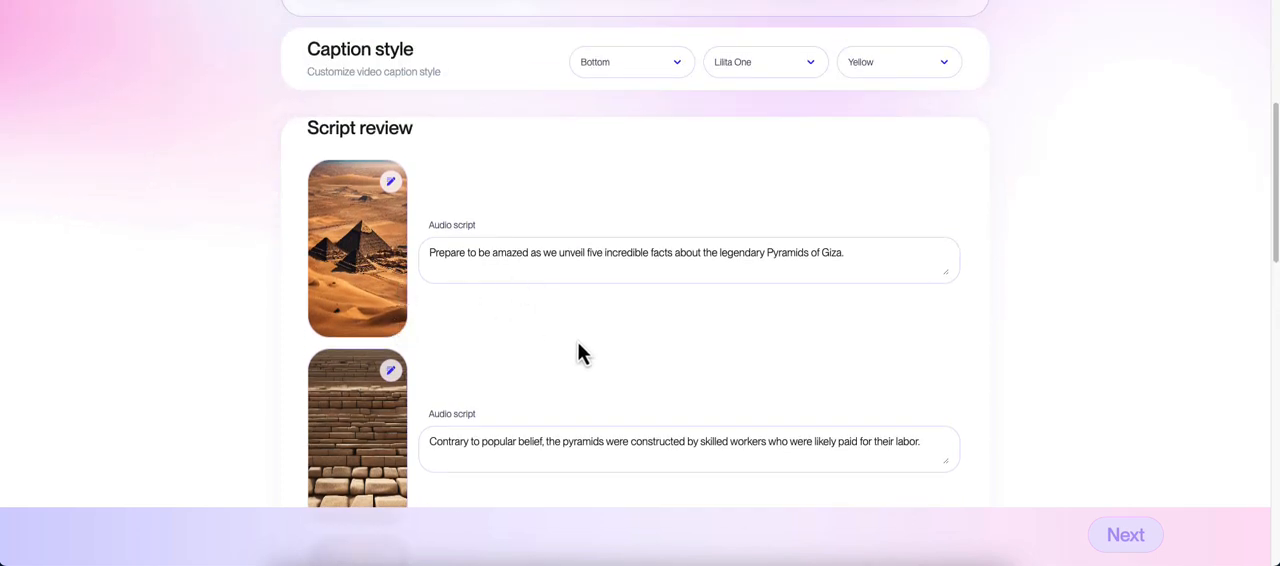
pyautogui.moveTo(604, 360)
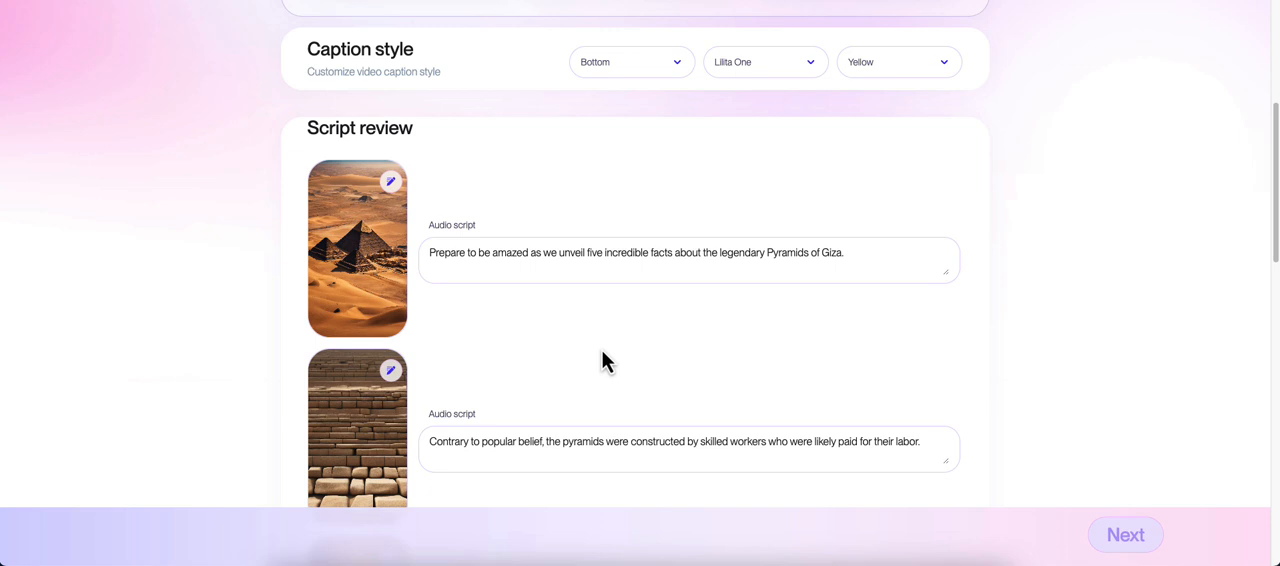
pyautogui.moveTo(372, 268)
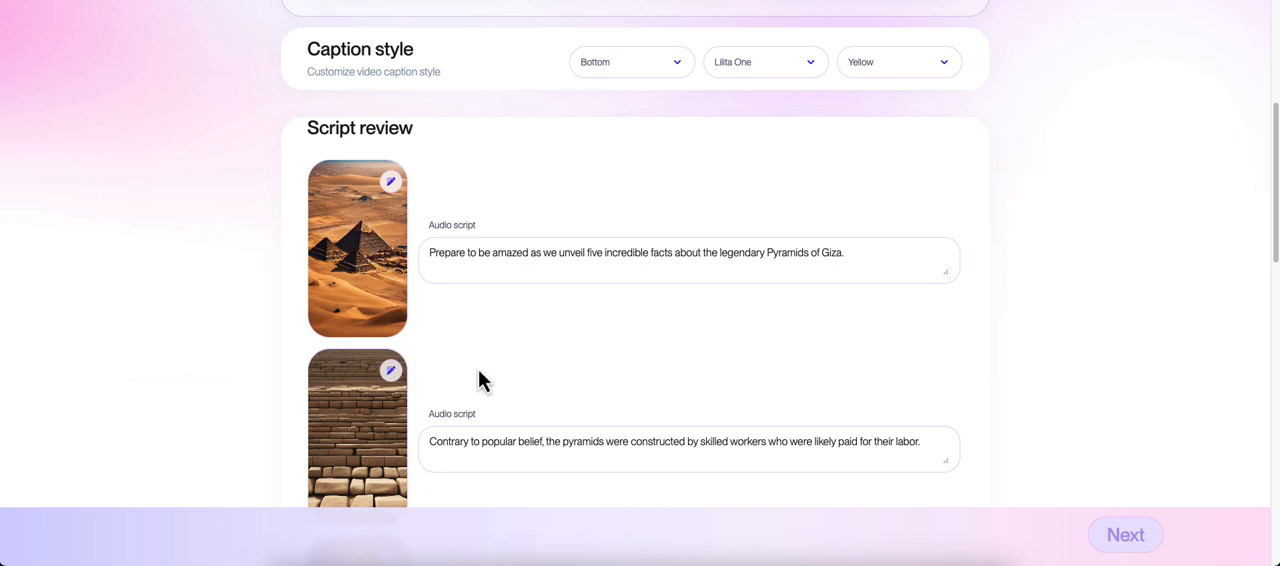
pyautogui.scroll(-3)
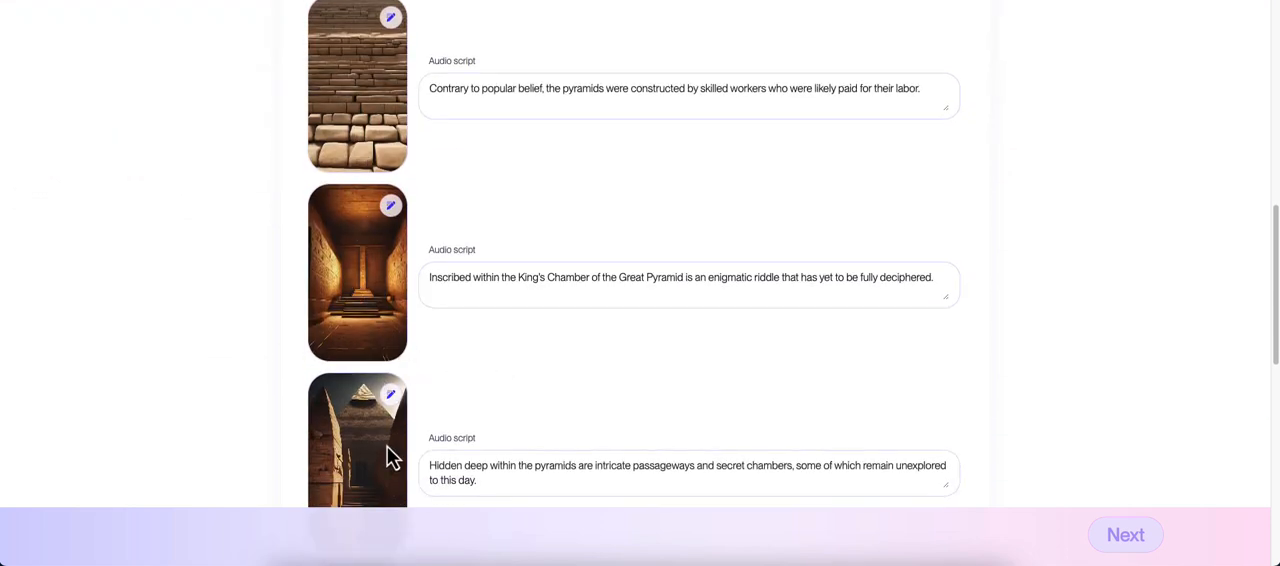
pyautogui.scroll(-3)
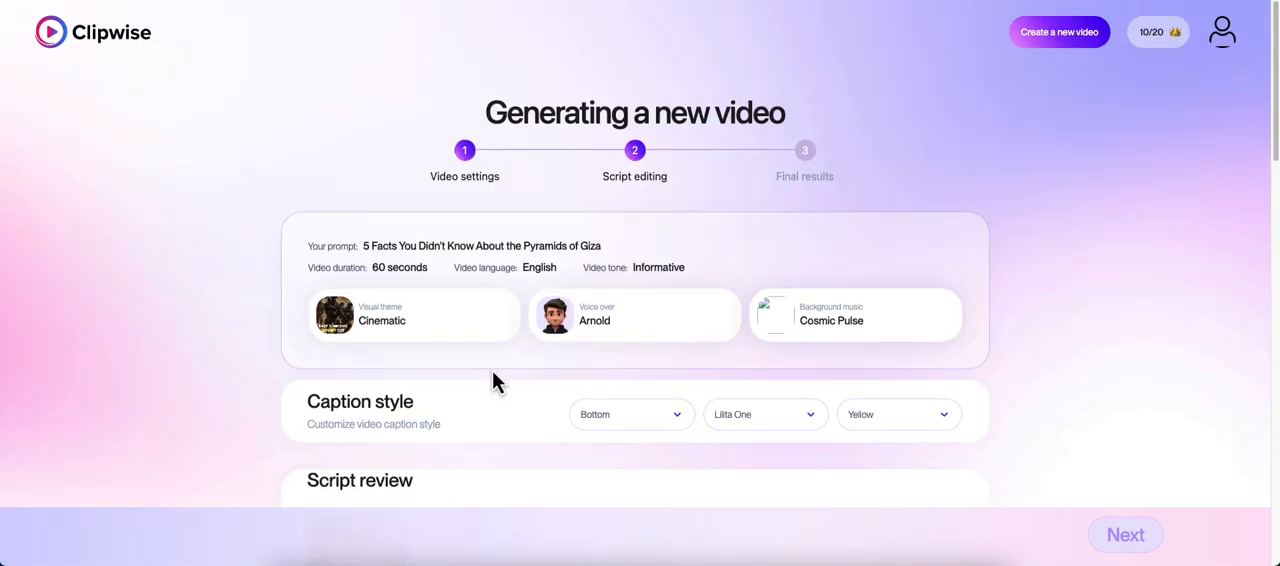
pyautogui.scroll(-3)
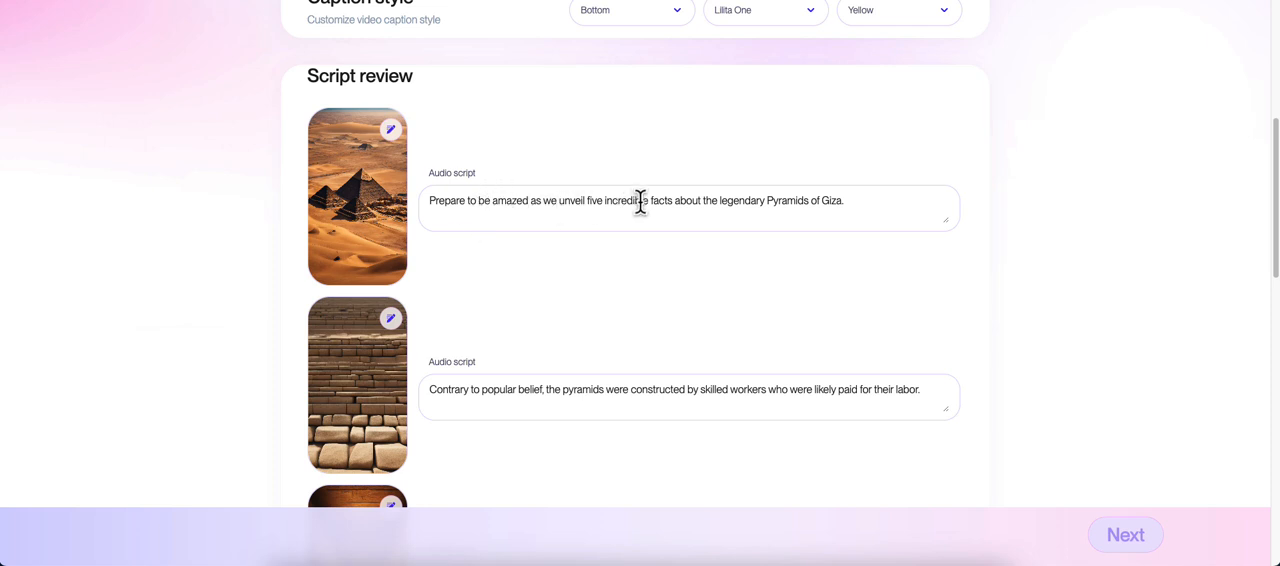
pyautogui.moveTo(856, 212)
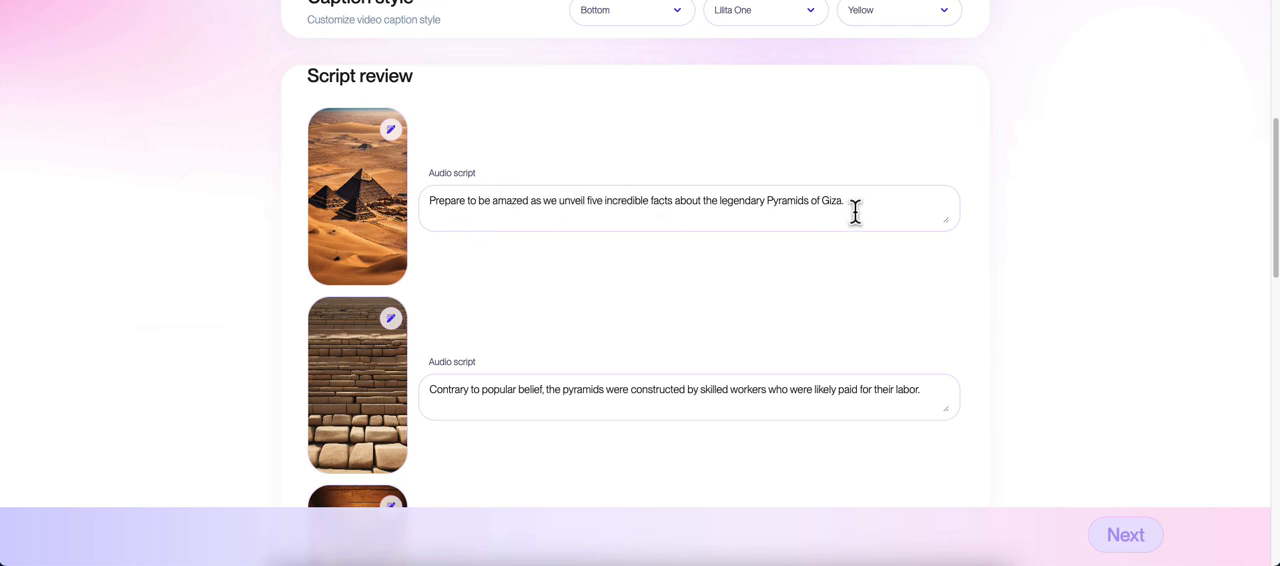
pyautogui.scroll(-3)
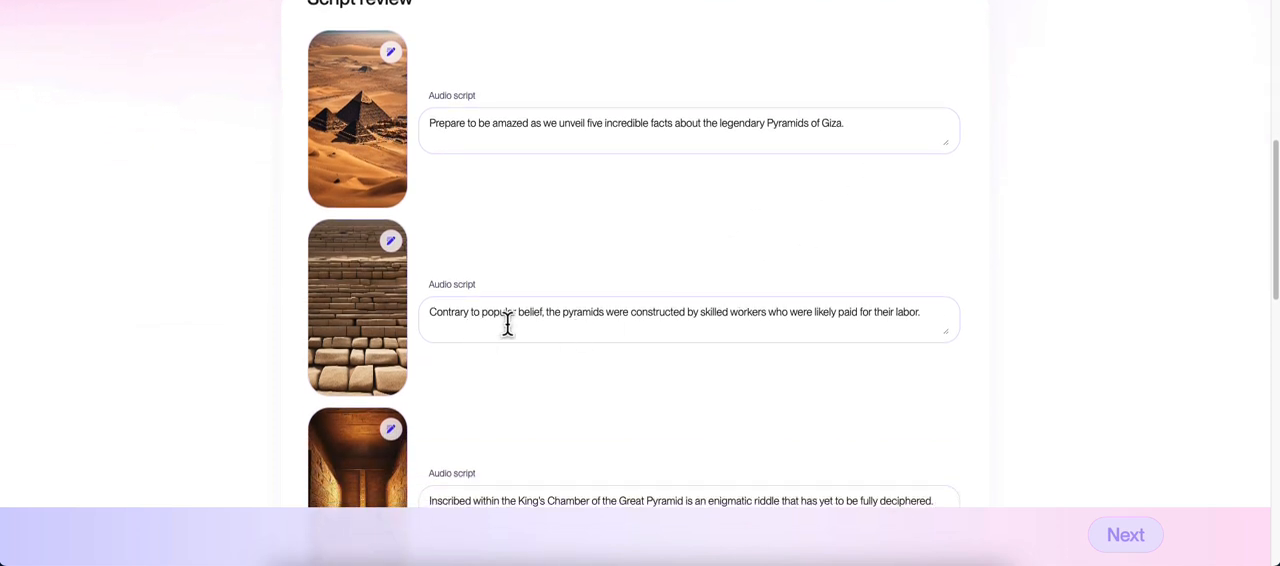
pyautogui.moveTo(798, 312)
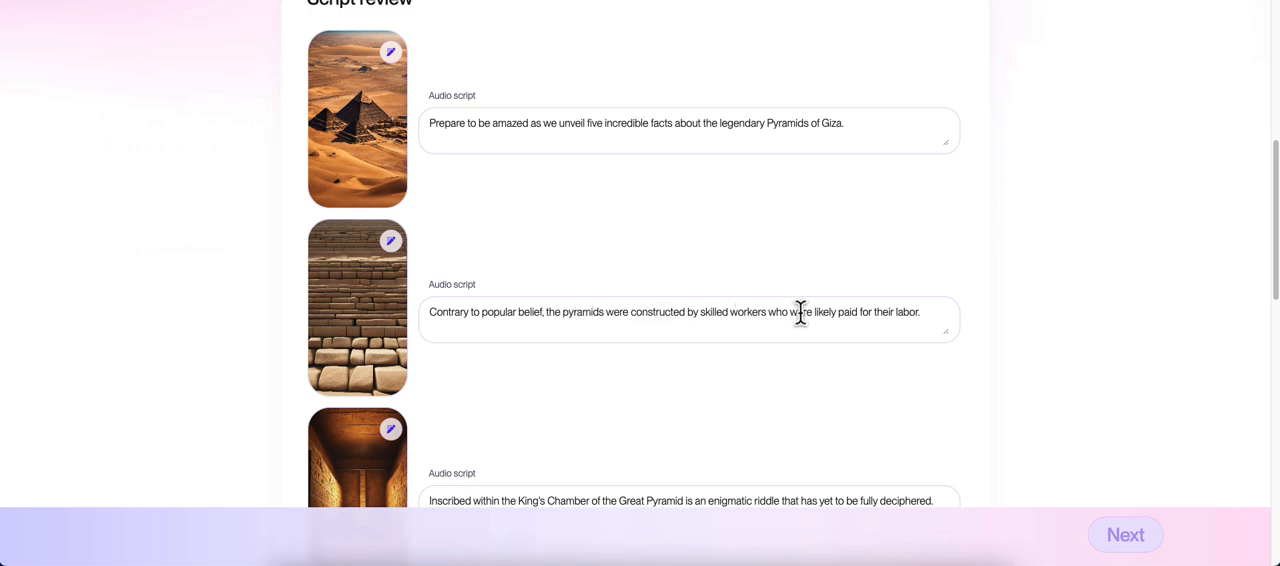
pyautogui.scroll(-3)
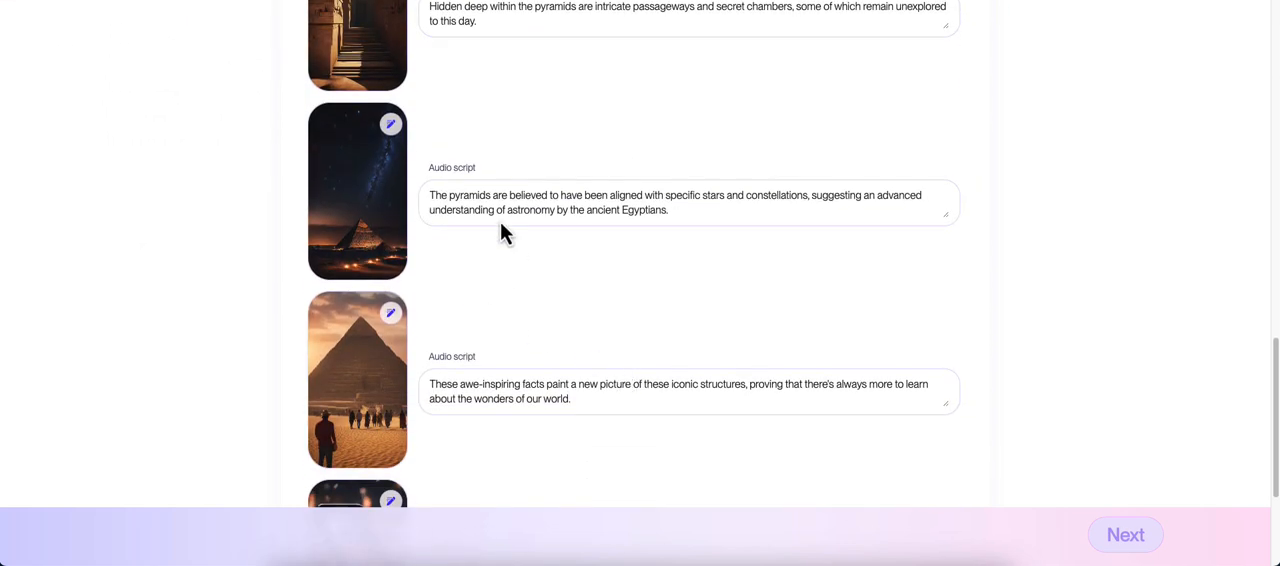
pyautogui.scroll(-3)
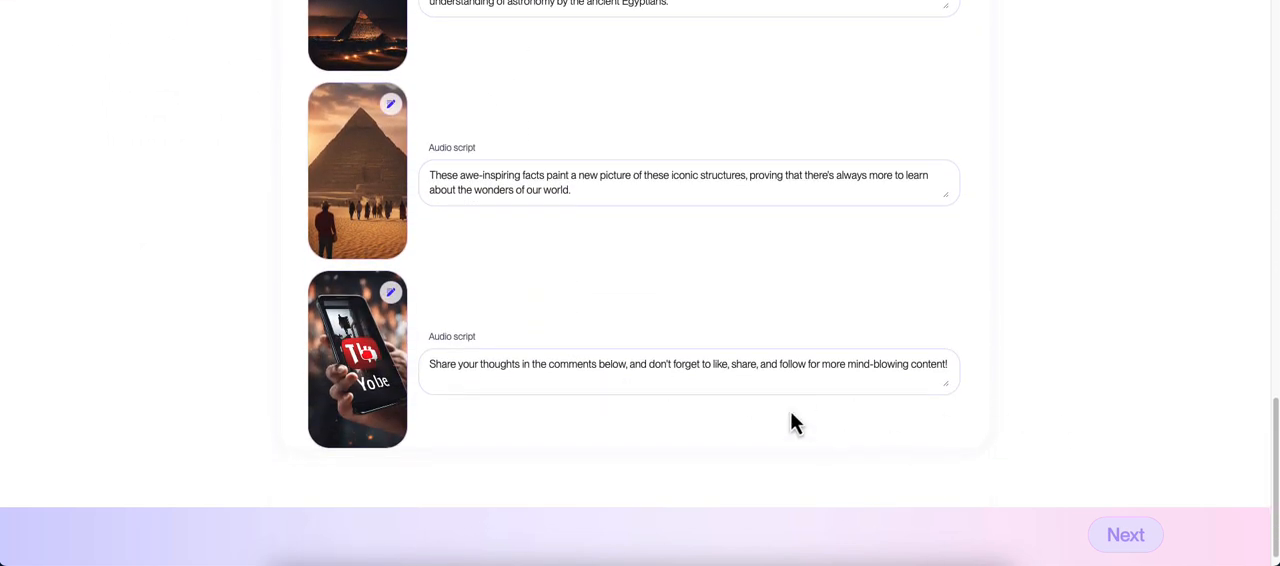
pyautogui.moveTo(1124, 536)
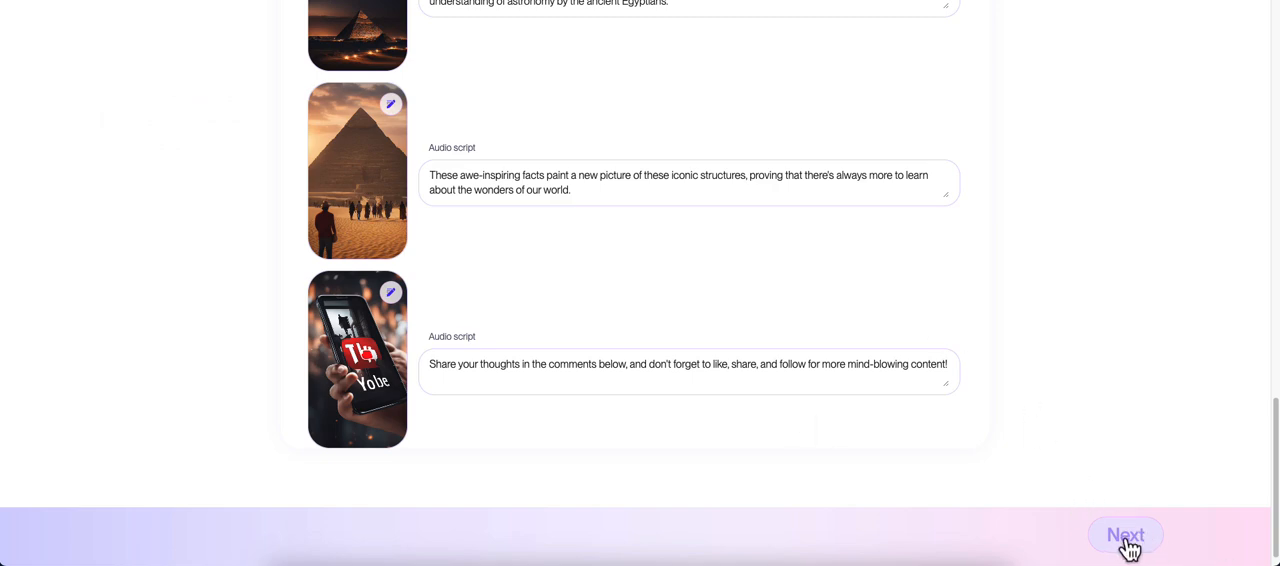
# Proceed with Next to the Final results step so the video starts generating audio.
pyautogui.click(1124, 536)
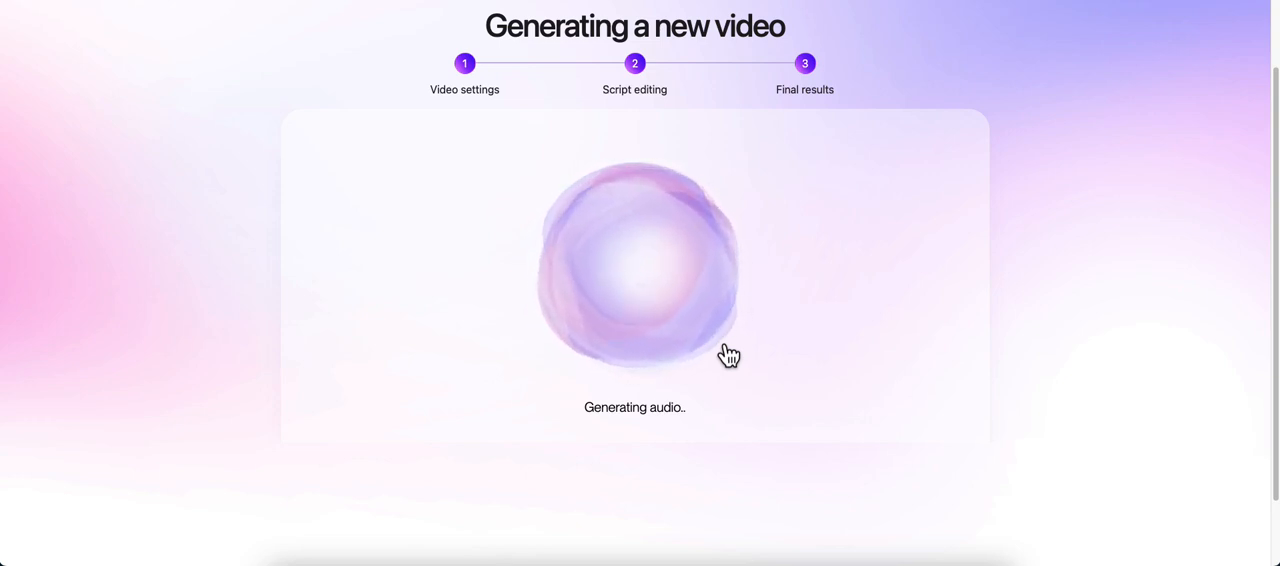
pyautogui.moveTo(770, 432)
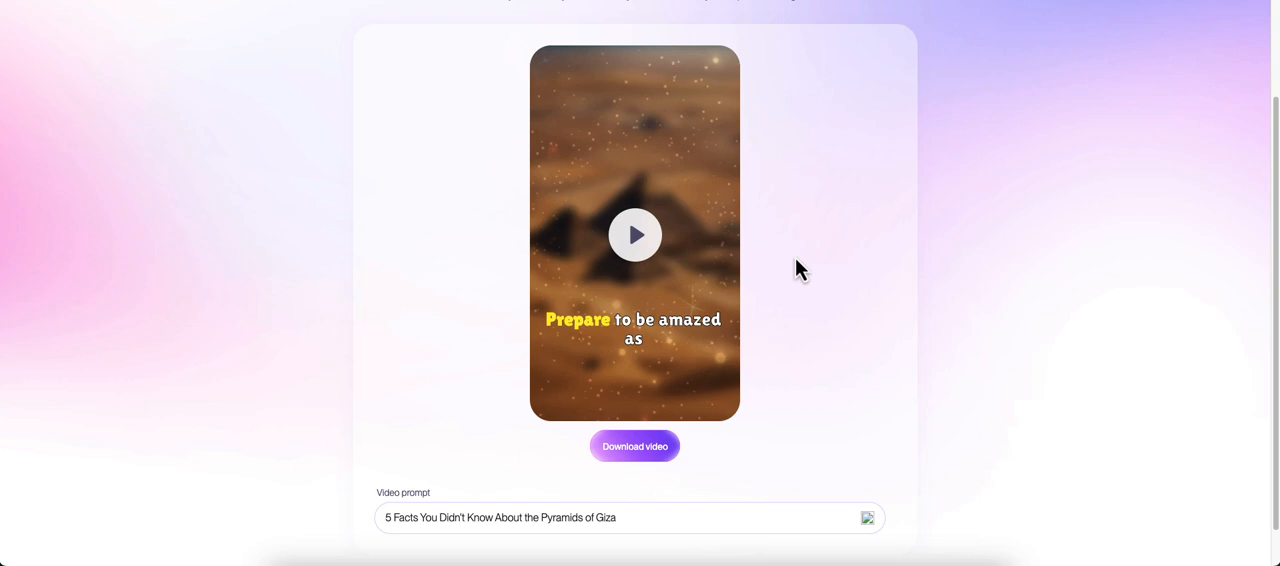
pyautogui.moveTo(718, 268)
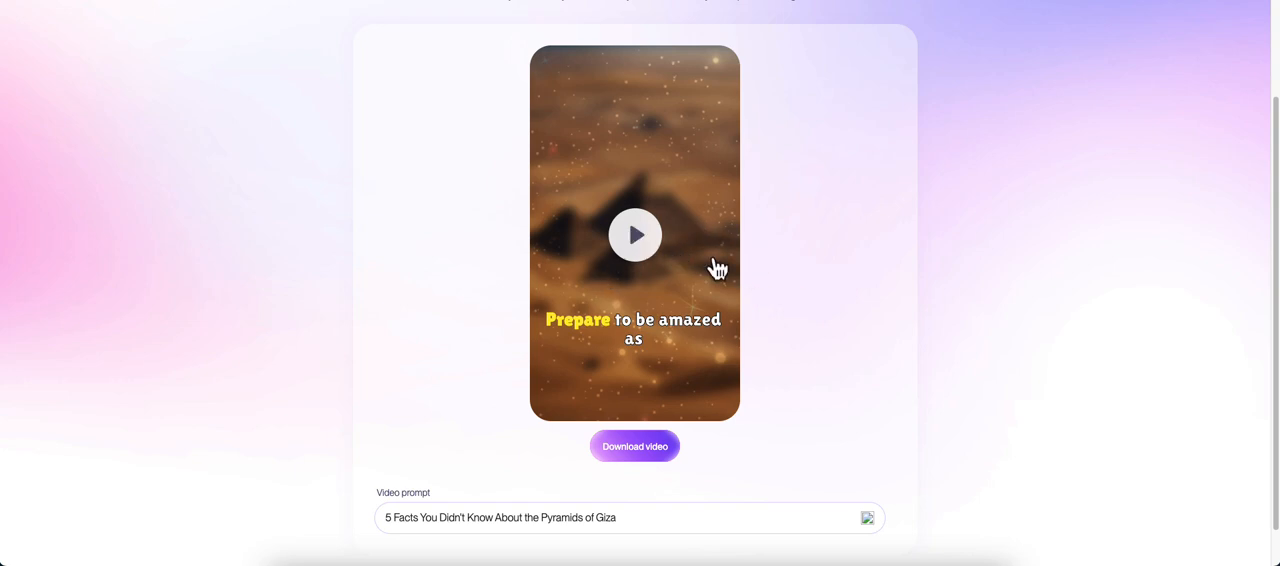
# Play the finished Pyramids of Giza short in the video preview.
pyautogui.click(636, 236)
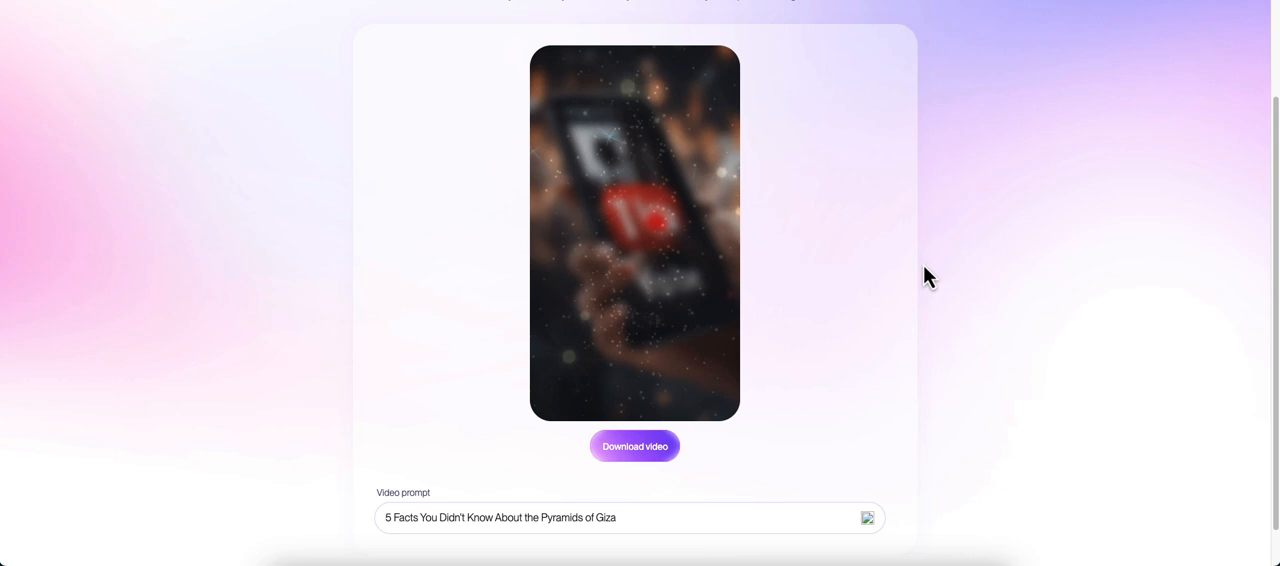
pyautogui.moveTo(634, 480)
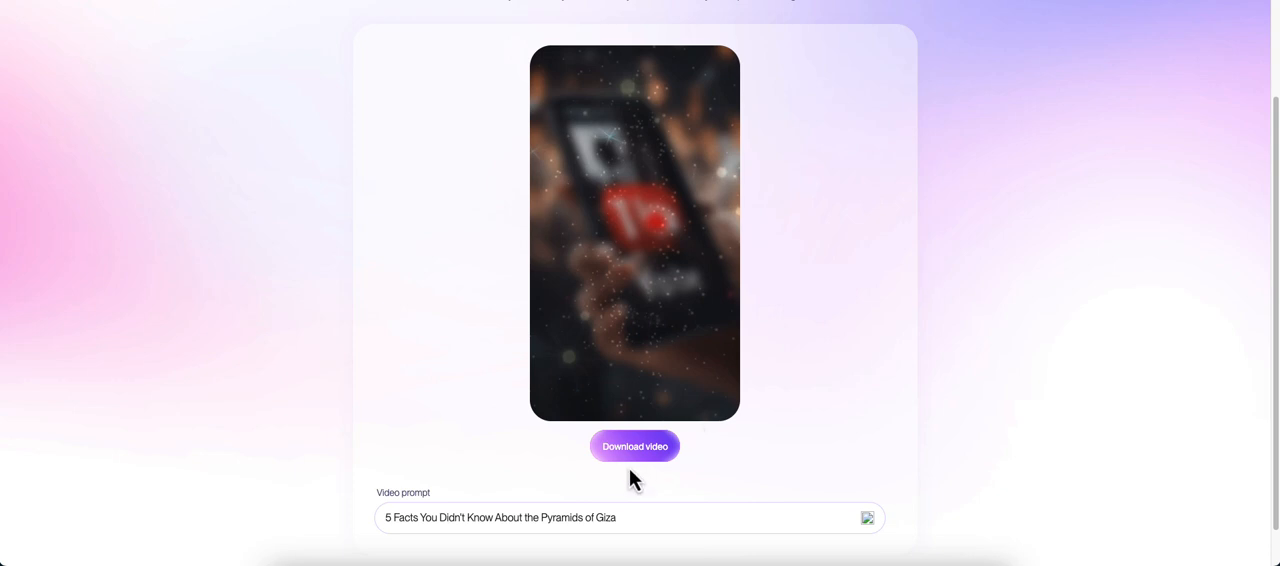
pyautogui.moveTo(772, 470)
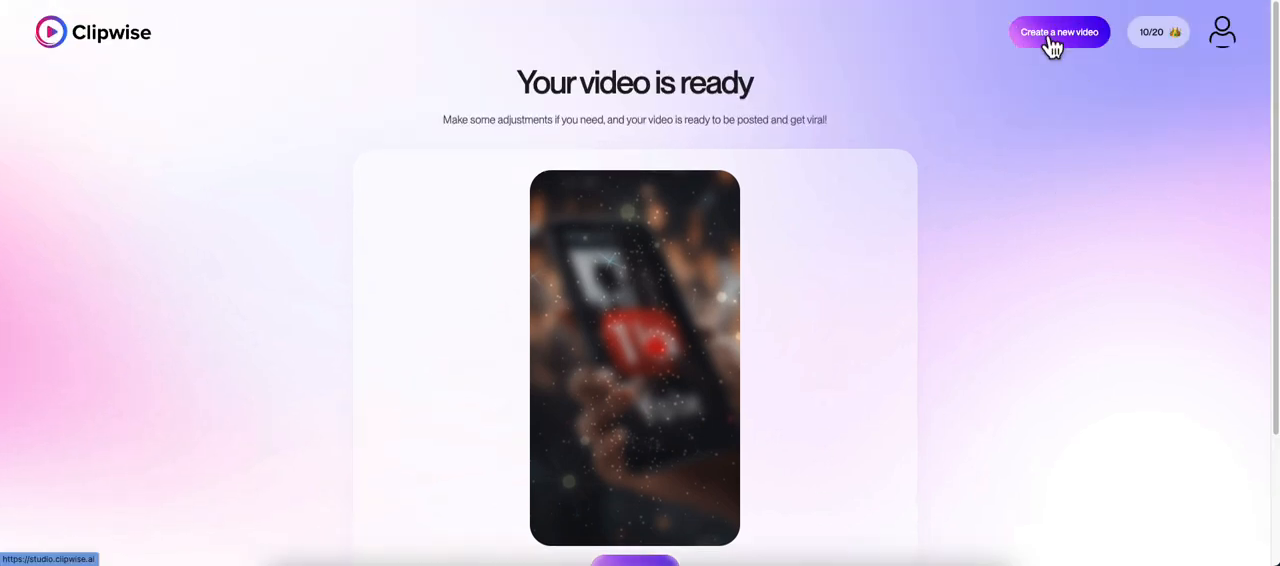
# Create a new 60s English video from "5 Facts You Didn't Know About the Human Brain" and generate it.
pyautogui.click(1058, 32)
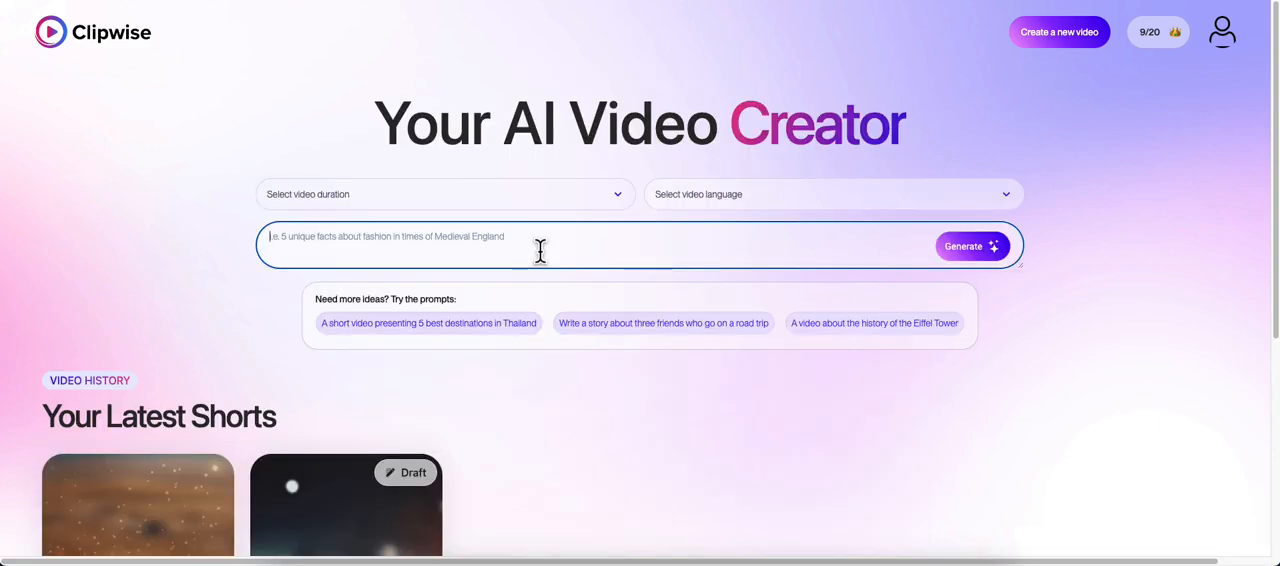
pyautogui.write("5 Facts You Didn't Know About the Human Brain")
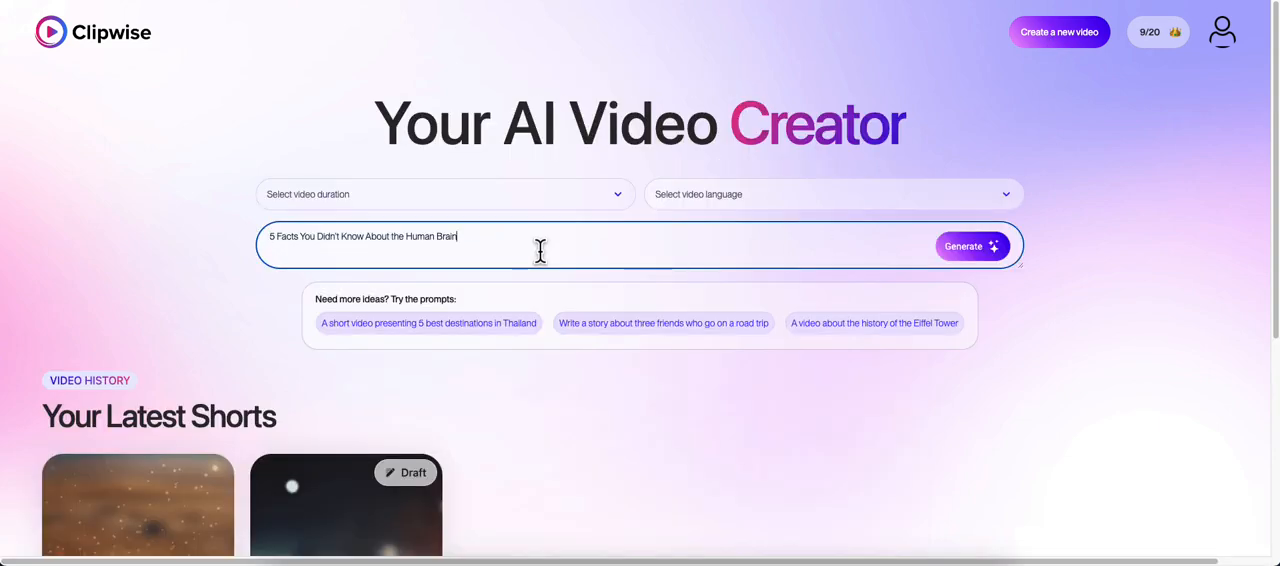
pyautogui.moveTo(344, 208)
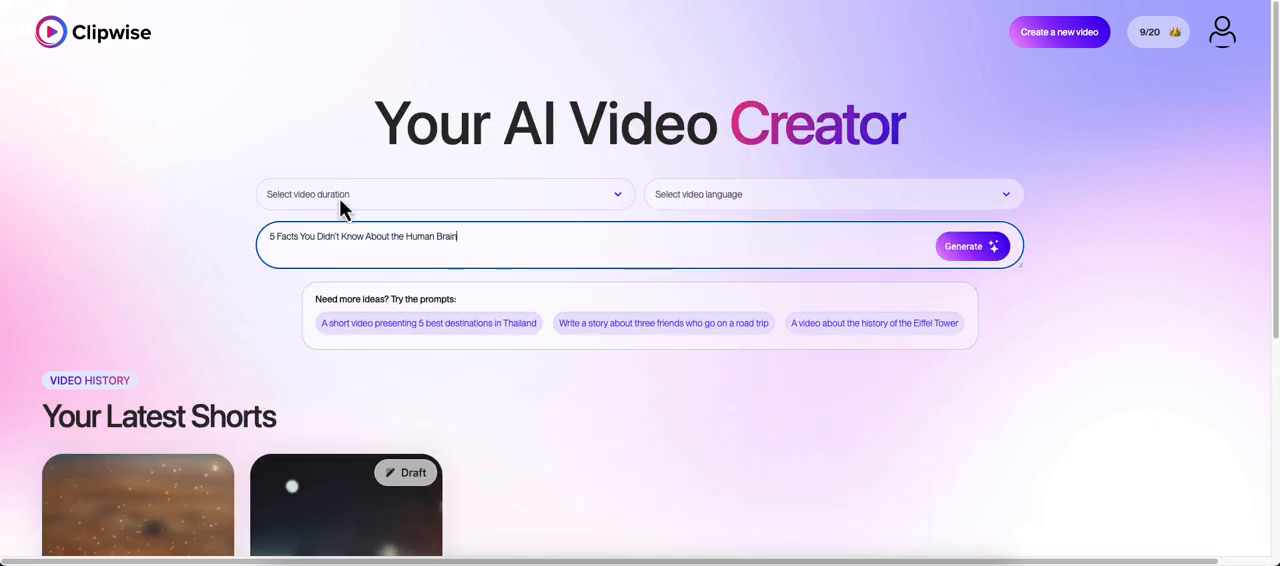
pyautogui.click(444, 194)
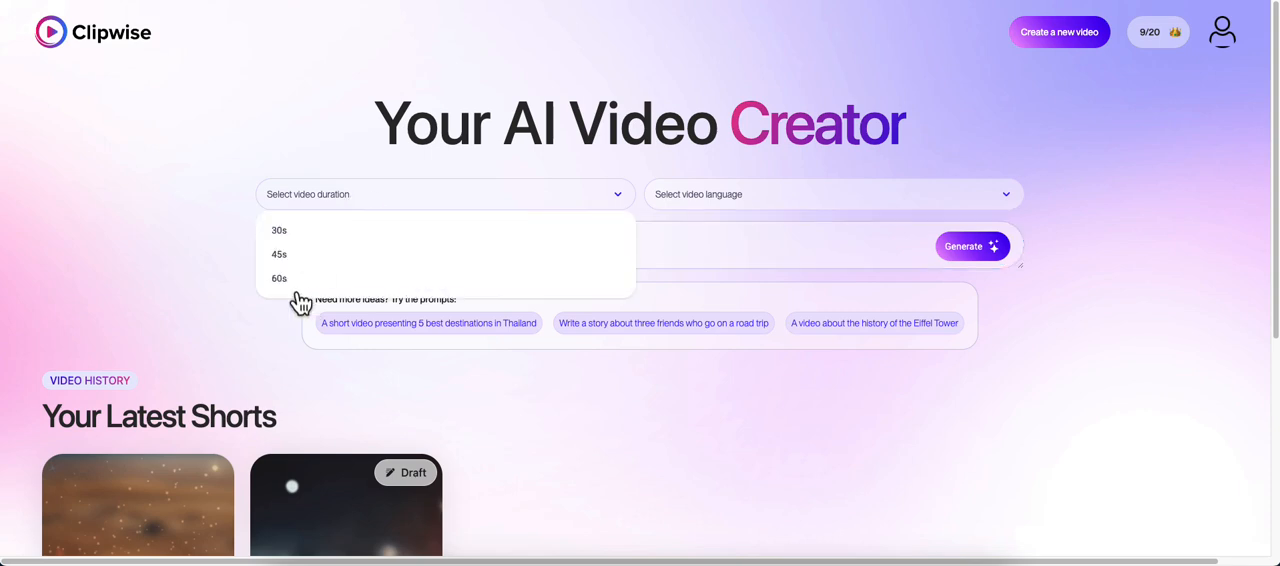
pyautogui.click(280, 278)
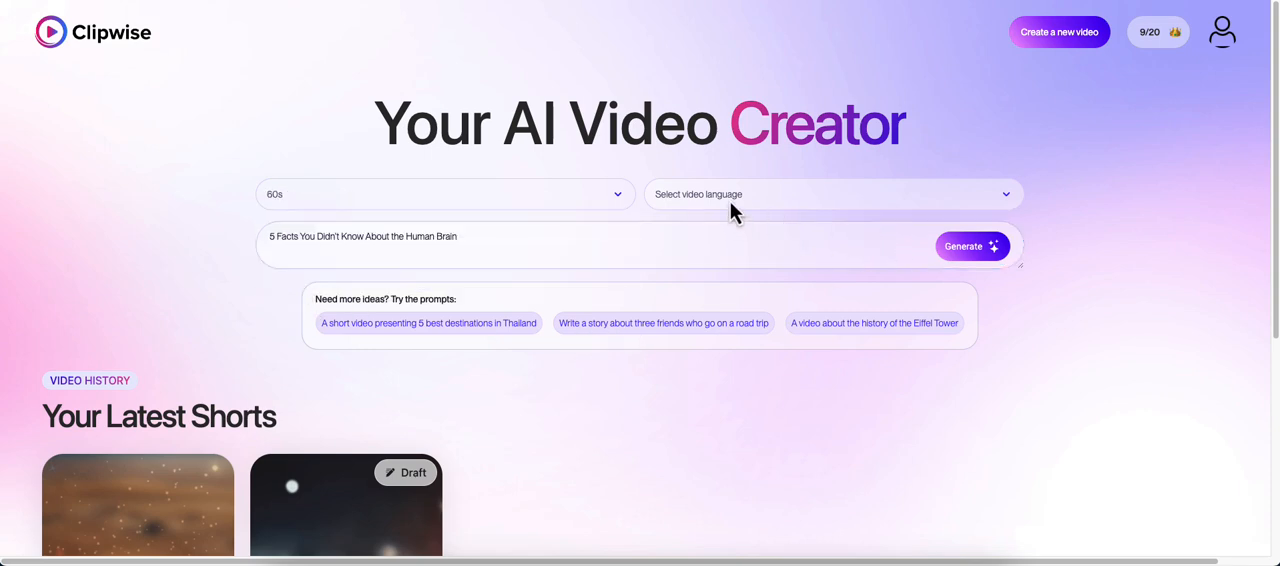
pyautogui.click(830, 194)
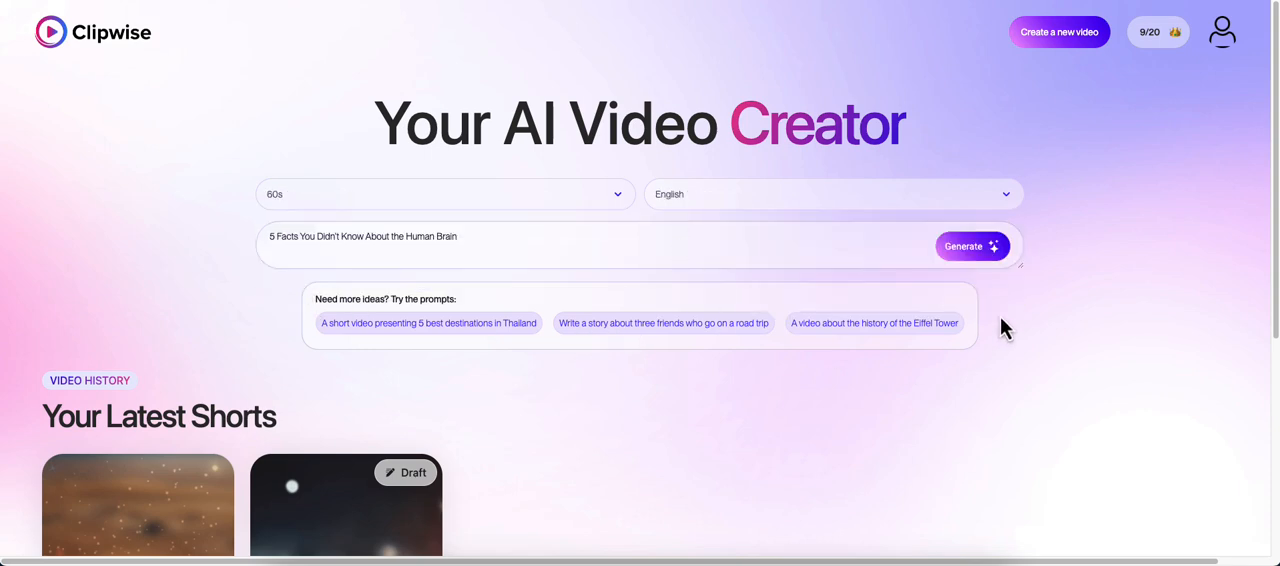
pyautogui.click(964, 246)
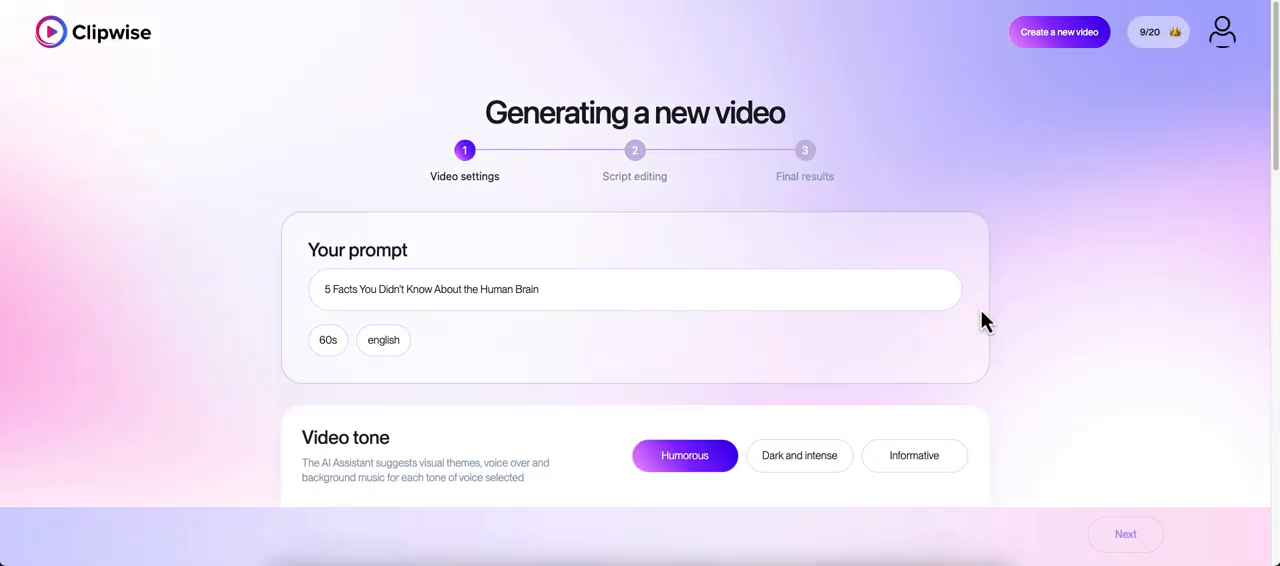
# Choose the Neon Divinity visual theme and the Night Sky overlay for the brain video.
pyautogui.scroll(-3)
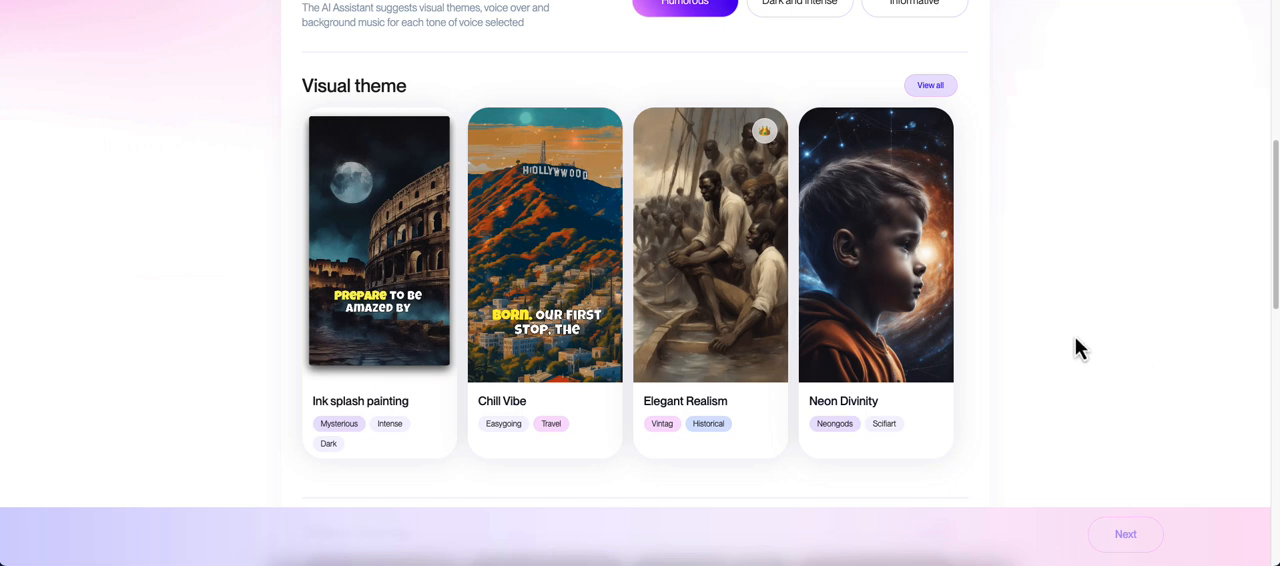
pyautogui.moveTo(1052, 380)
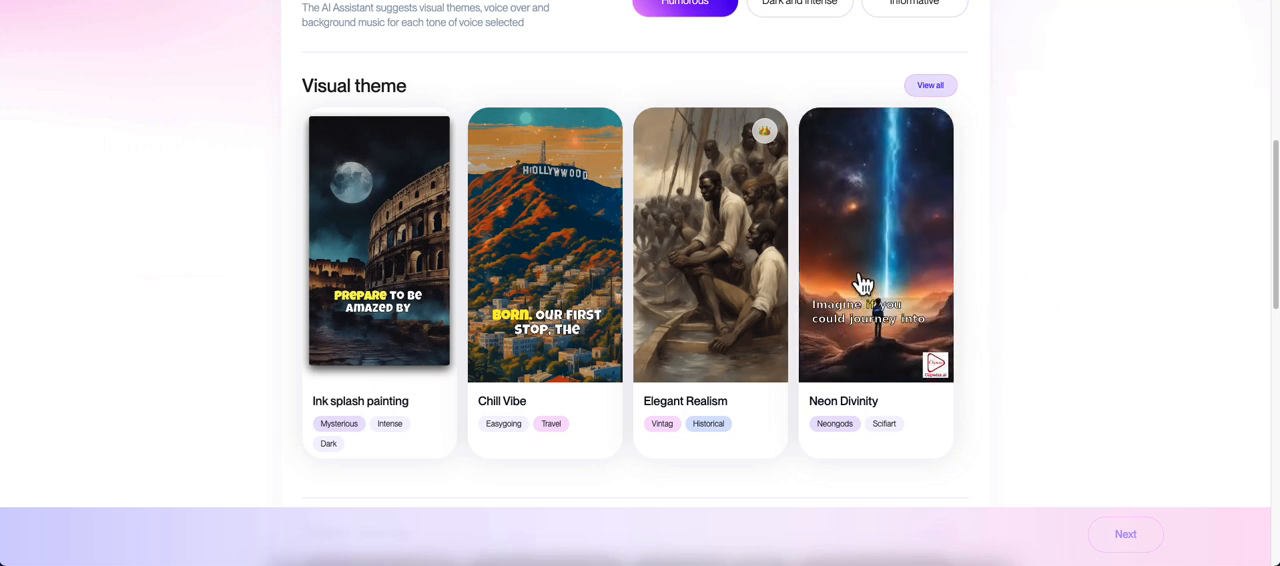
pyautogui.click(876, 244)
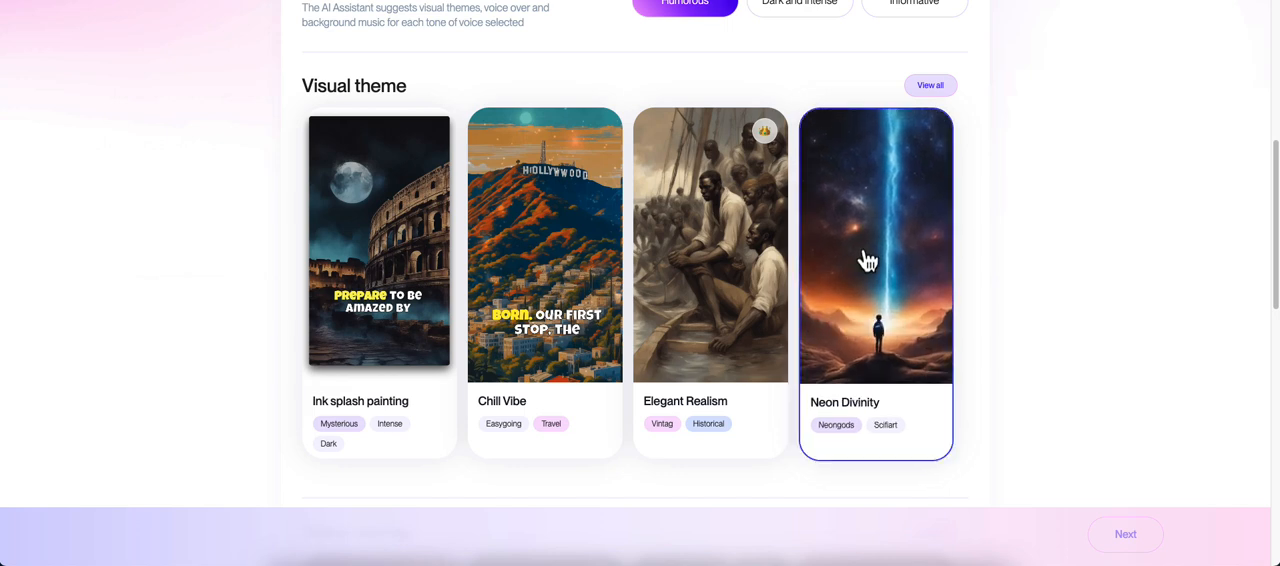
pyautogui.scroll(-3)
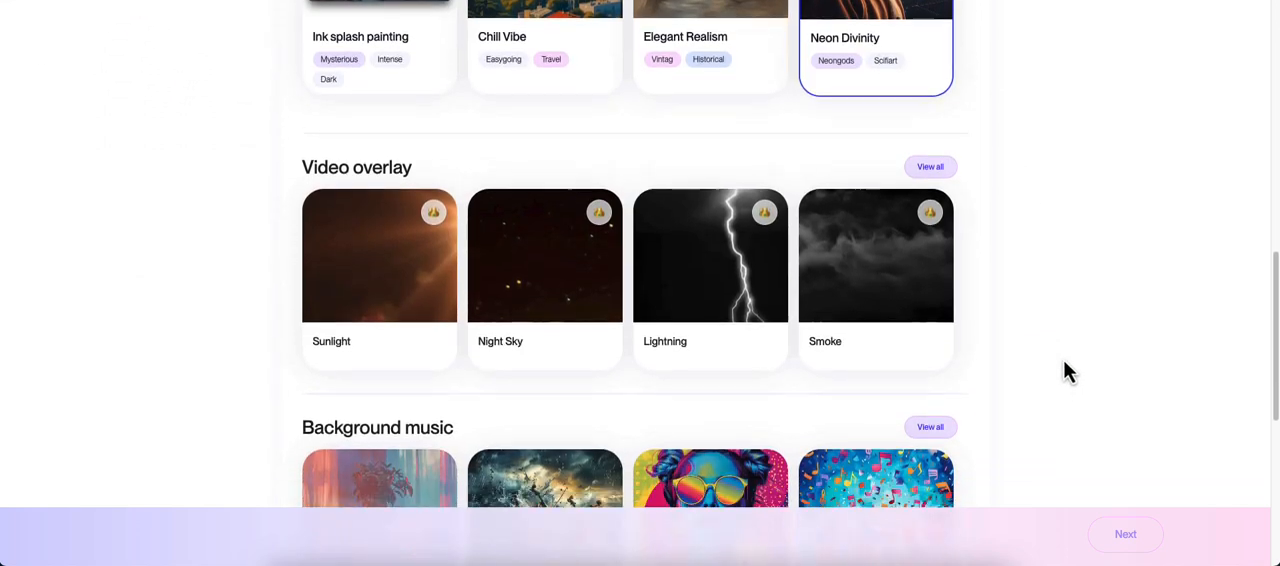
pyautogui.scroll(-3)
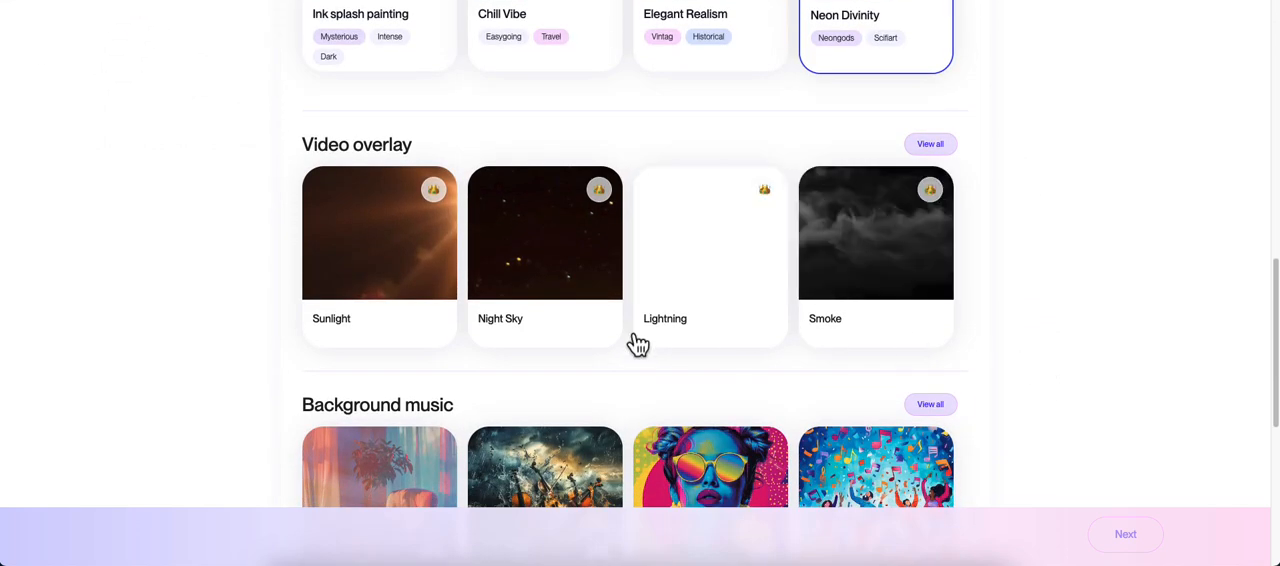
pyautogui.click(544, 232)
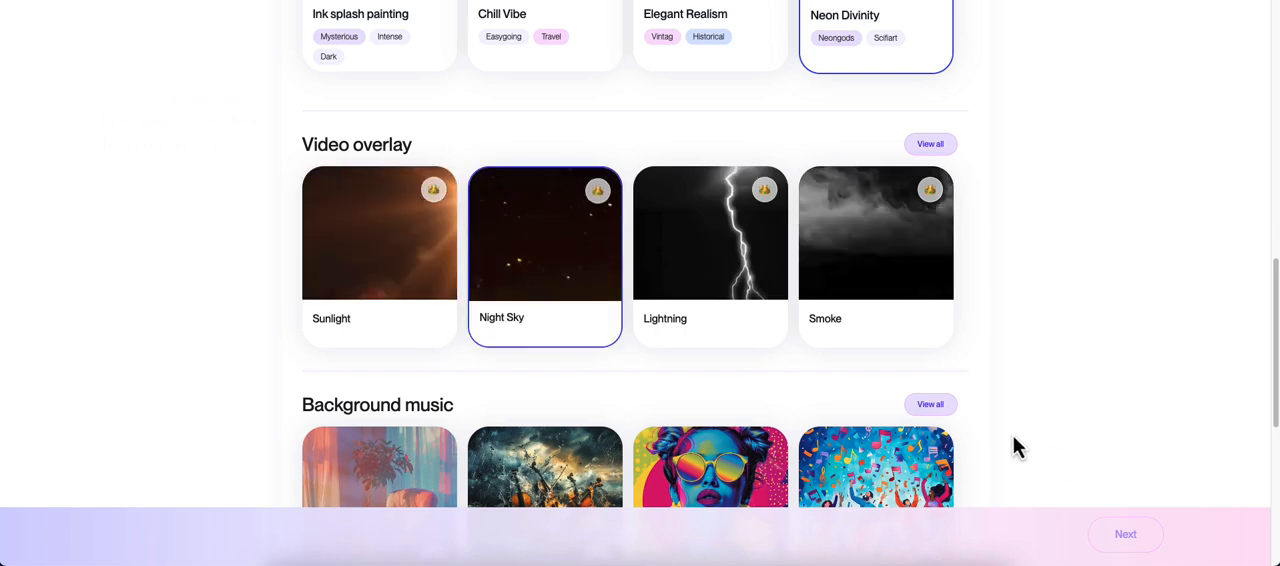
# Keep Cosmic Pulse music and choose Sarah as the voice over.
pyautogui.scroll(-3)
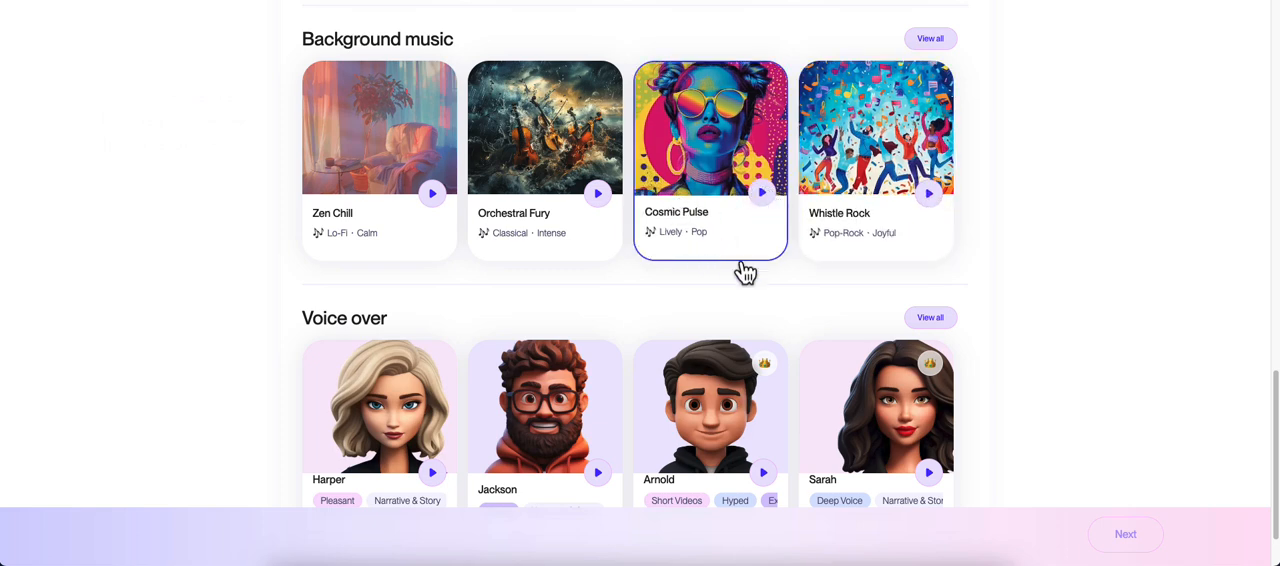
pyautogui.scroll(-3)
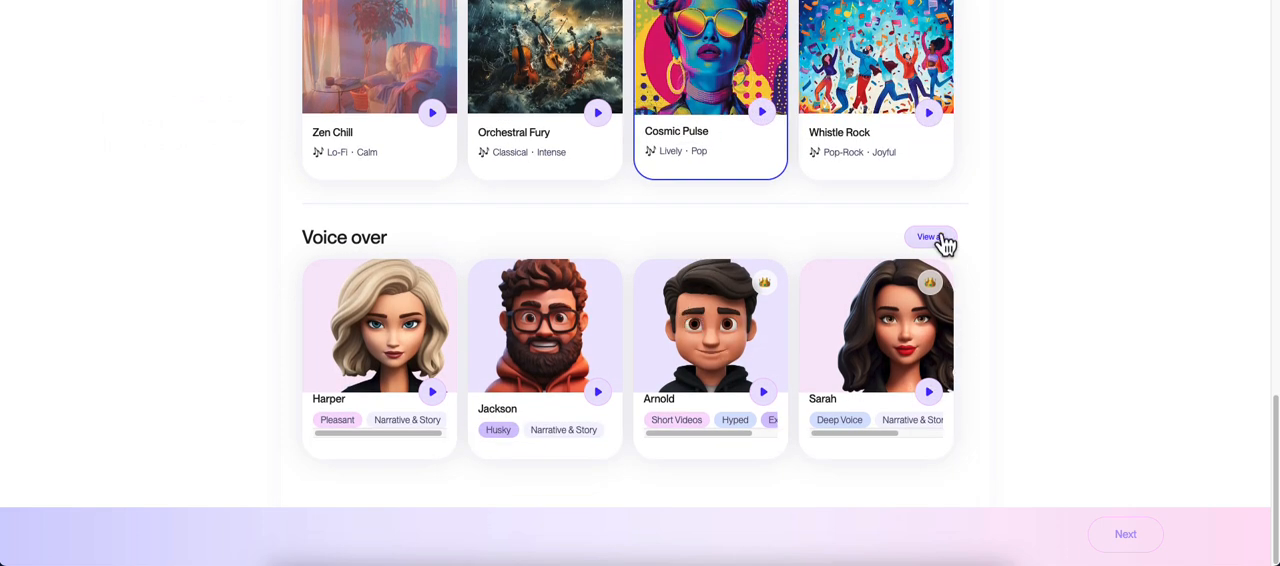
pyautogui.click(928, 392)
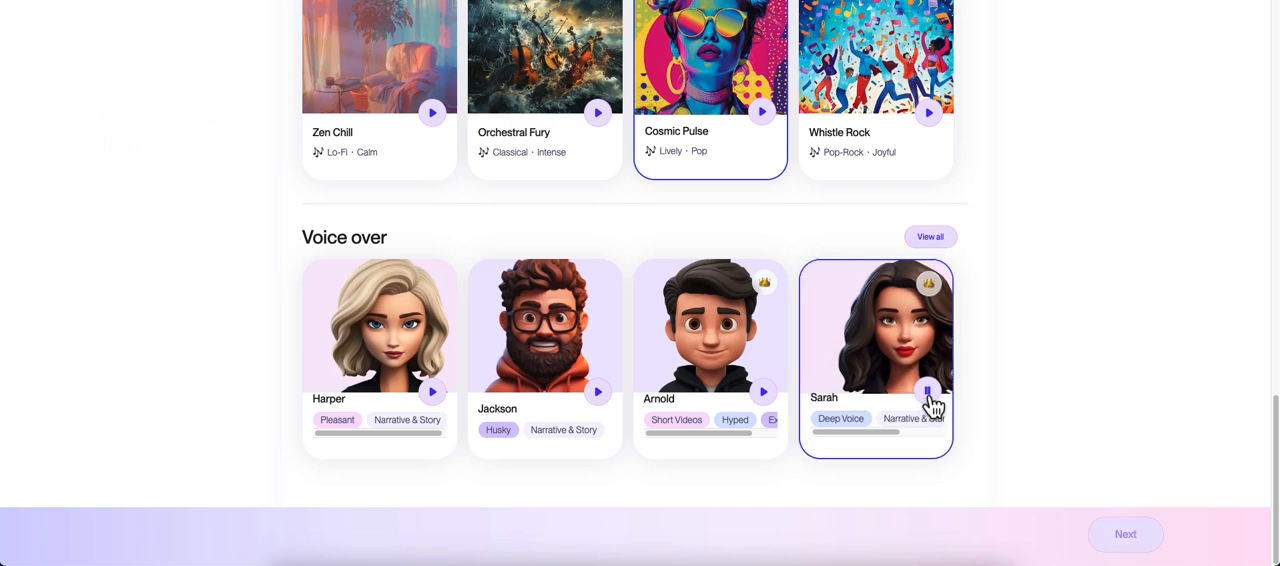
pyautogui.moveTo(1124, 544)
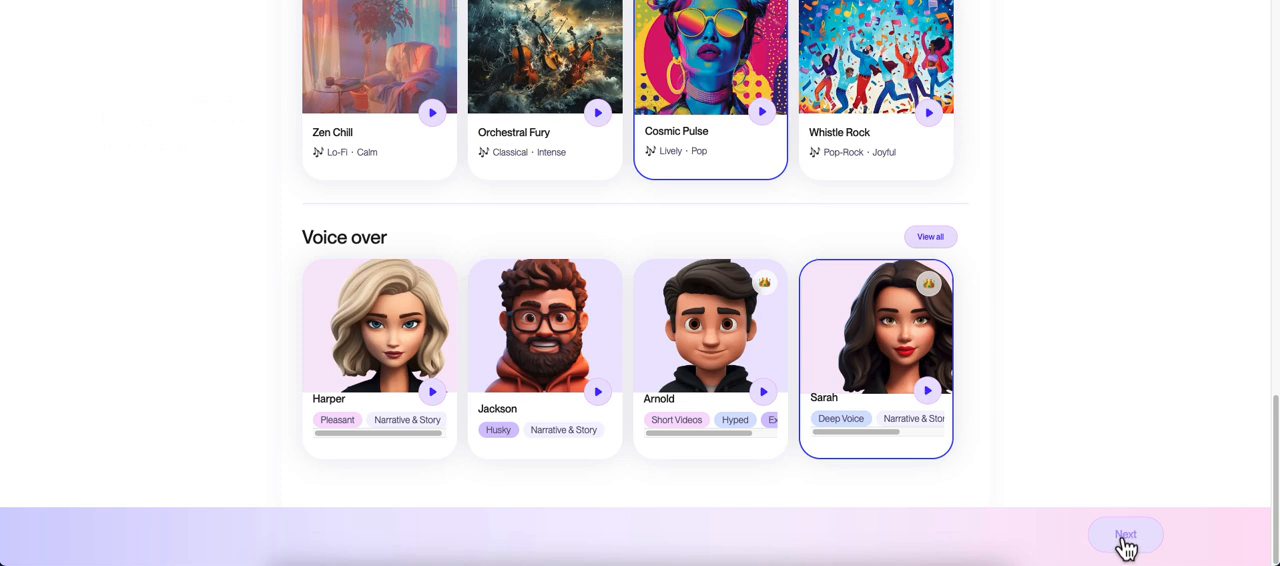
# Move to script editing and style captions at Bottom in Lilita One with Yellow active words.
pyautogui.click(1124, 536)
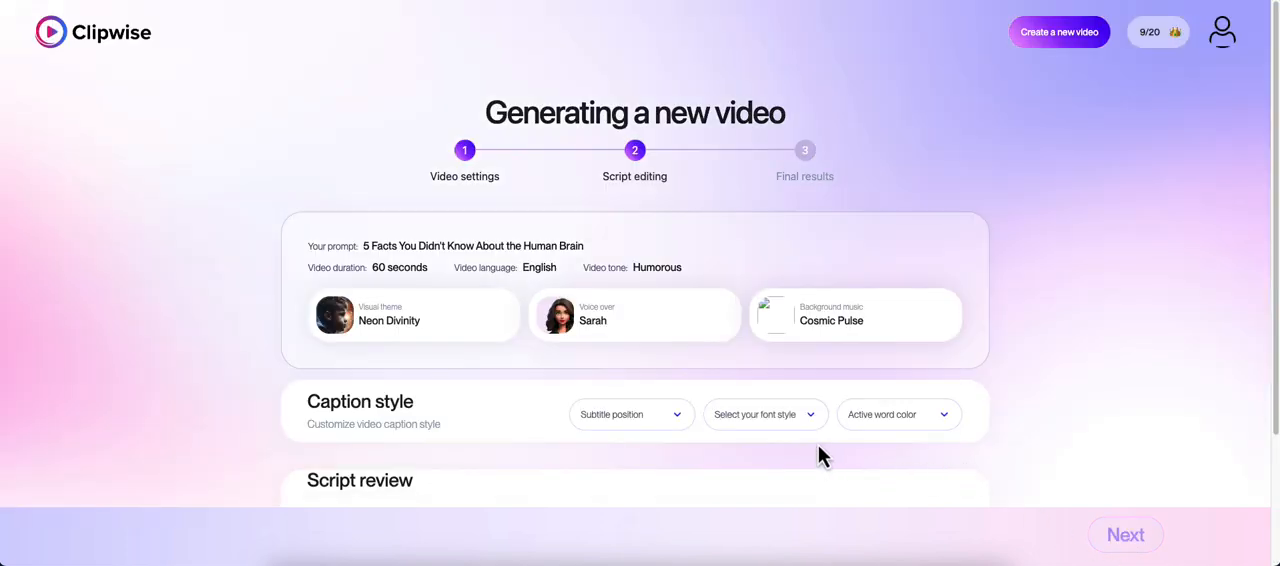
pyautogui.scroll(-3)
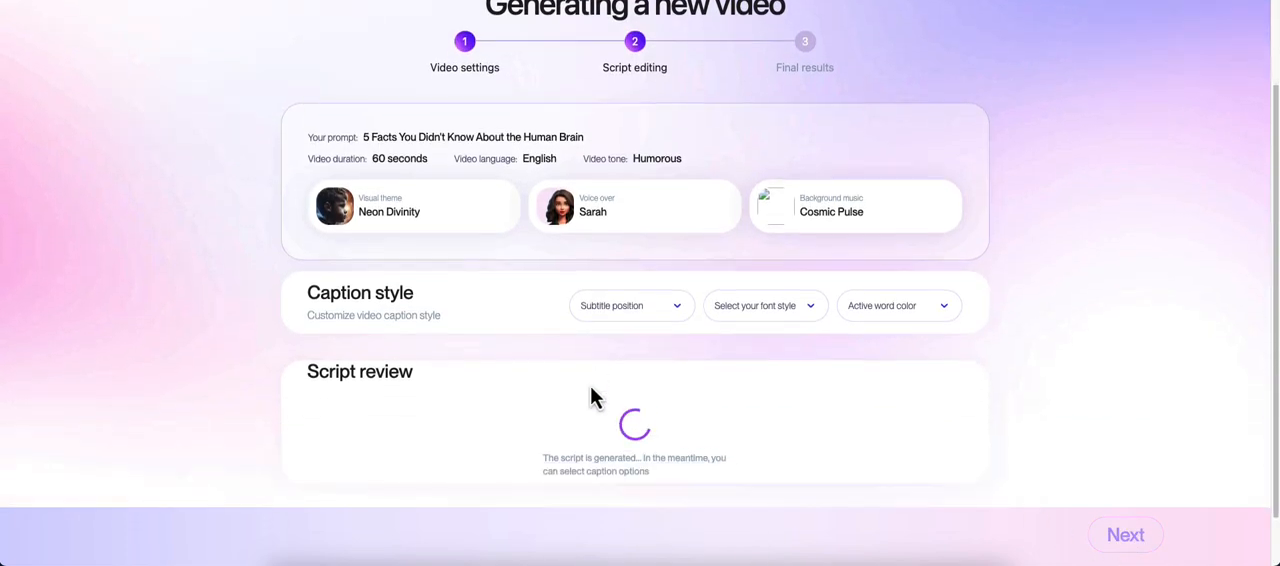
pyautogui.scroll(-3)
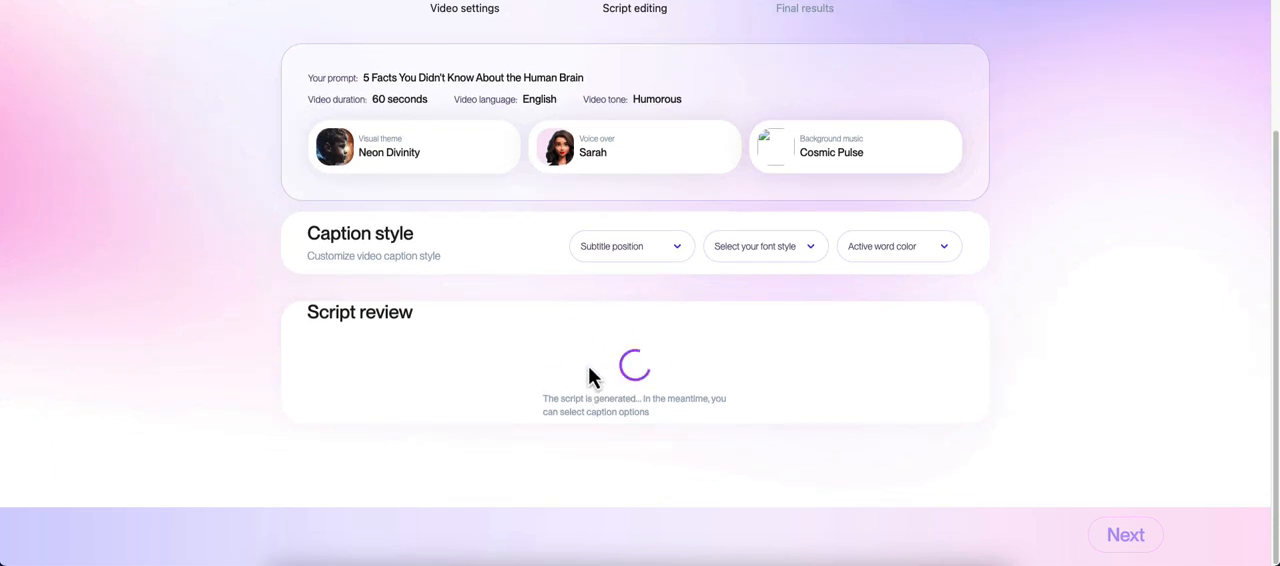
pyautogui.moveTo(436, 150)
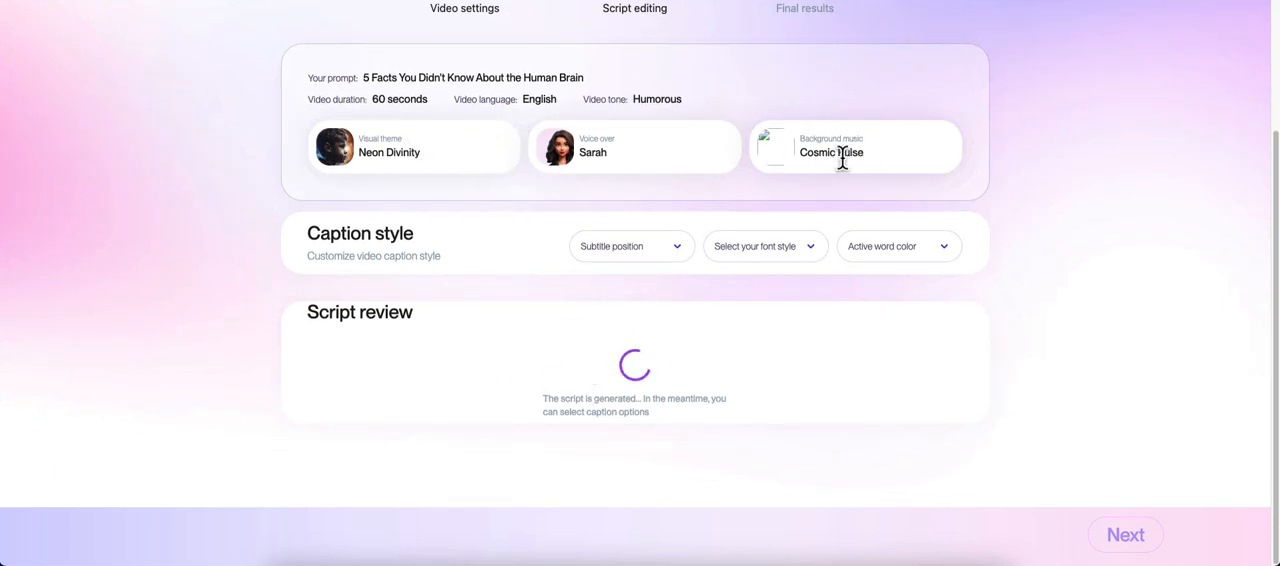
pyautogui.click(632, 246)
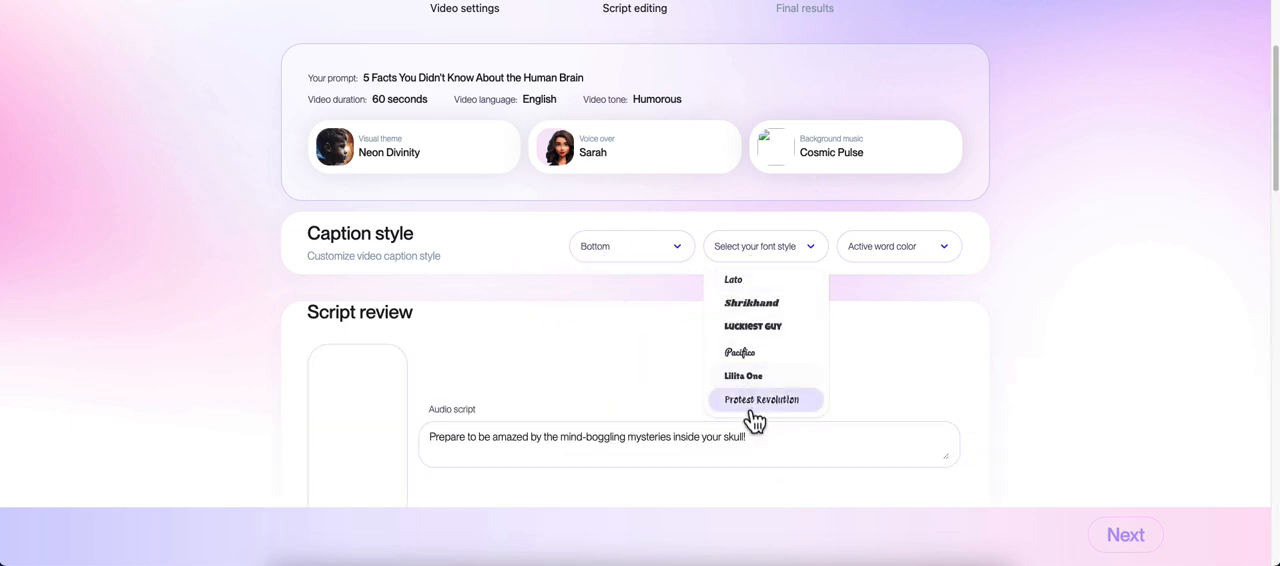
pyautogui.click(744, 376)
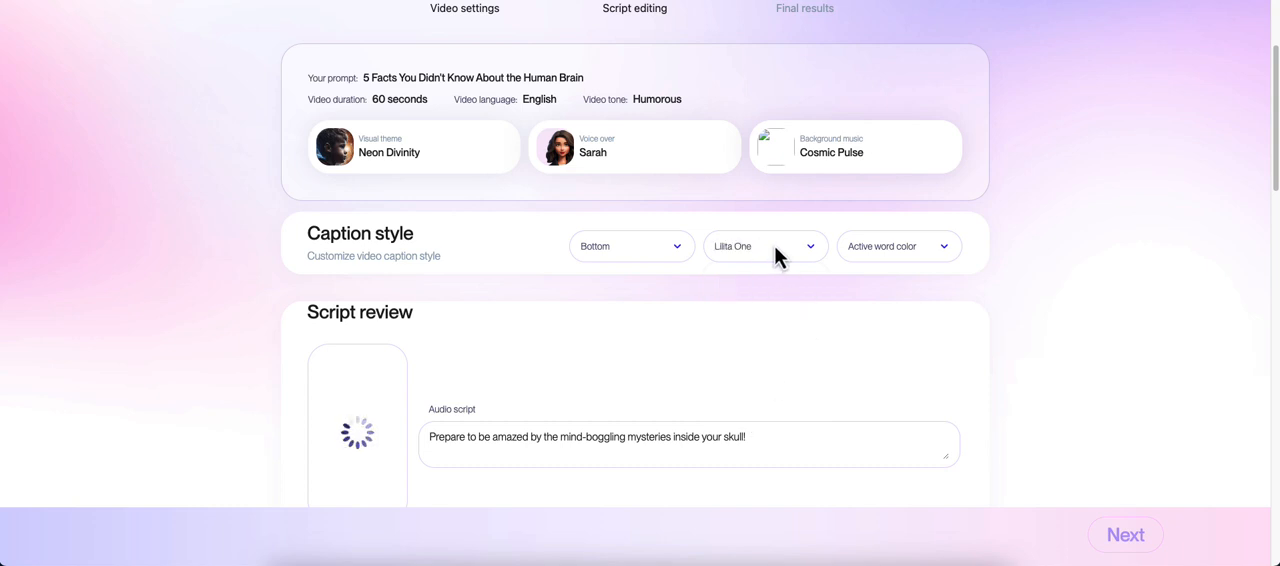
pyautogui.click(896, 246)
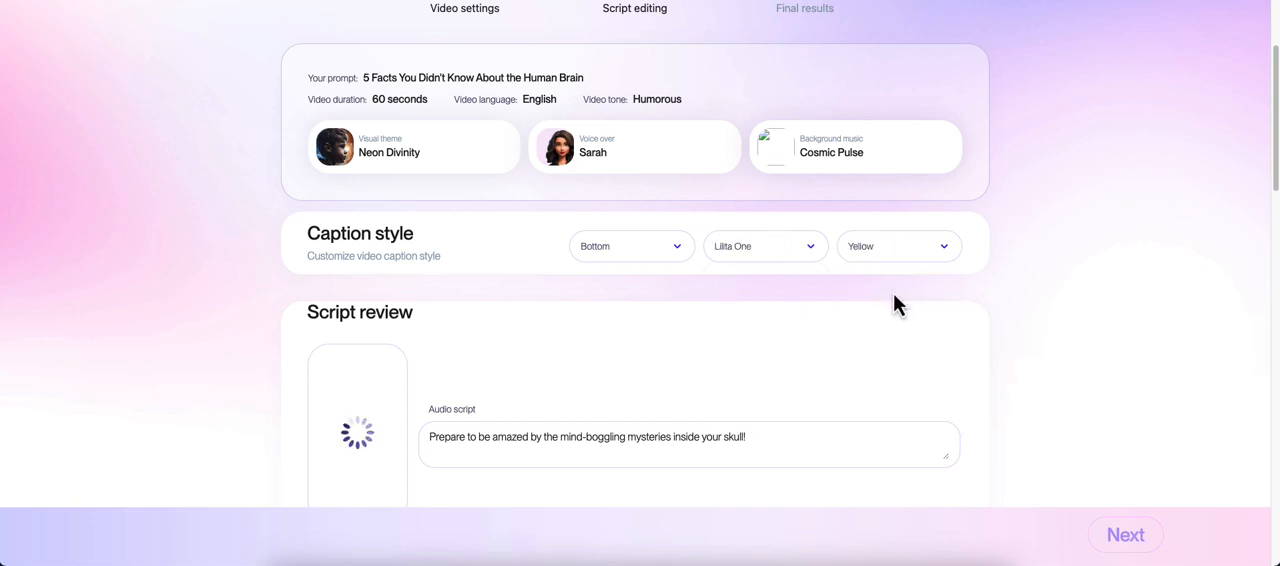
pyautogui.scroll(-3)
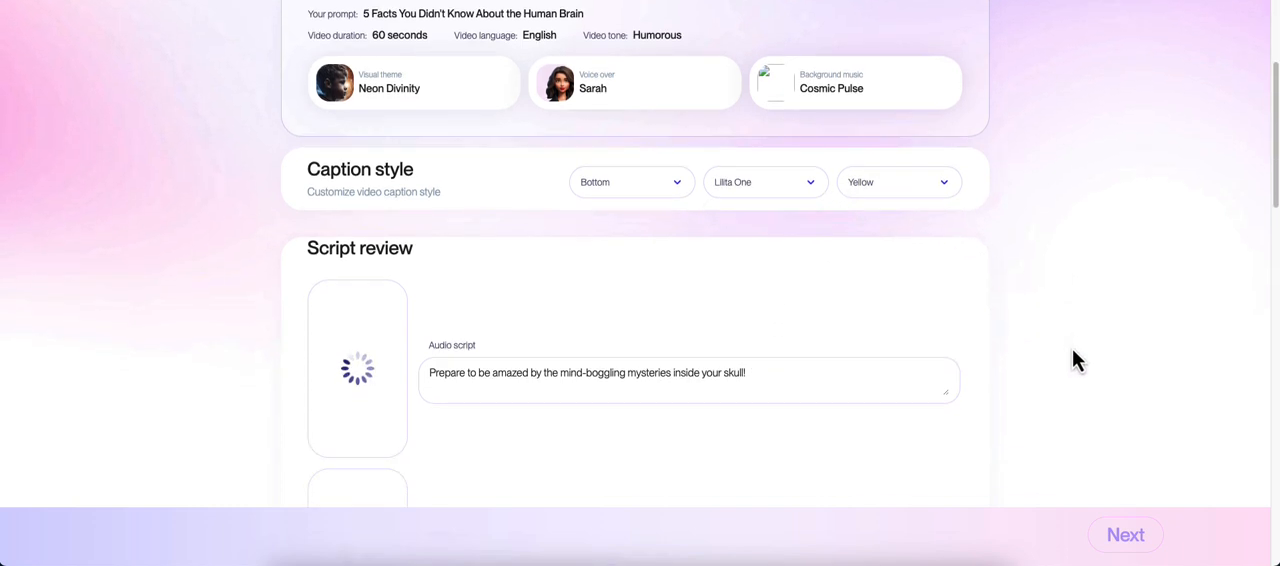
# Scroll through the script review to check each scene image down to the sleeping brain-energy fact.
pyautogui.scroll(-3)
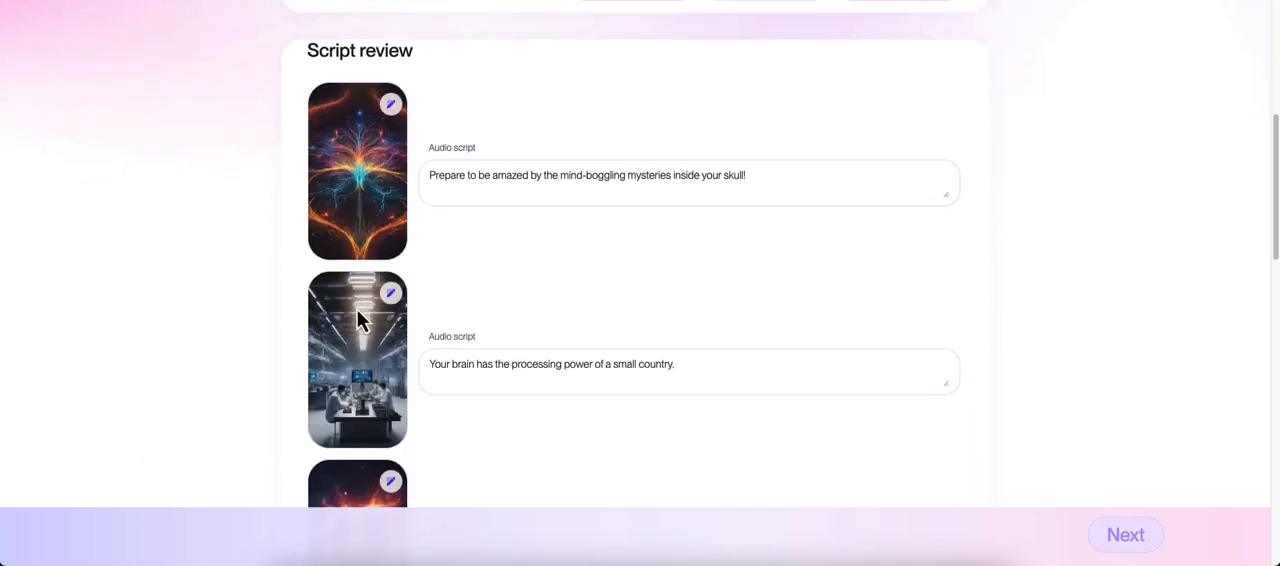
pyautogui.scroll(-3)
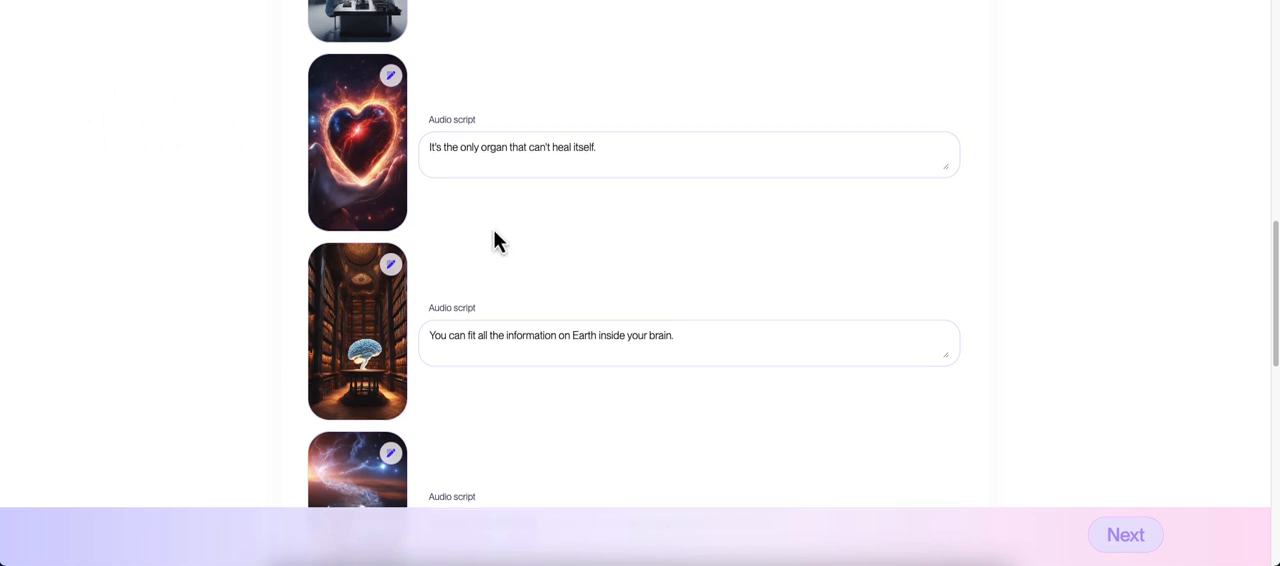
pyautogui.scroll(-3)
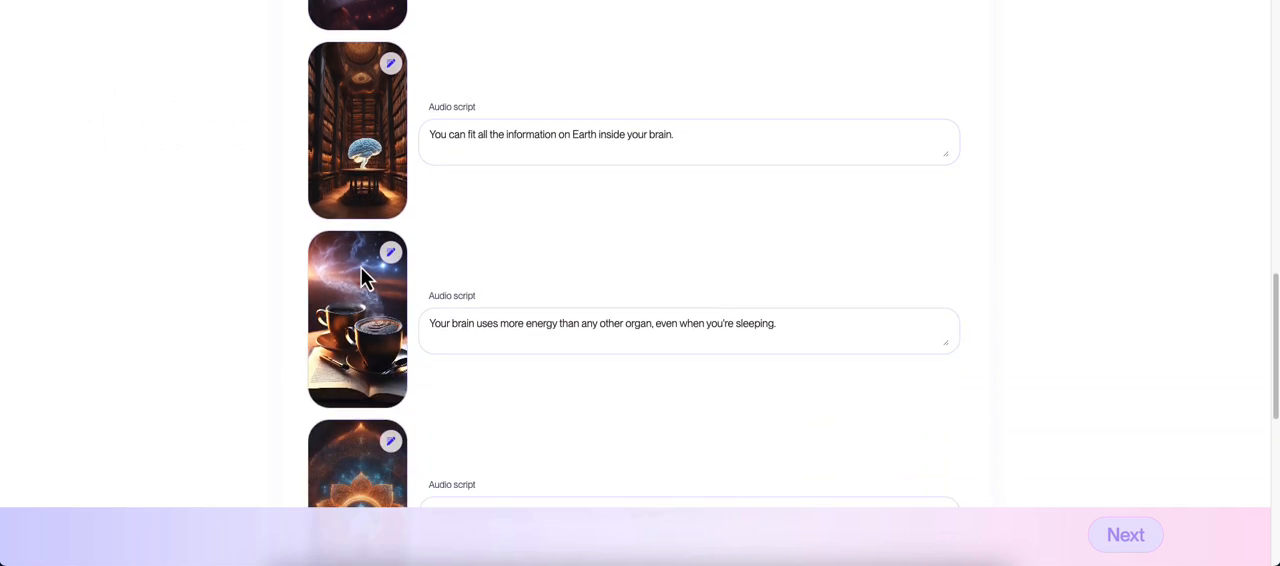
pyautogui.scroll(-3)
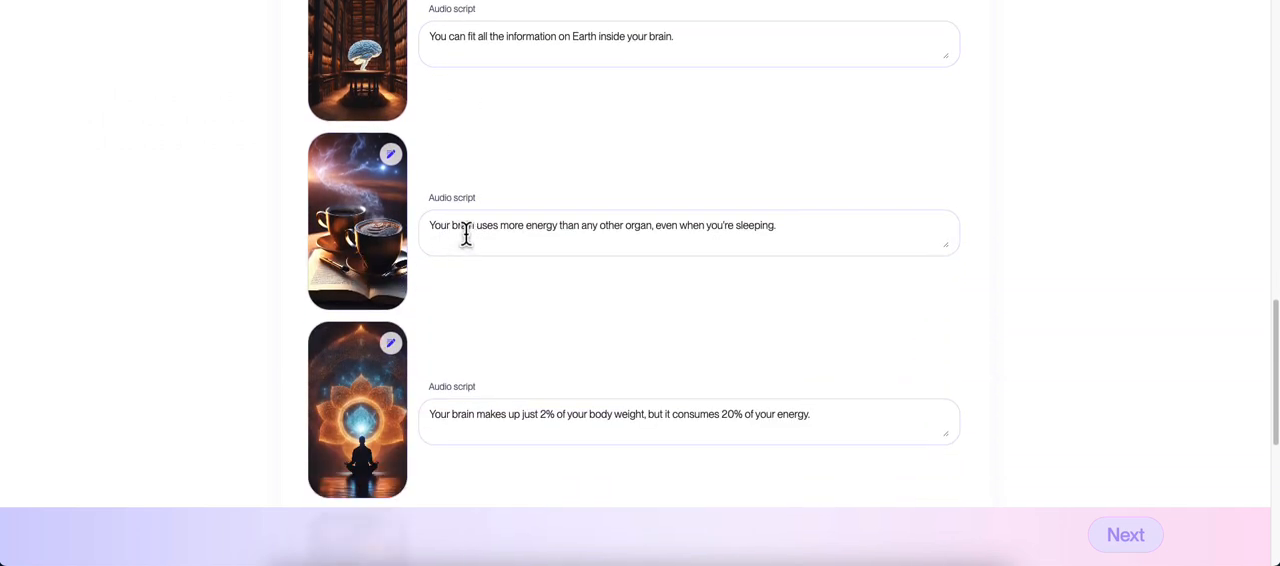
pyautogui.moveTo(792, 236)
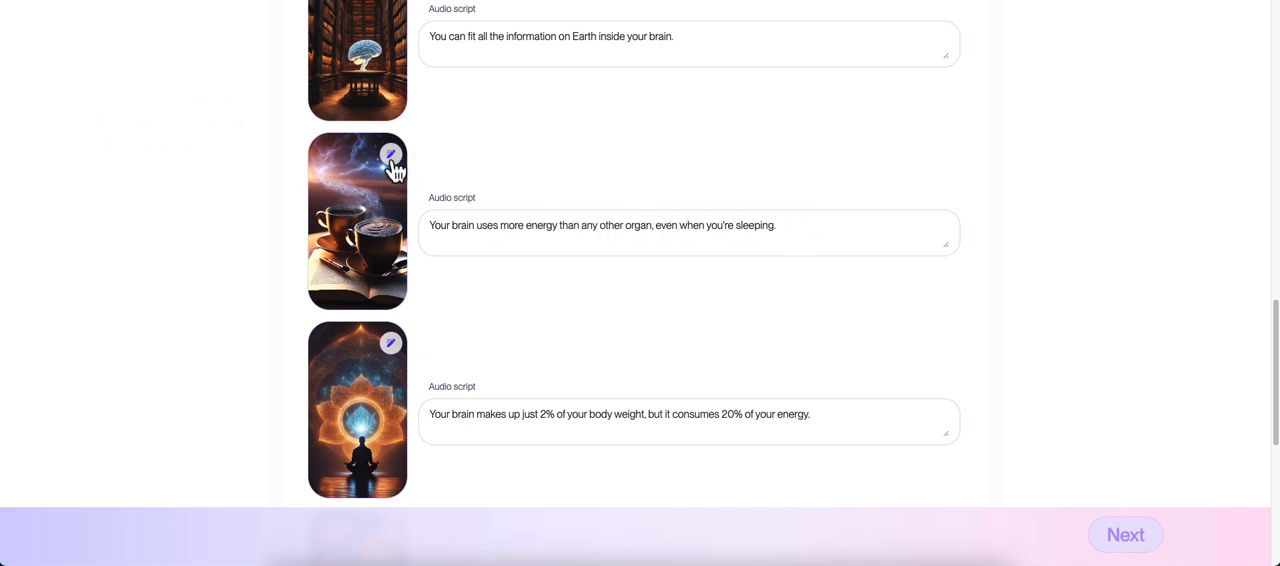
# Rewrite the coffee-cup scene's image description to 'a woman sleeping' and regenerate it.
pyautogui.click(390, 152)
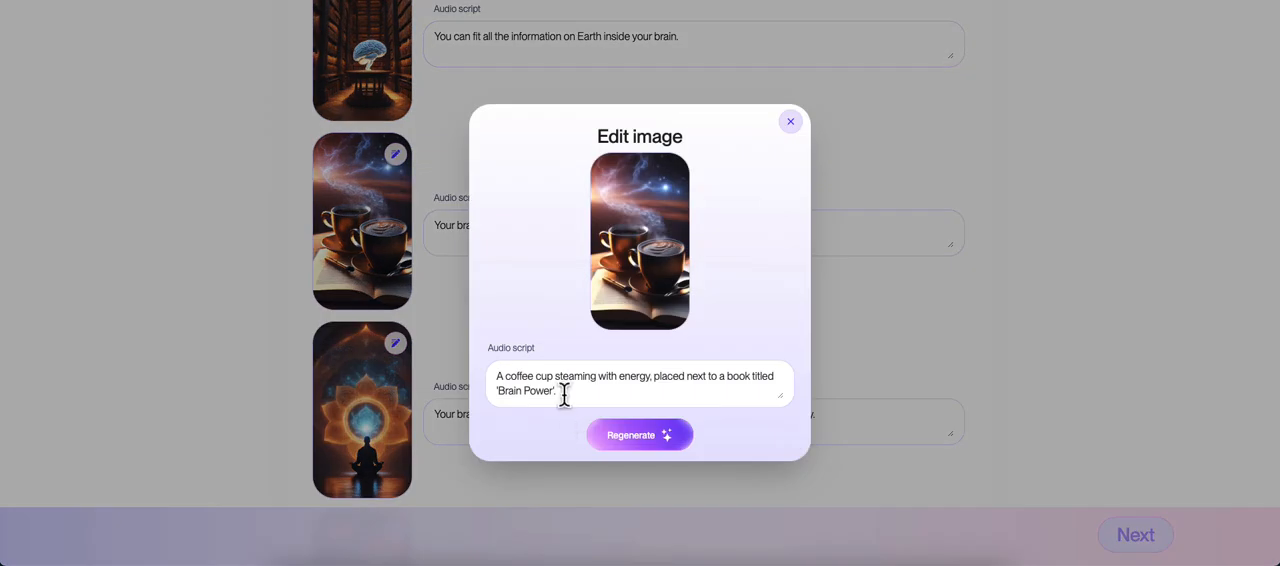
pyautogui.tripleClick(640, 384)
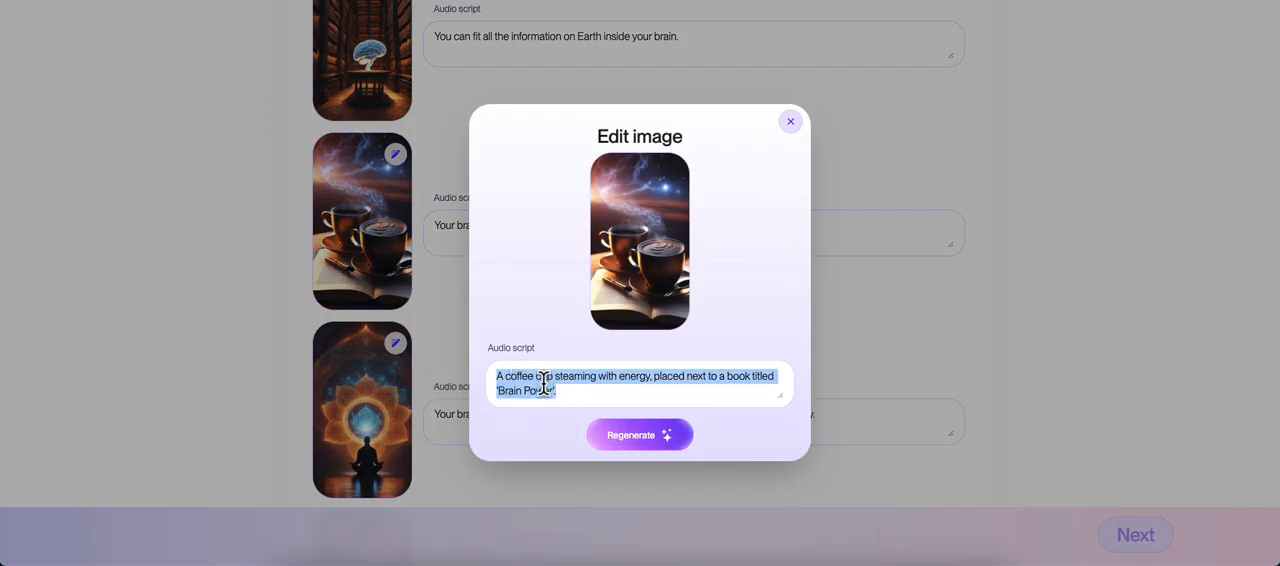
pyautogui.write('a woman sleeping')
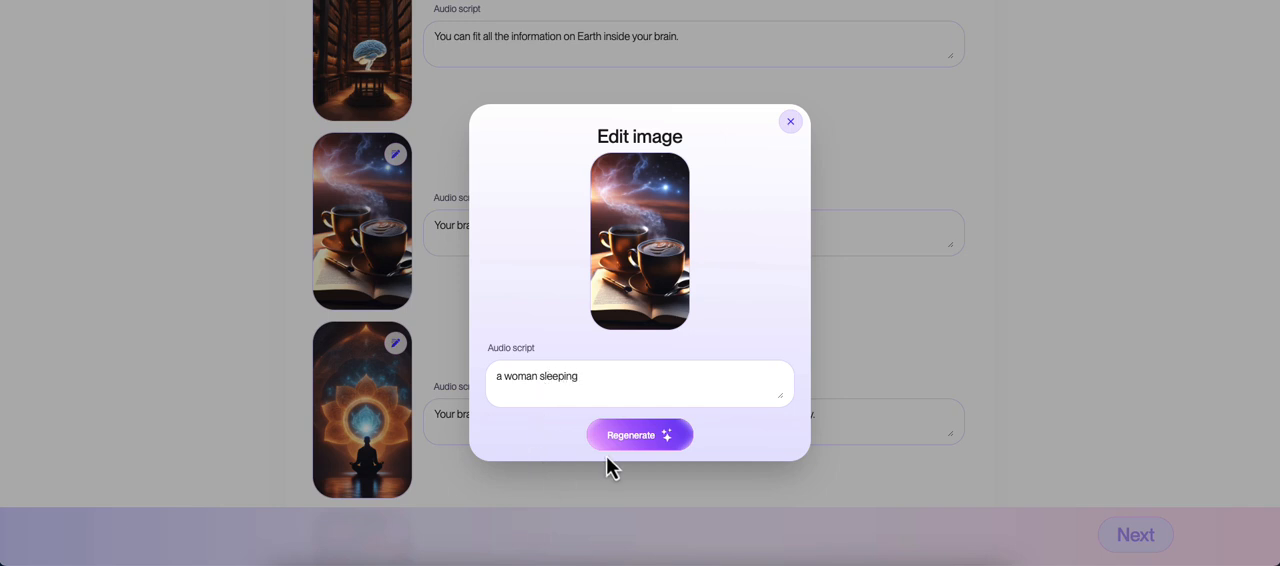
pyautogui.click(640, 434)
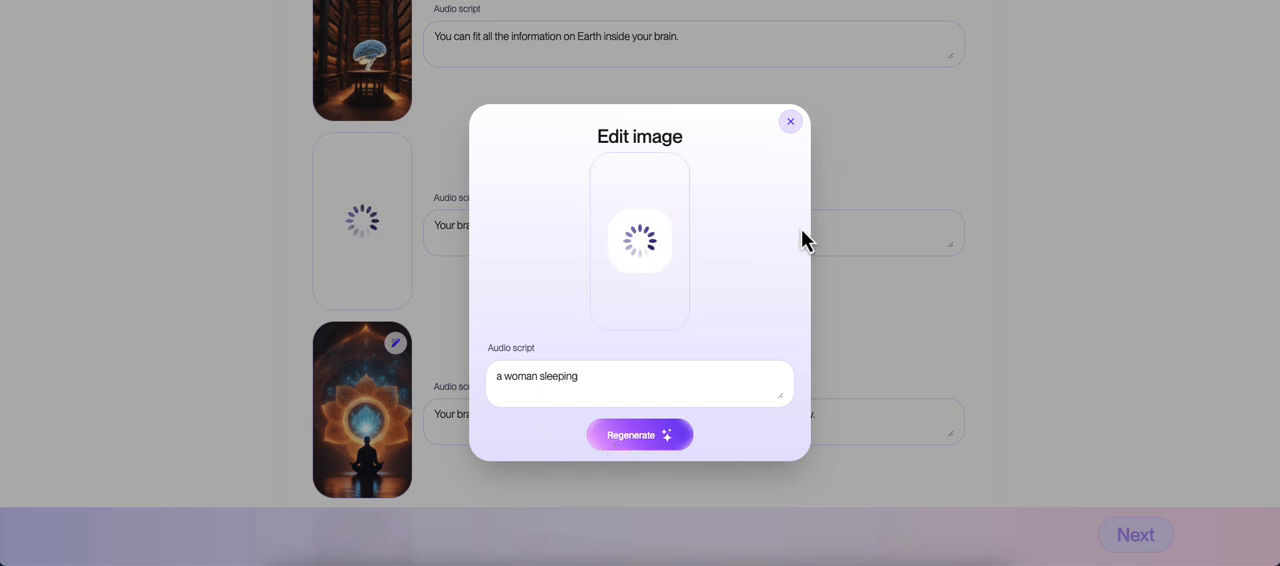
# Close the image editor and check the regenerated sleeping-woman image in the scene list.
pyautogui.click(790, 120)
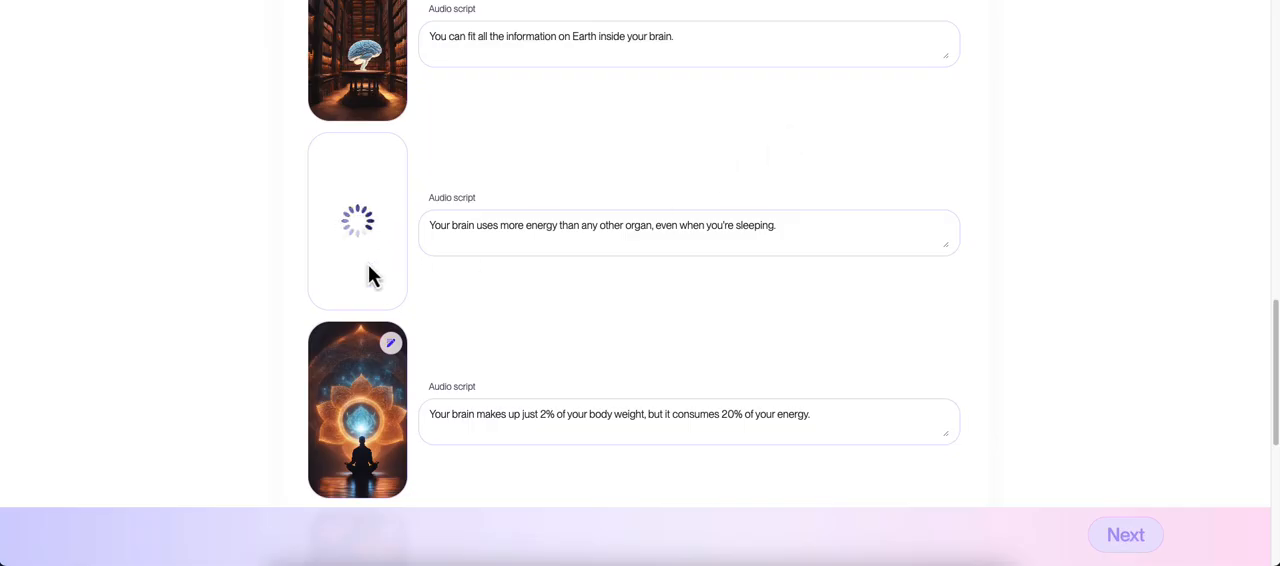
pyautogui.moveTo(412, 256)
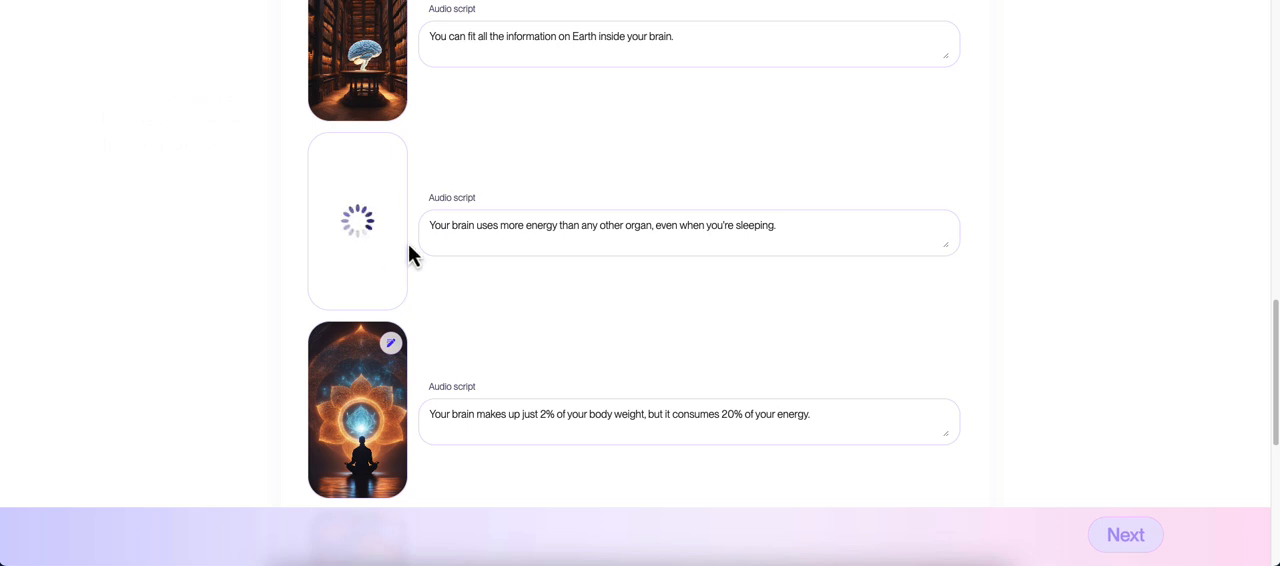
pyautogui.moveTo(372, 280)
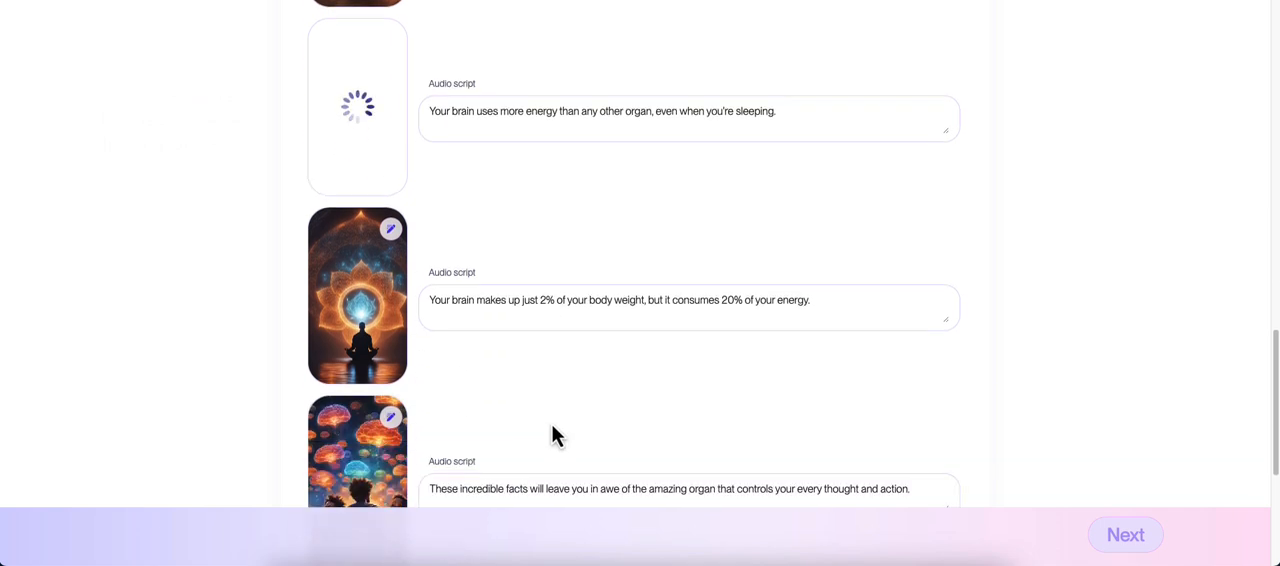
pyautogui.scroll(-3)
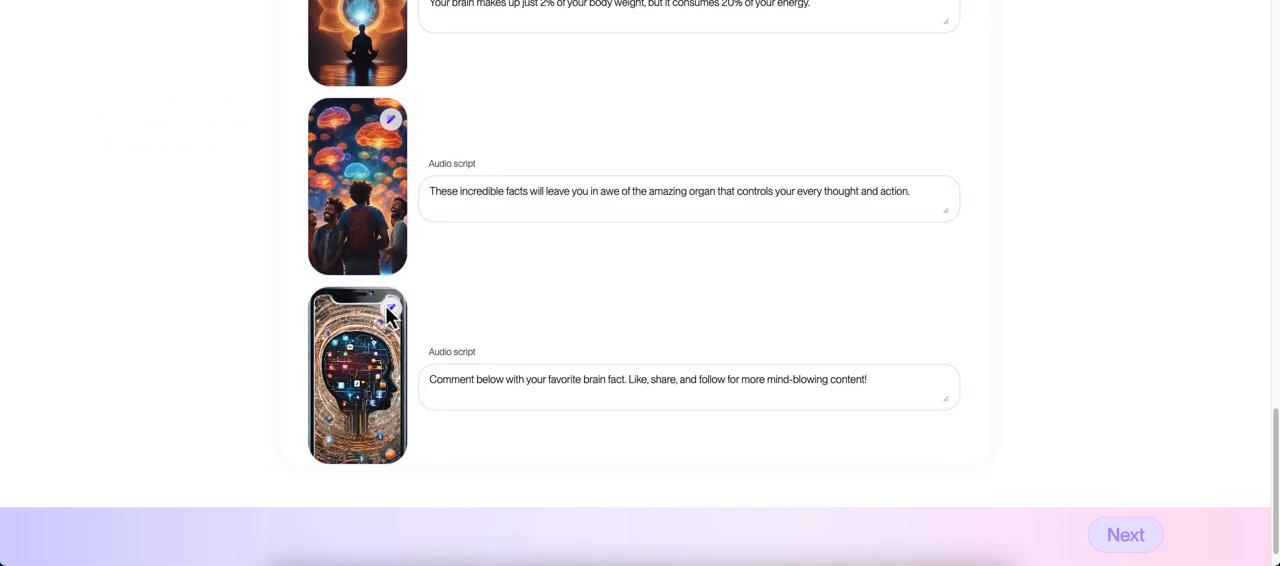
pyautogui.scroll(-3)
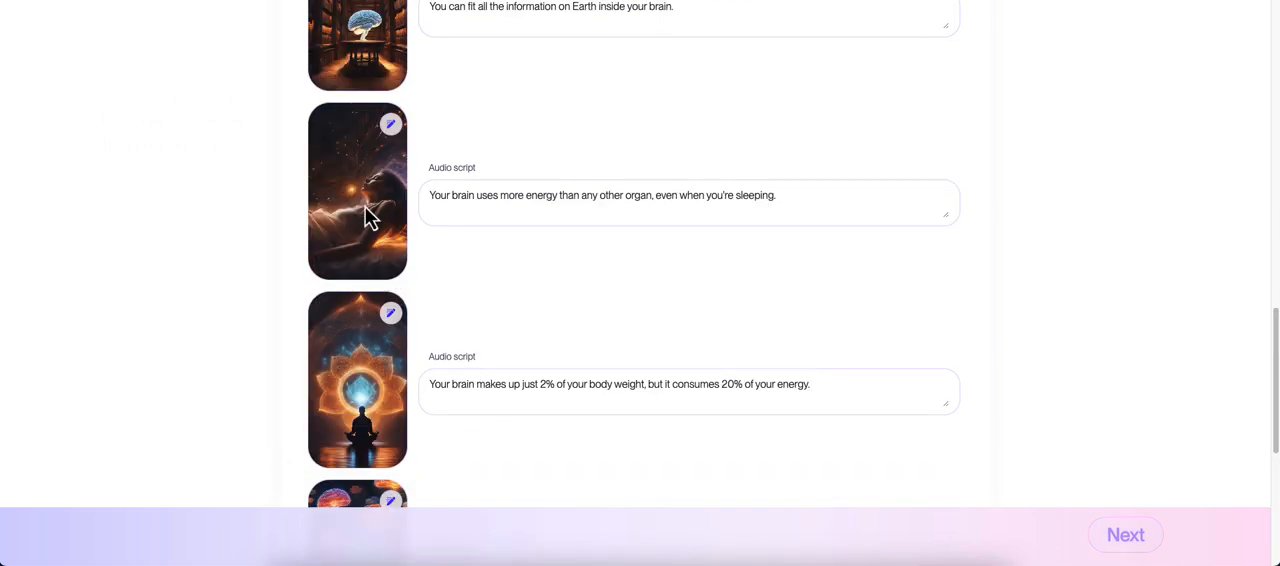
pyautogui.moveTo(378, 204)
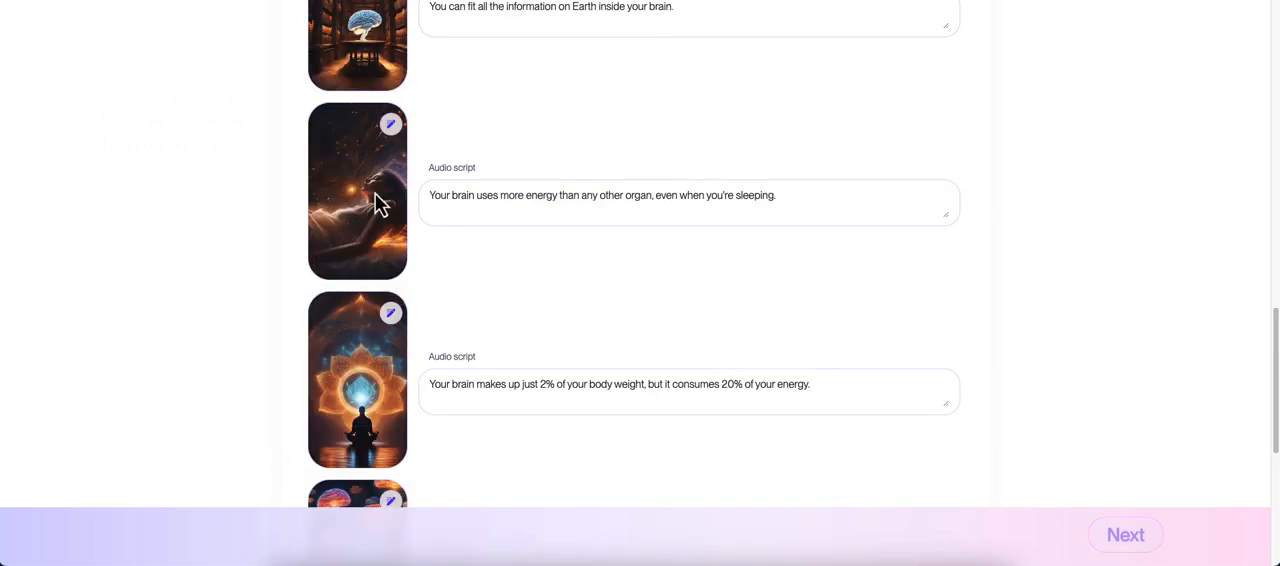
pyautogui.moveTo(524, 280)
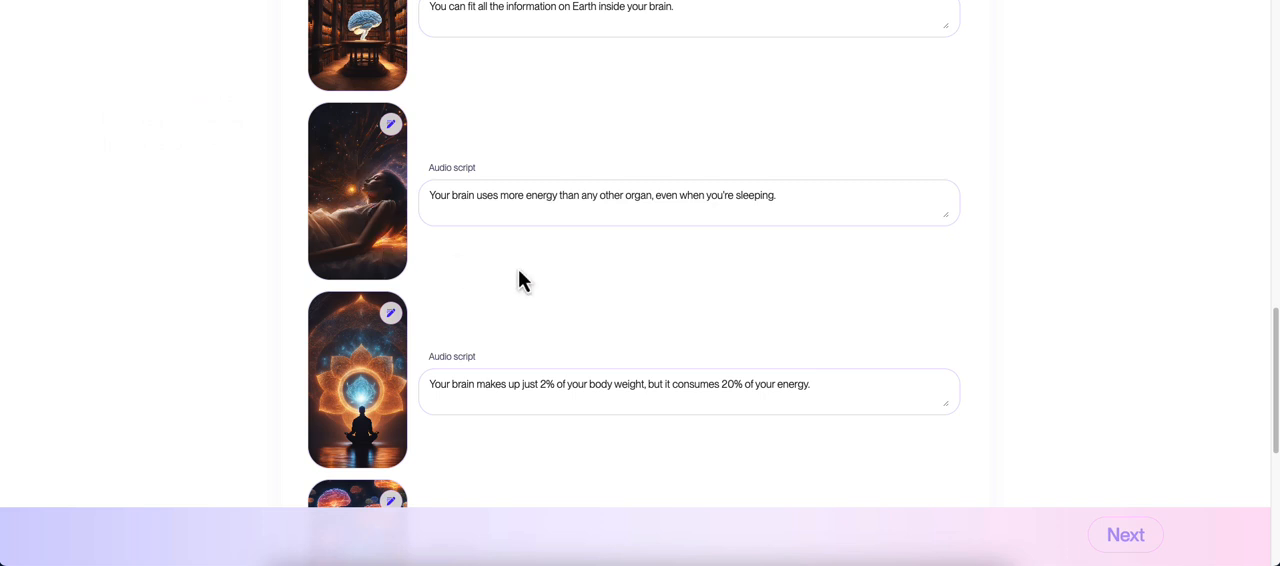
pyautogui.moveTo(400, 248)
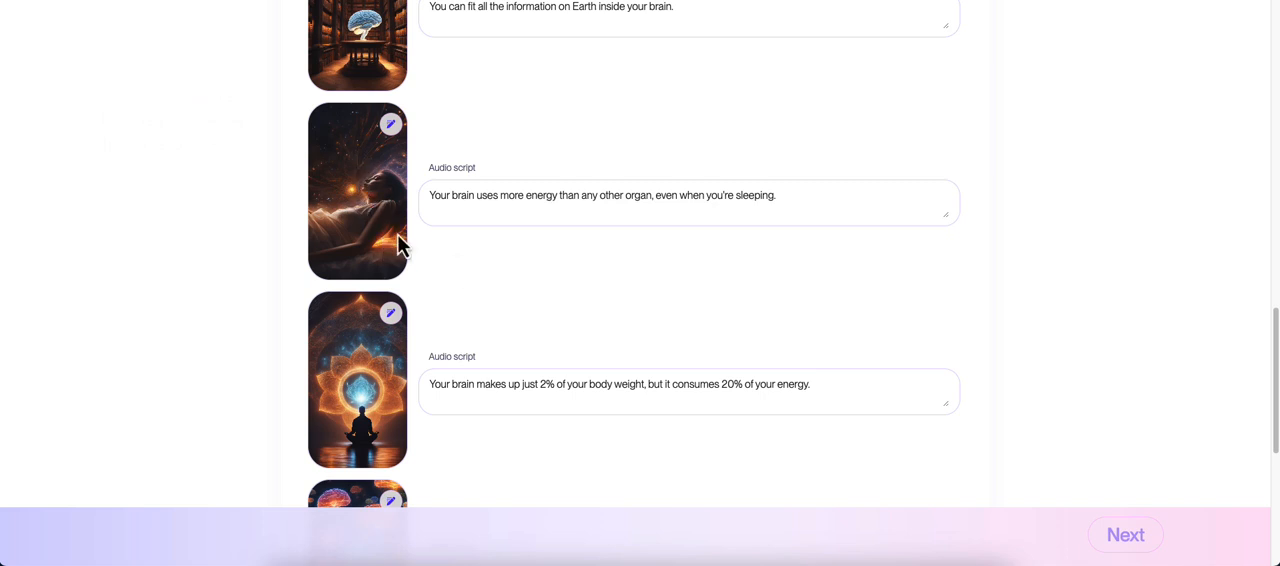
pyautogui.moveTo(478, 294)
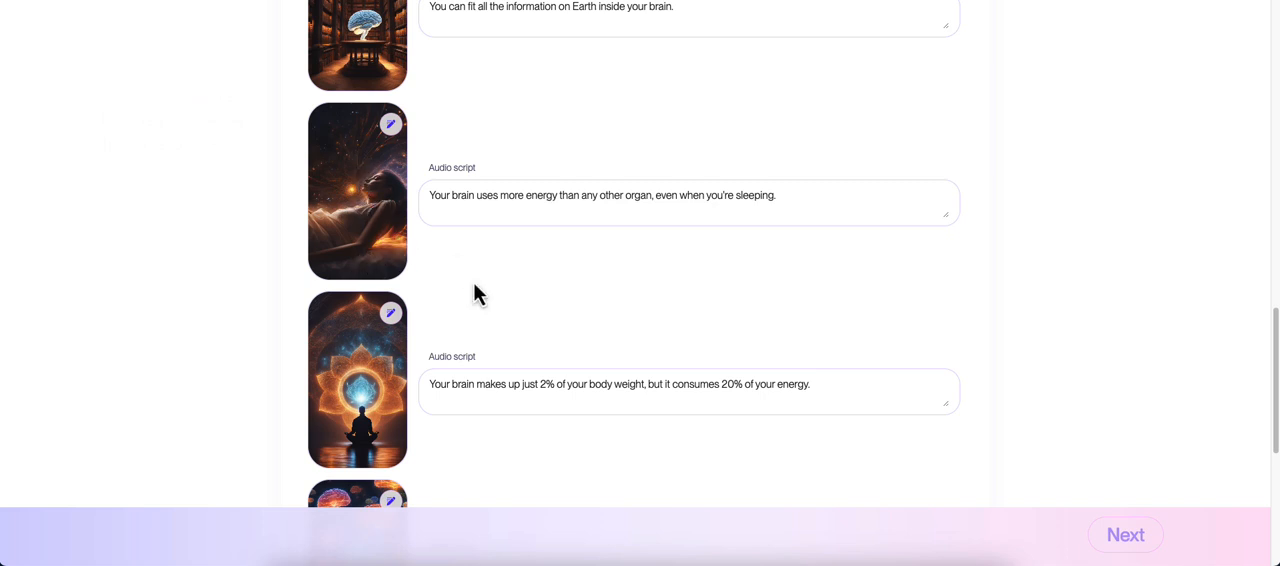
pyautogui.scroll(-3)
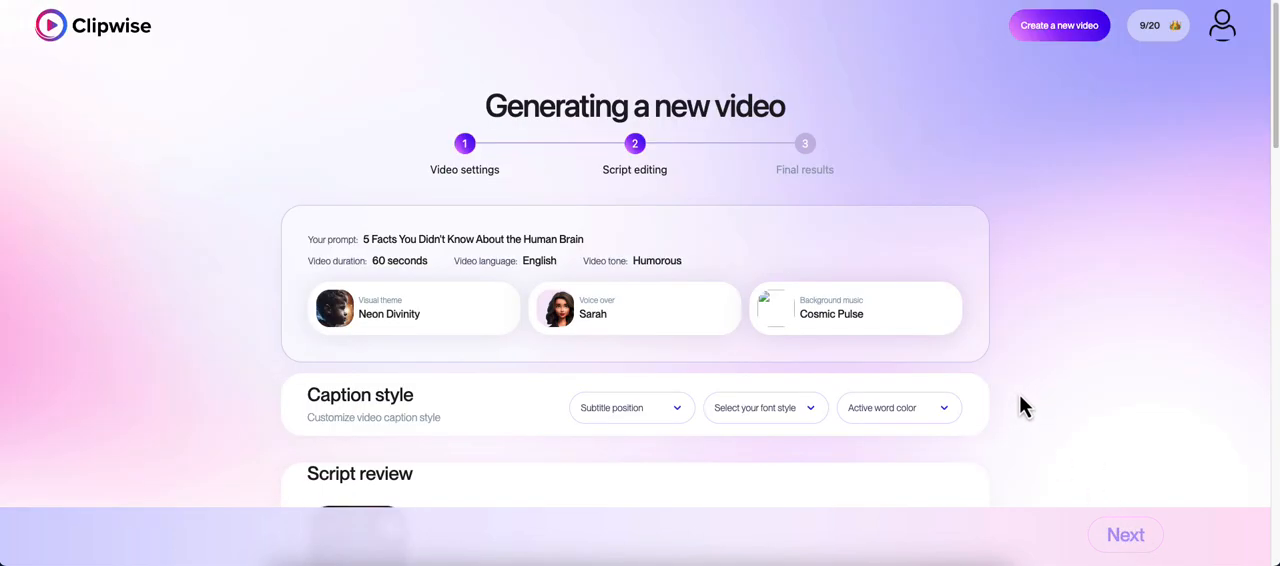
# Place captions at the bottom and make the spoken word yellow in the caption style.
pyautogui.scroll(-3)
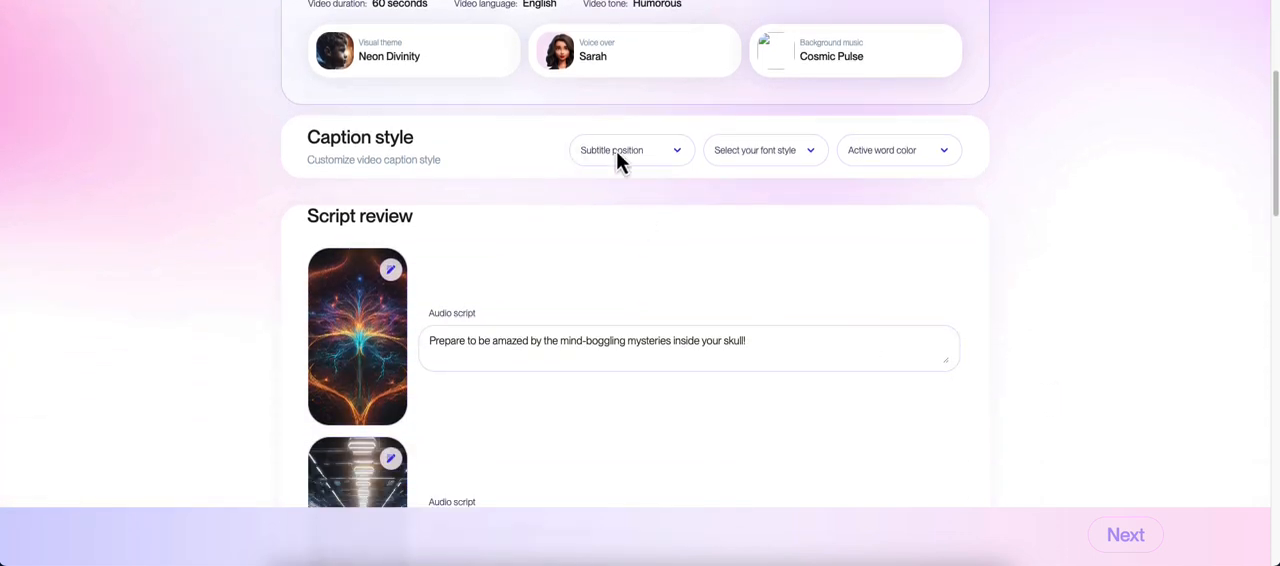
pyautogui.click(632, 150)
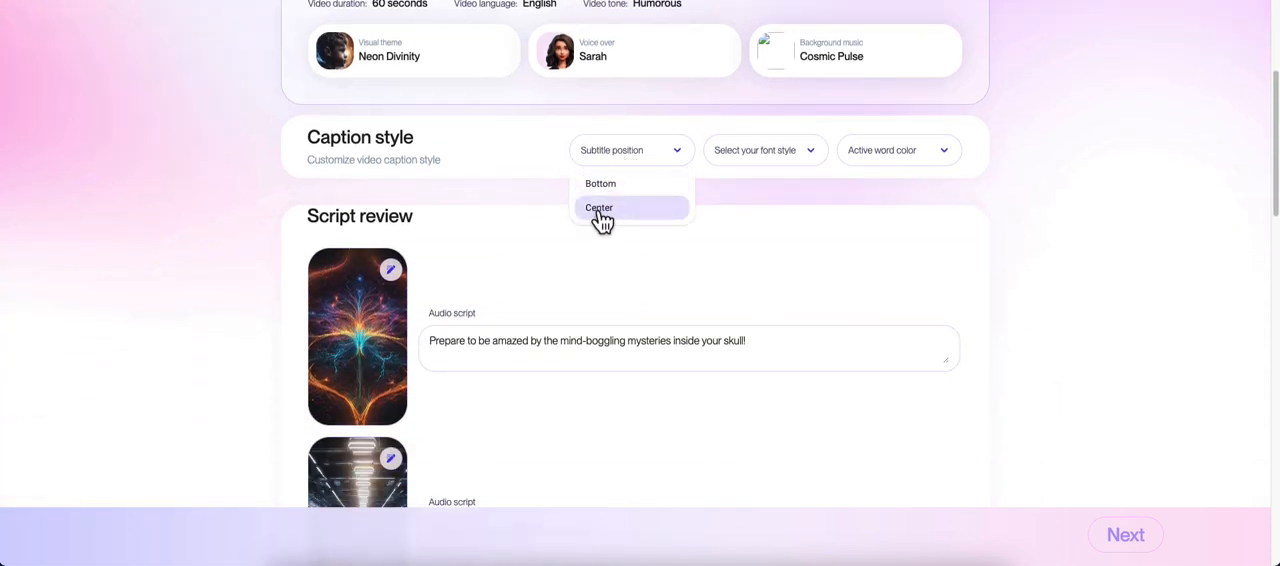
pyautogui.scroll(-3)
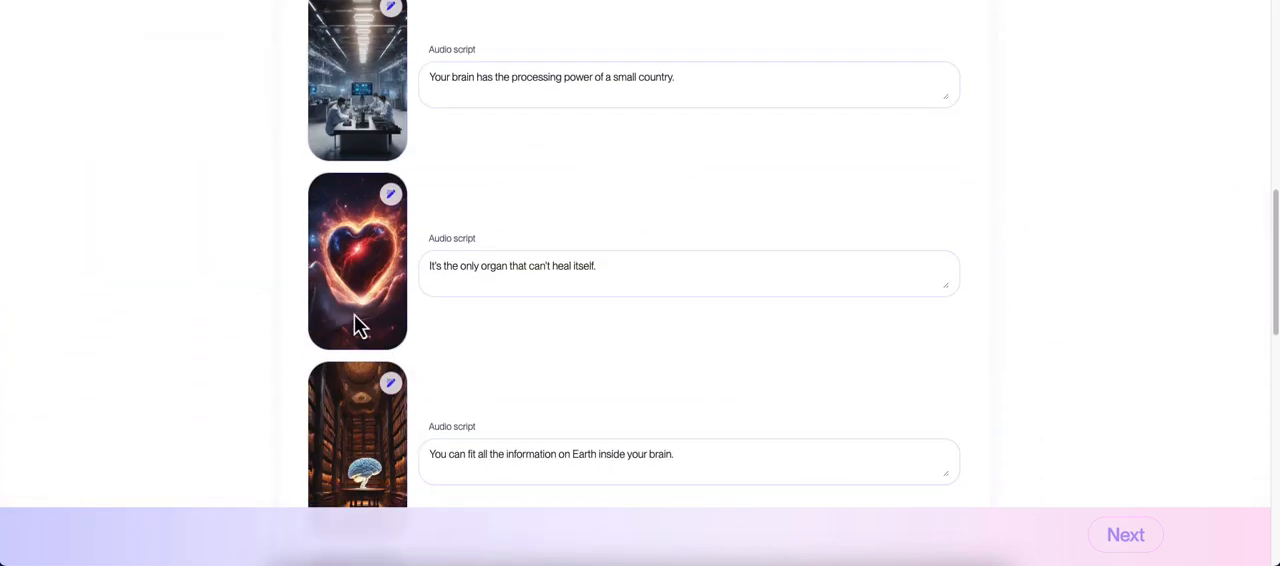
pyautogui.scroll(-3)
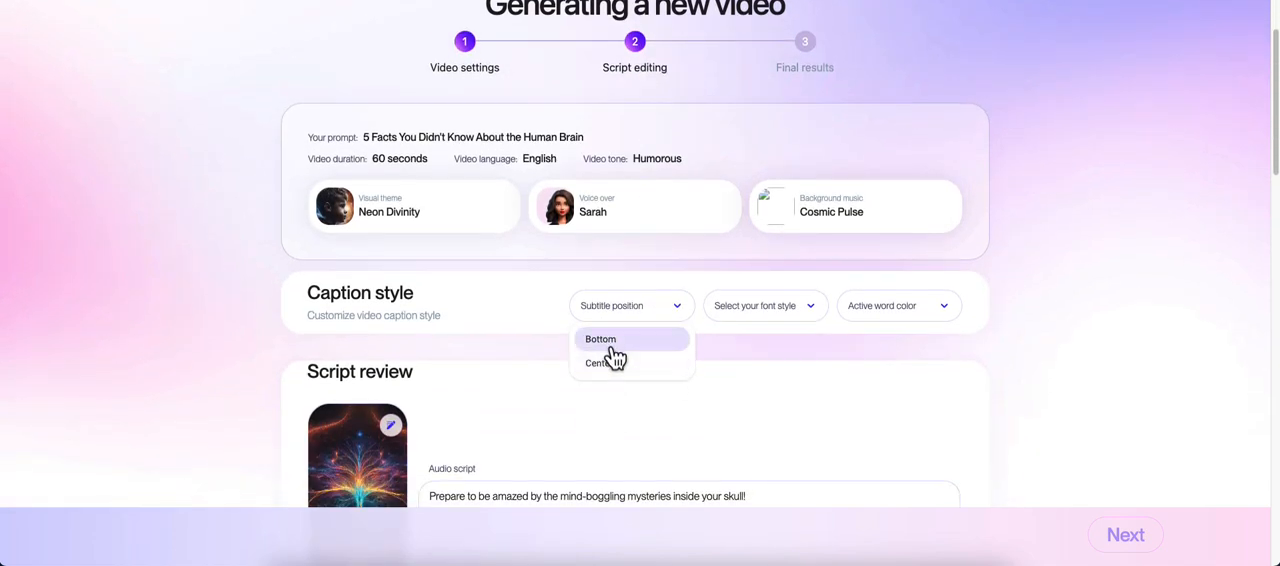
pyautogui.click(600, 340)
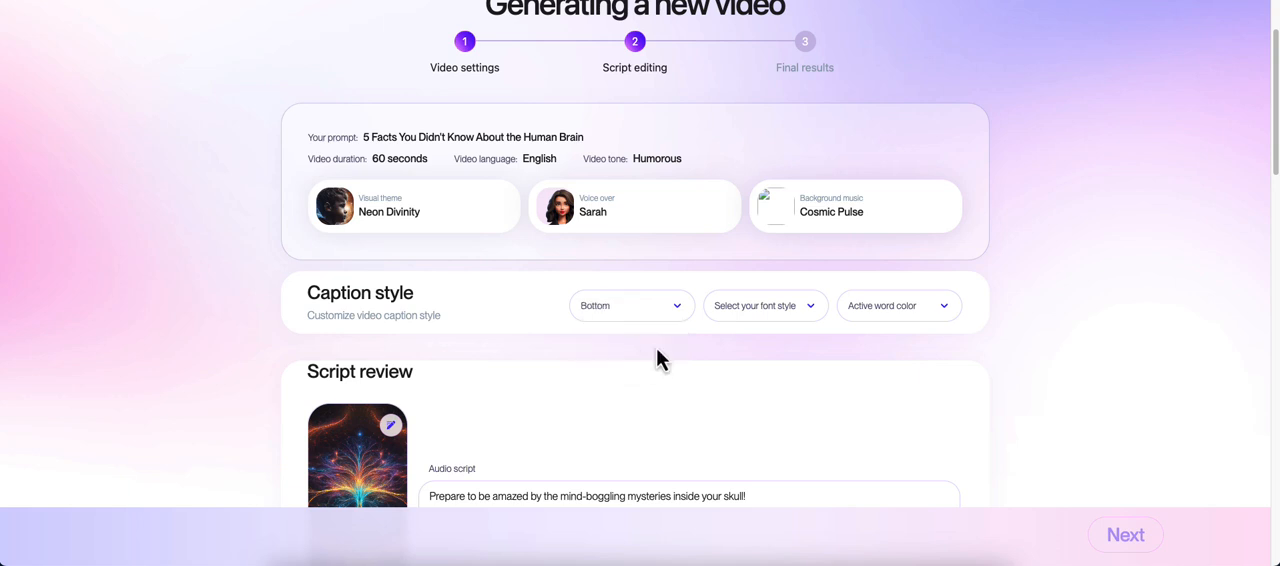
pyautogui.click(764, 306)
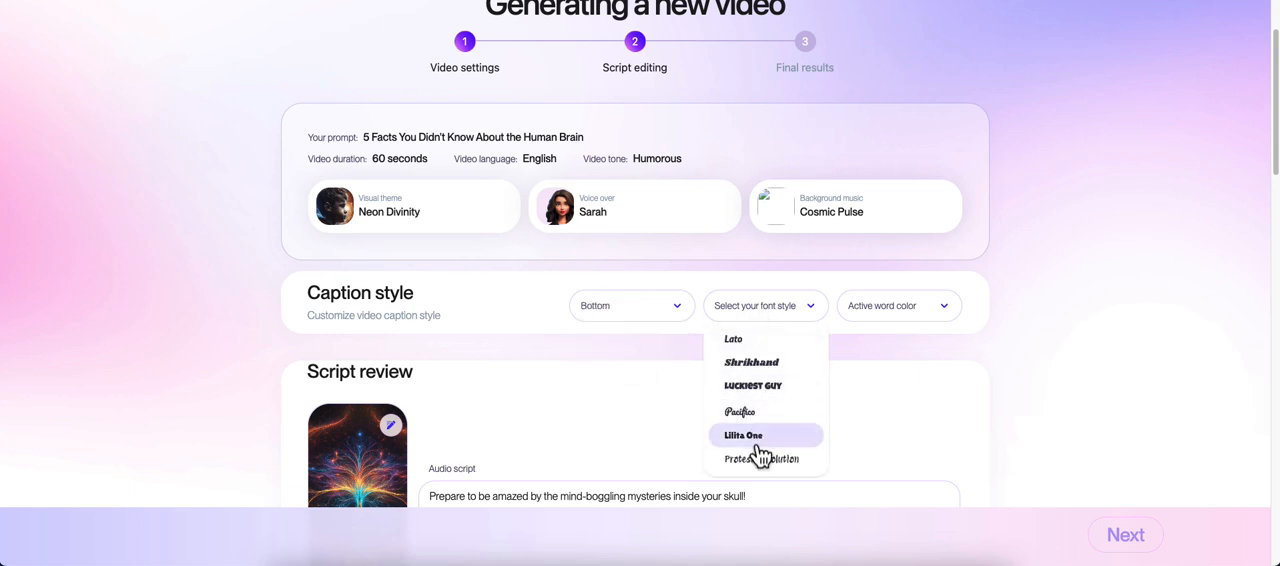
pyautogui.click(742, 434)
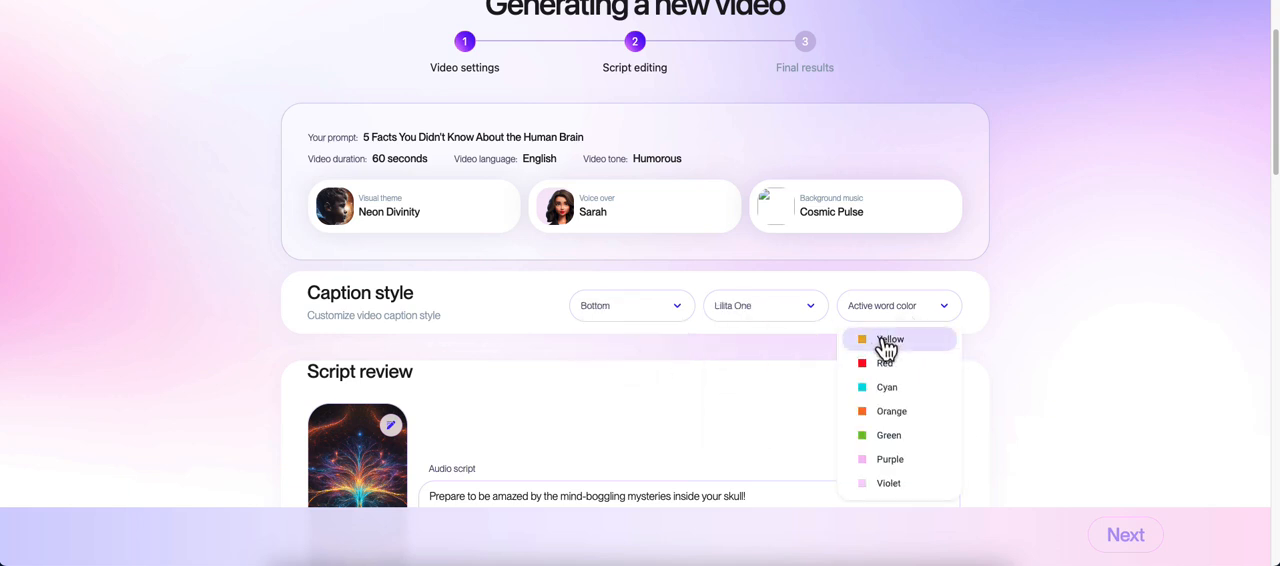
# Generate the finished brain-facts video with these settings.
pyautogui.click(1124, 534)
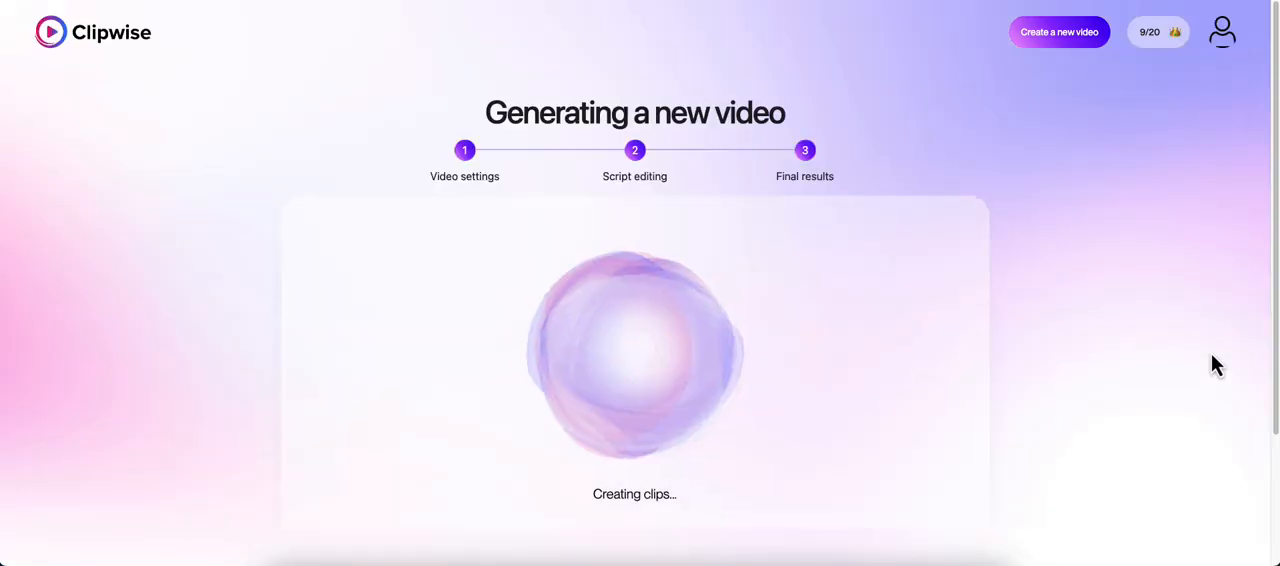
pyautogui.scroll(-3)
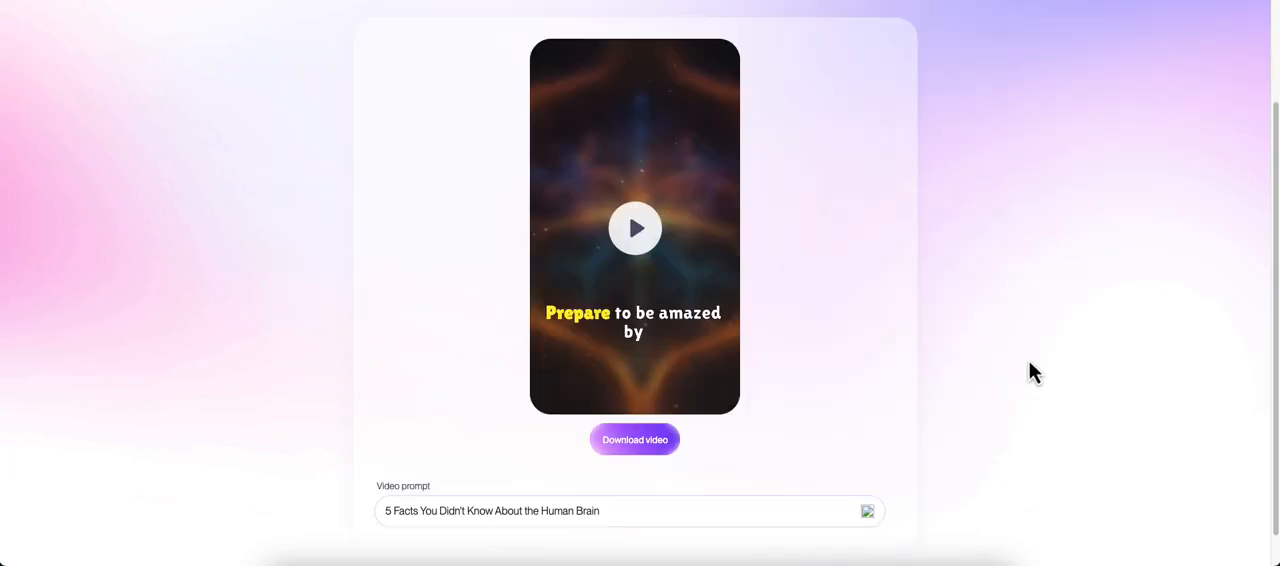
pyautogui.moveTo(980, 392)
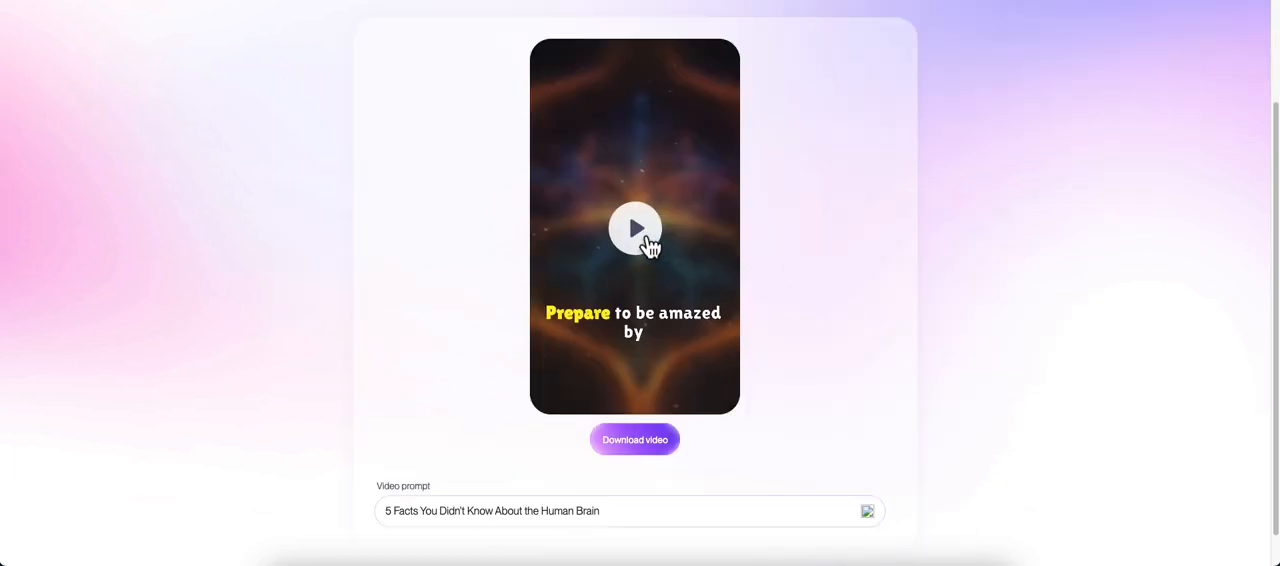
# Play the finished human brain facts short in the preview.
pyautogui.click(636, 228)
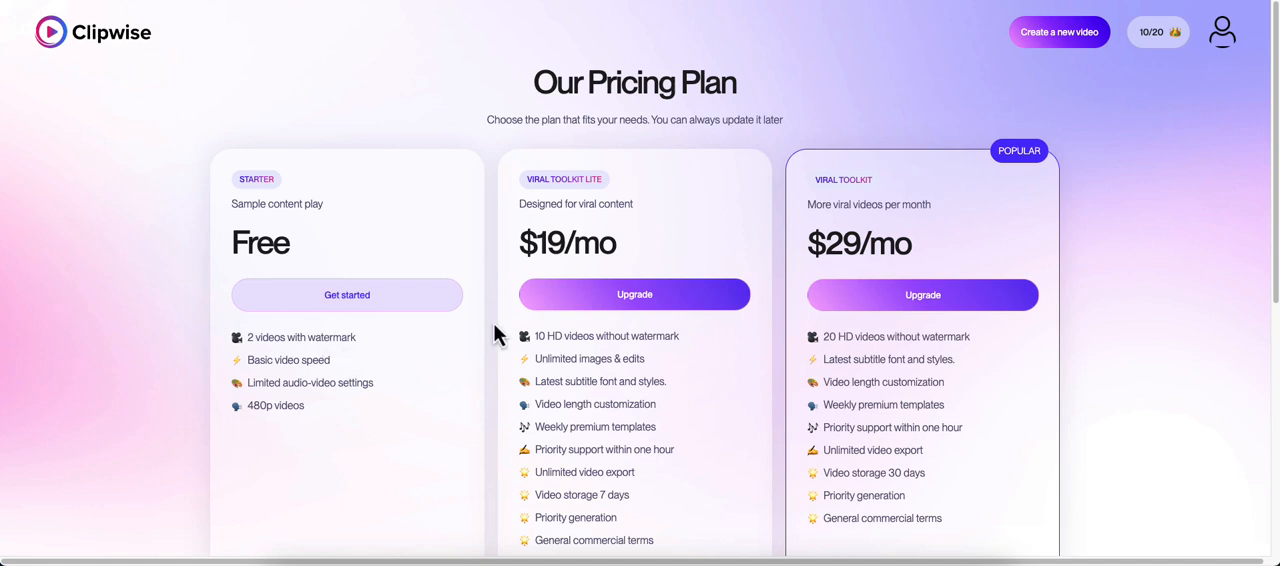
pyautogui.moveTo(358, 376)
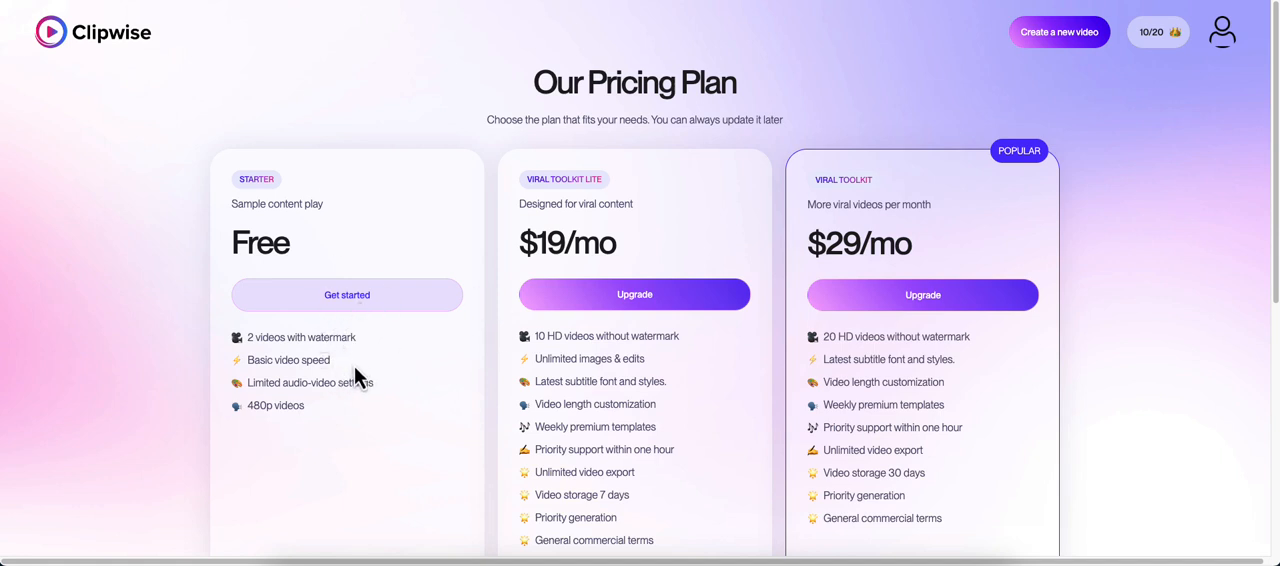
pyautogui.moveTo(362, 376)
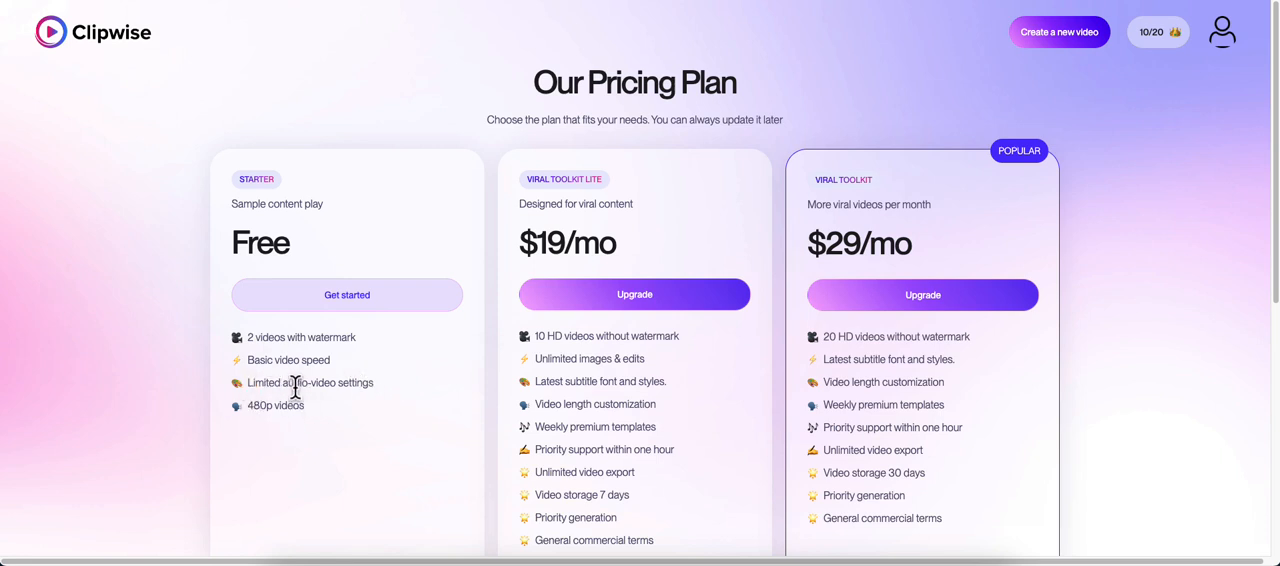
pyautogui.moveTo(368, 388)
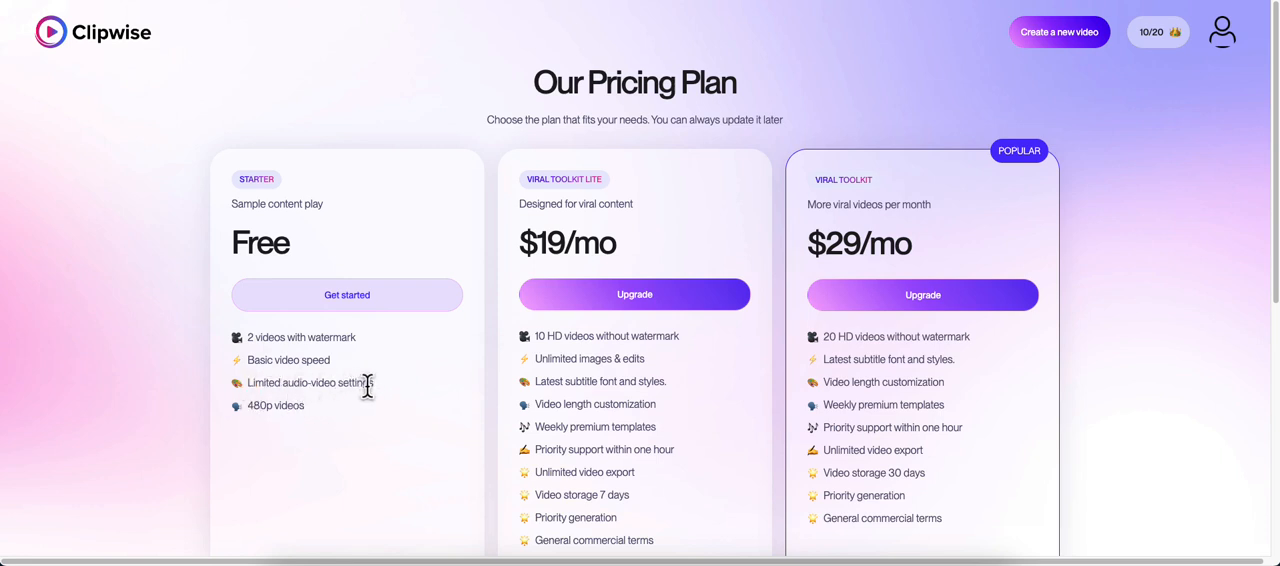
pyautogui.moveTo(336, 372)
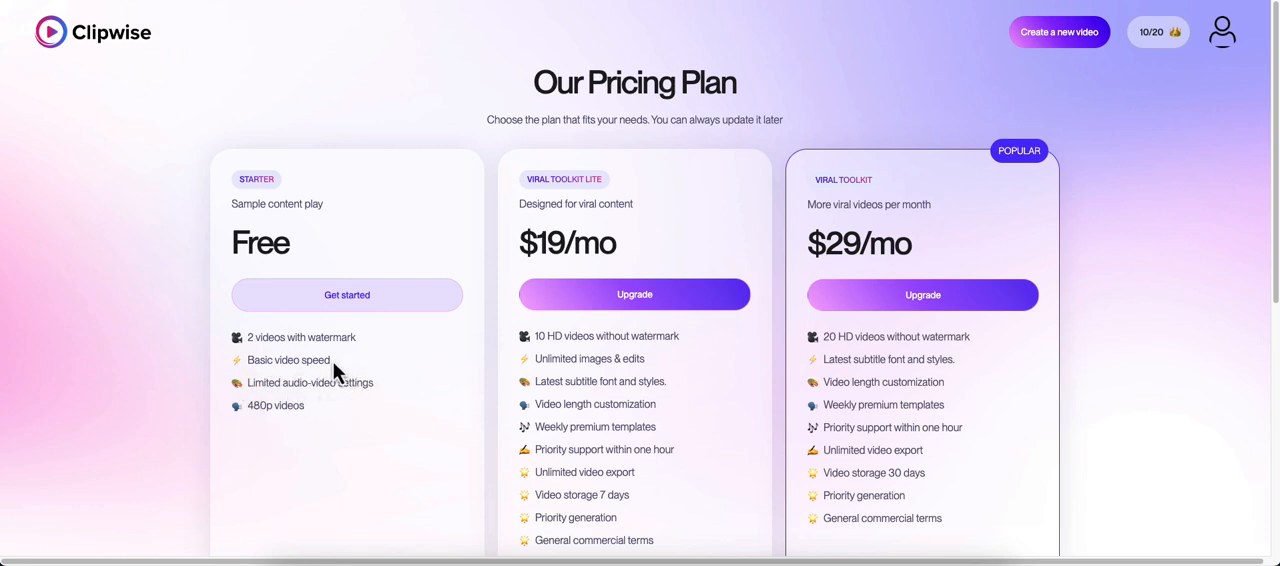
pyautogui.moveTo(278, 428)
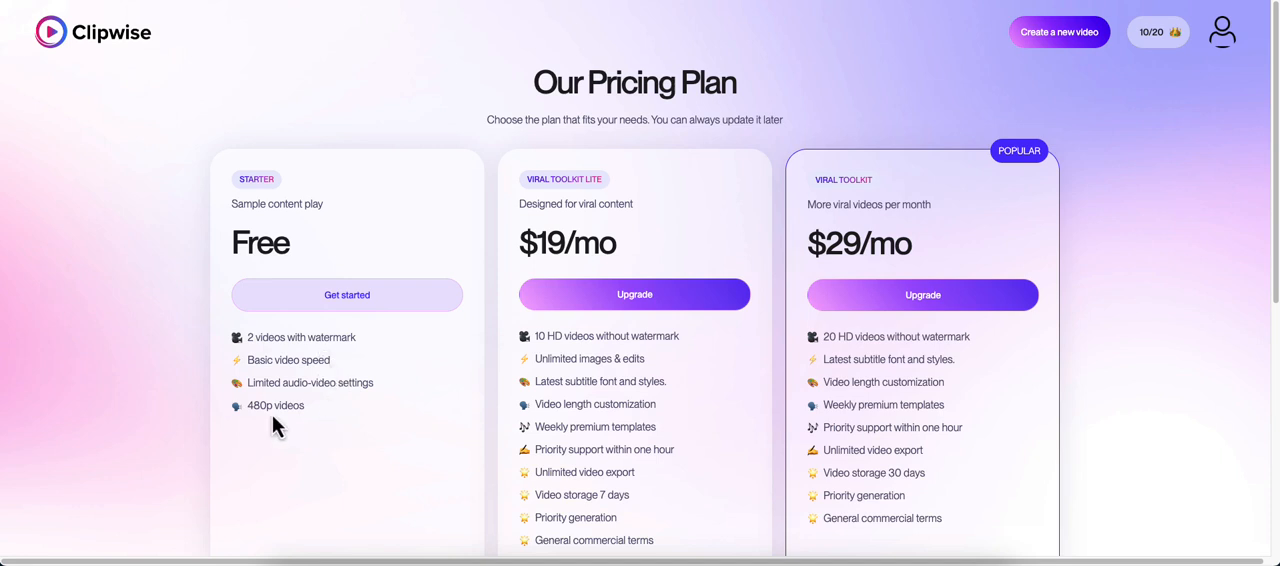
pyautogui.moveTo(312, 422)
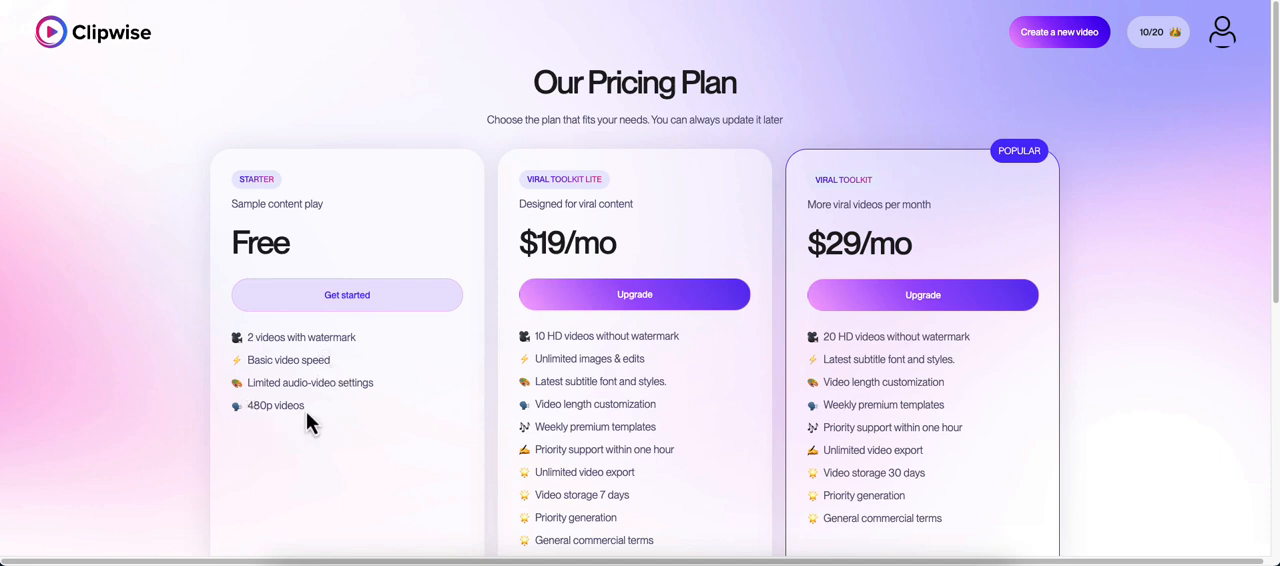
pyautogui.moveTo(500, 392)
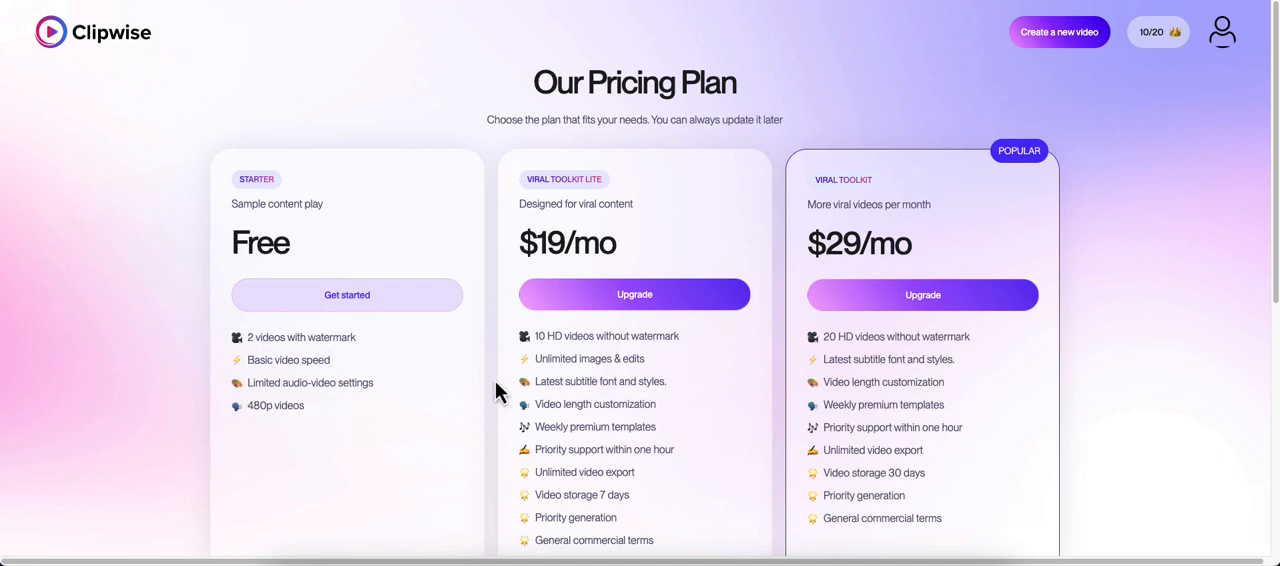
# Read through the Free, $19/mo and $29/mo plan features such as 20 HD watermark-free videos.
pyautogui.scroll(-3)
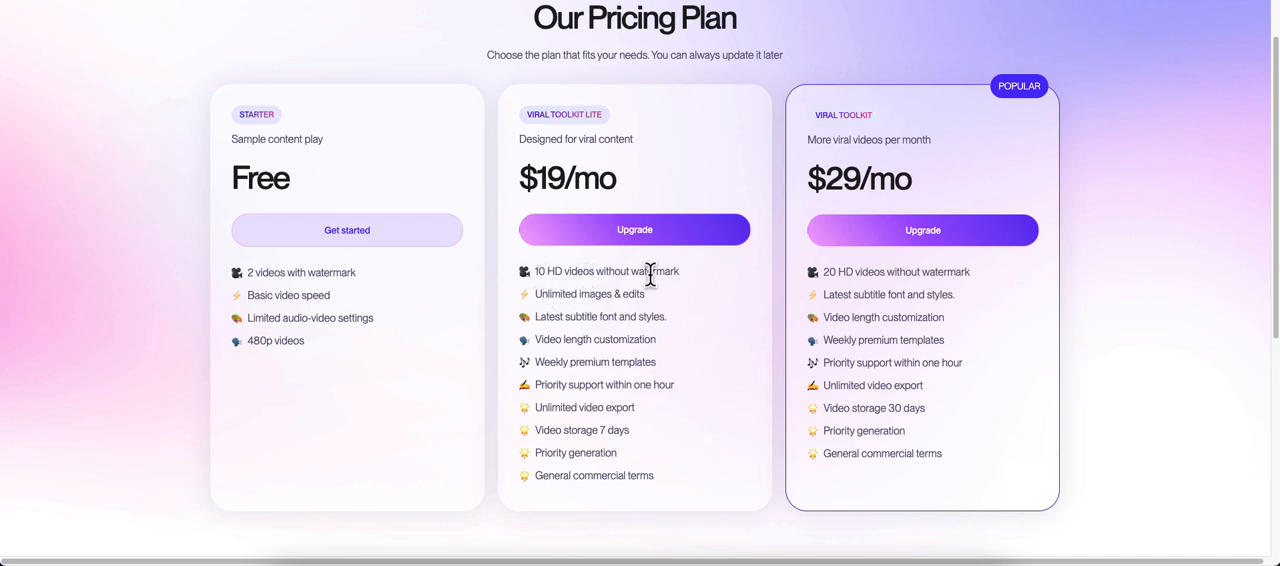
pyautogui.moveTo(620, 292)
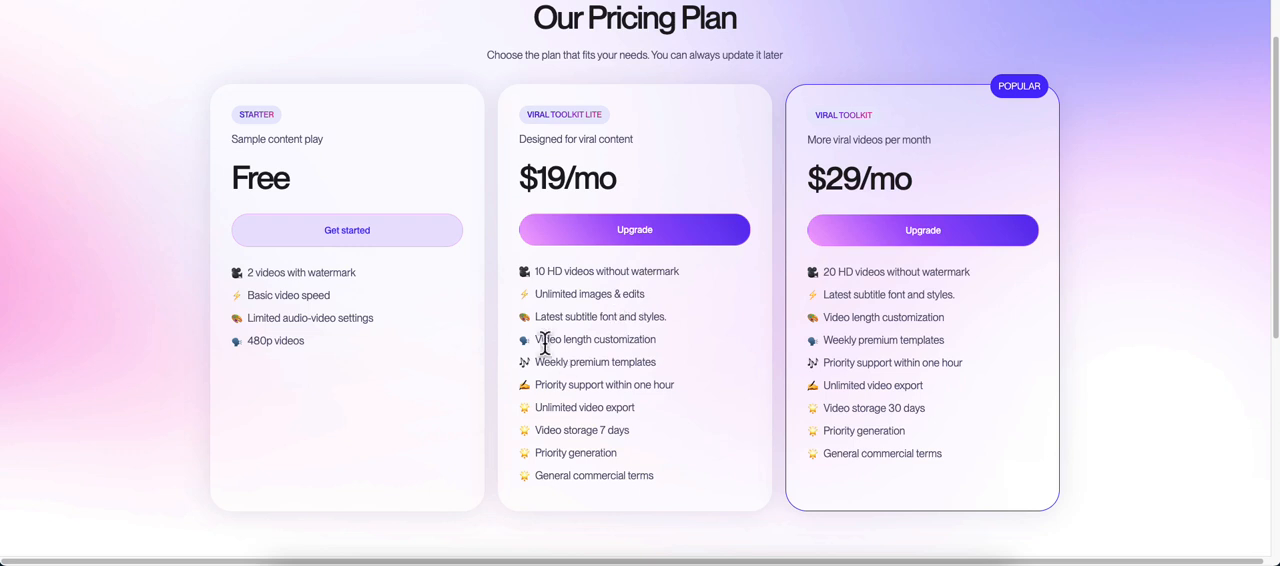
pyautogui.moveTo(540, 362)
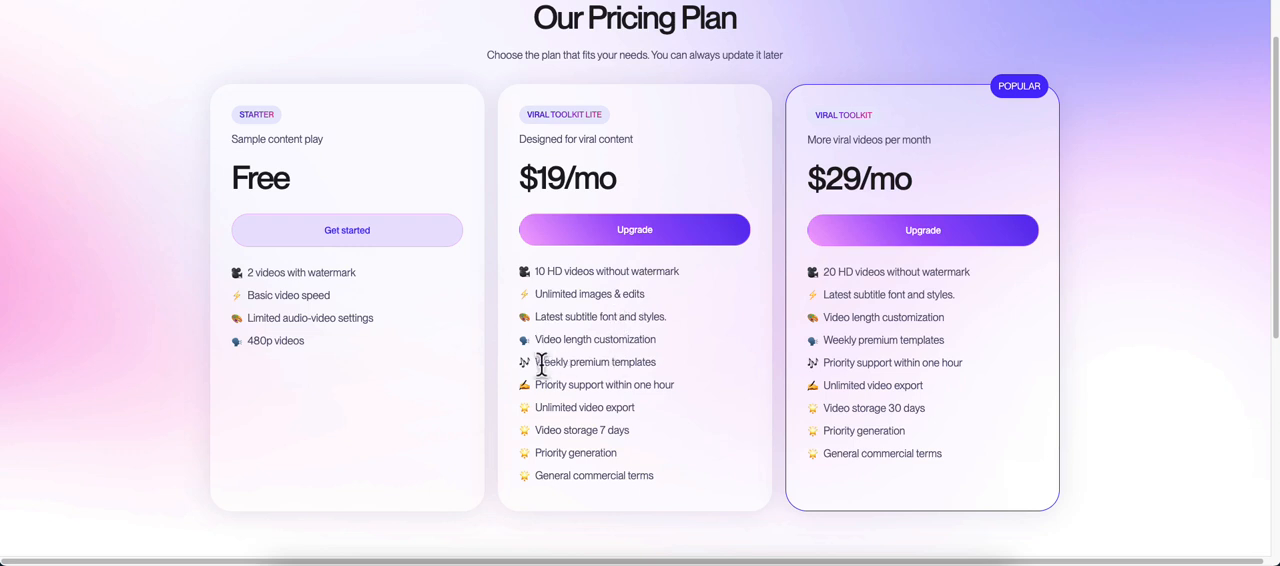
pyautogui.moveTo(660, 390)
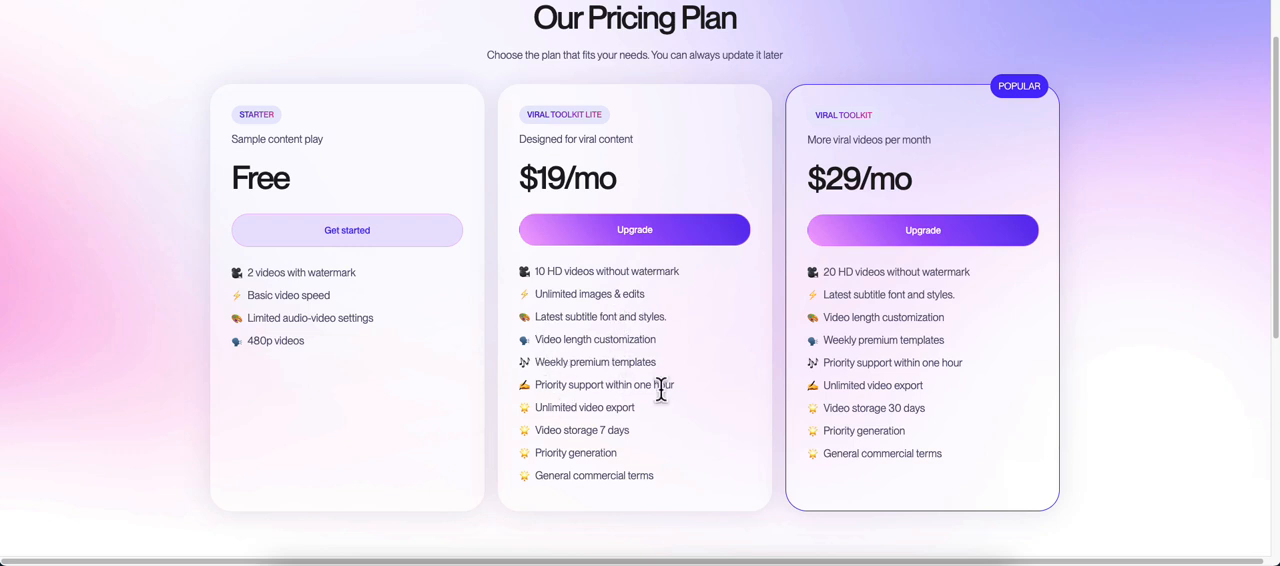
pyautogui.moveTo(558, 434)
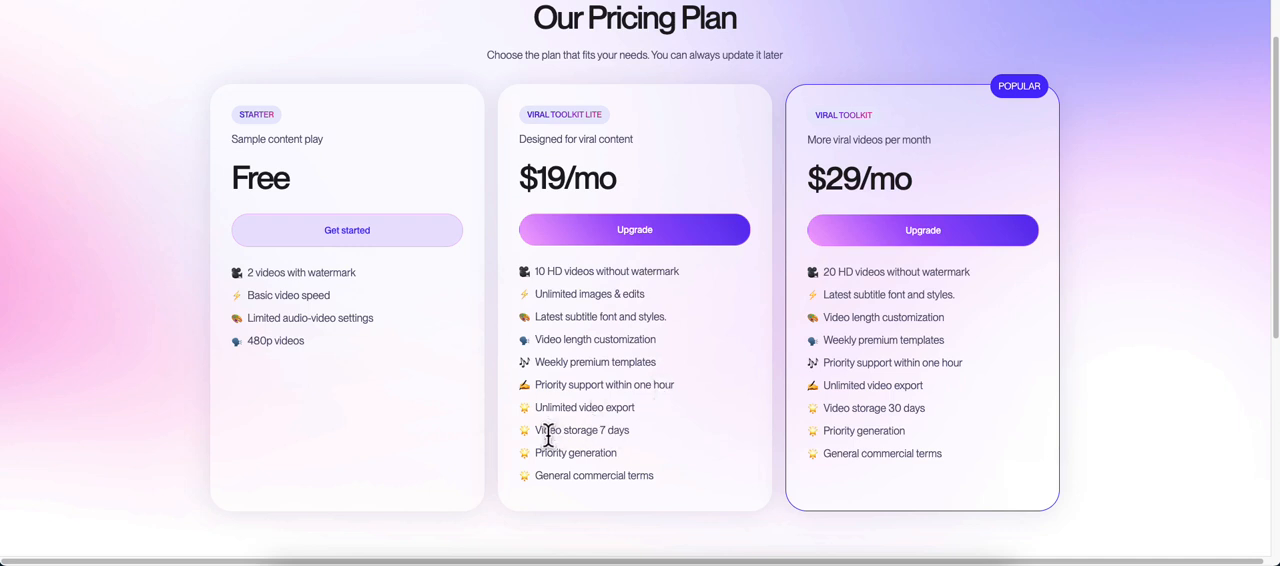
pyautogui.moveTo(552, 476)
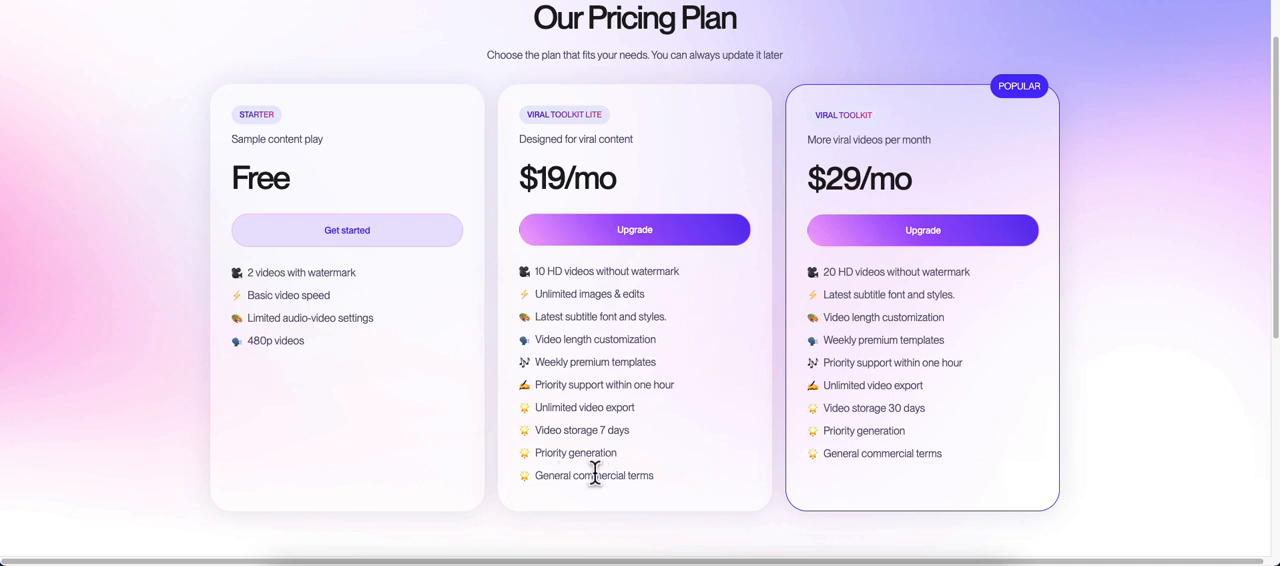
pyautogui.moveTo(588, 504)
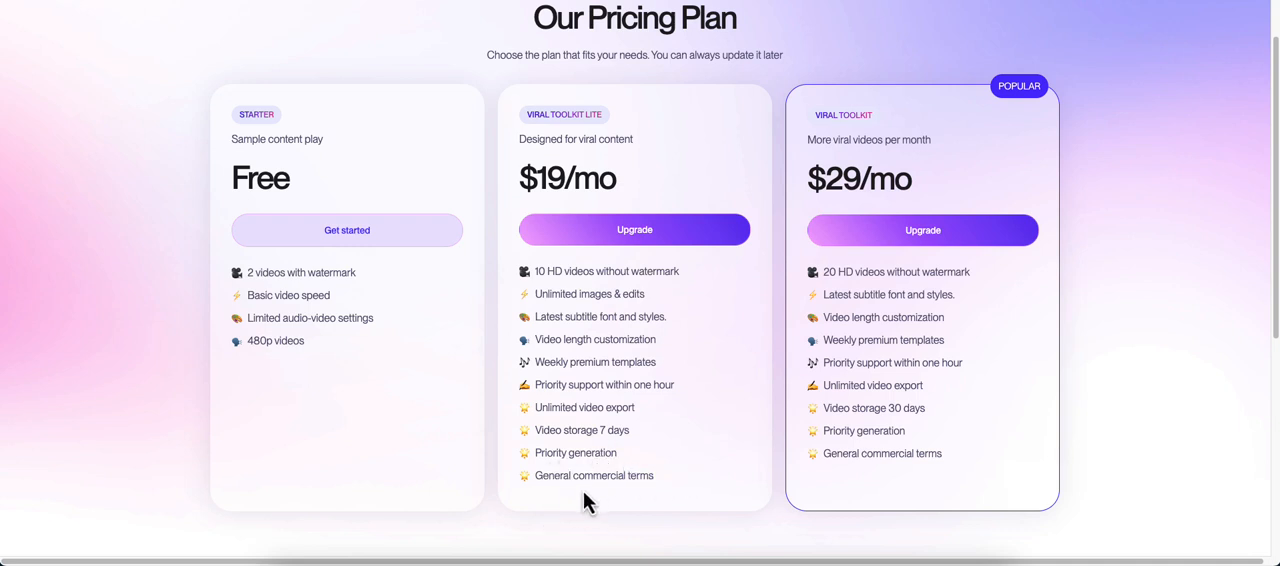
pyautogui.moveTo(582, 510)
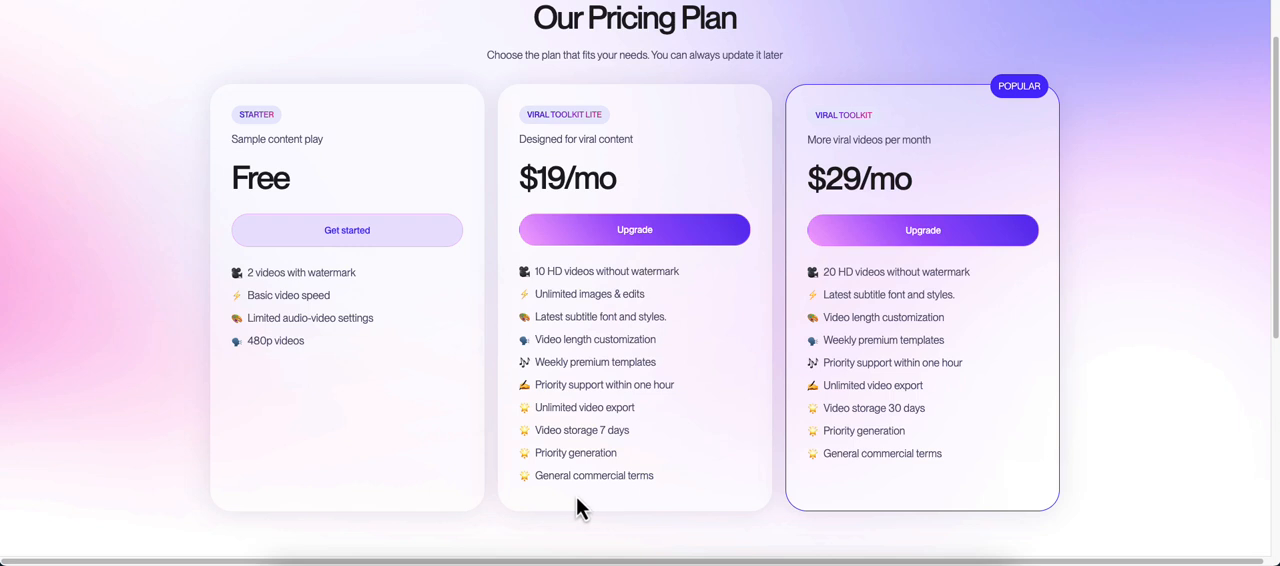
pyautogui.moveTo(710, 338)
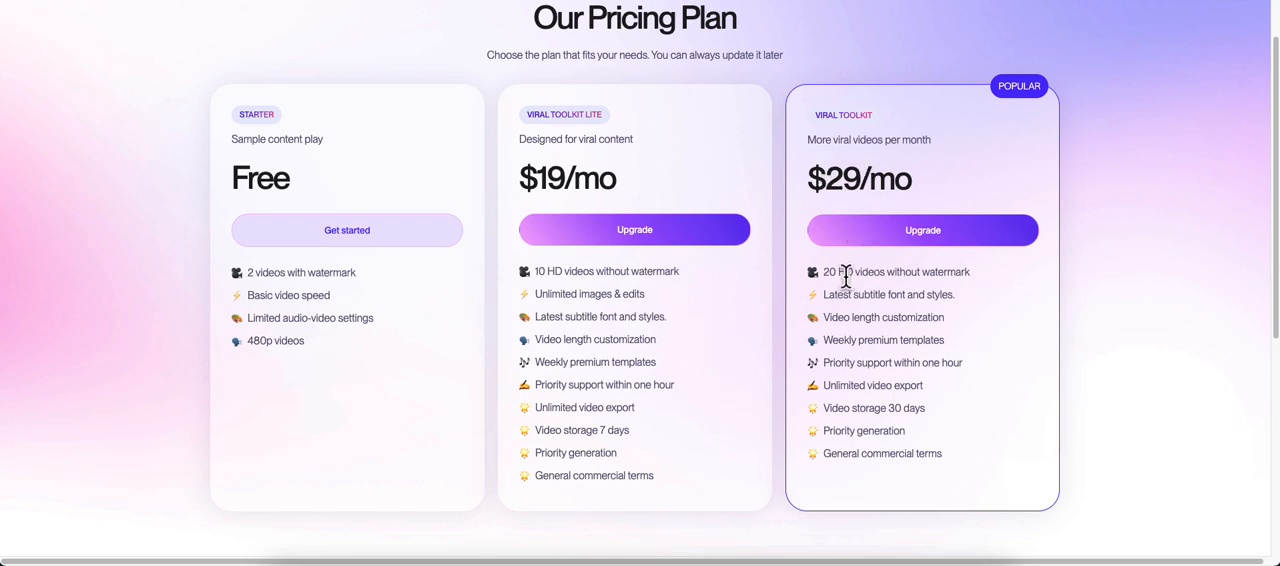
pyautogui.moveTo(620, 398)
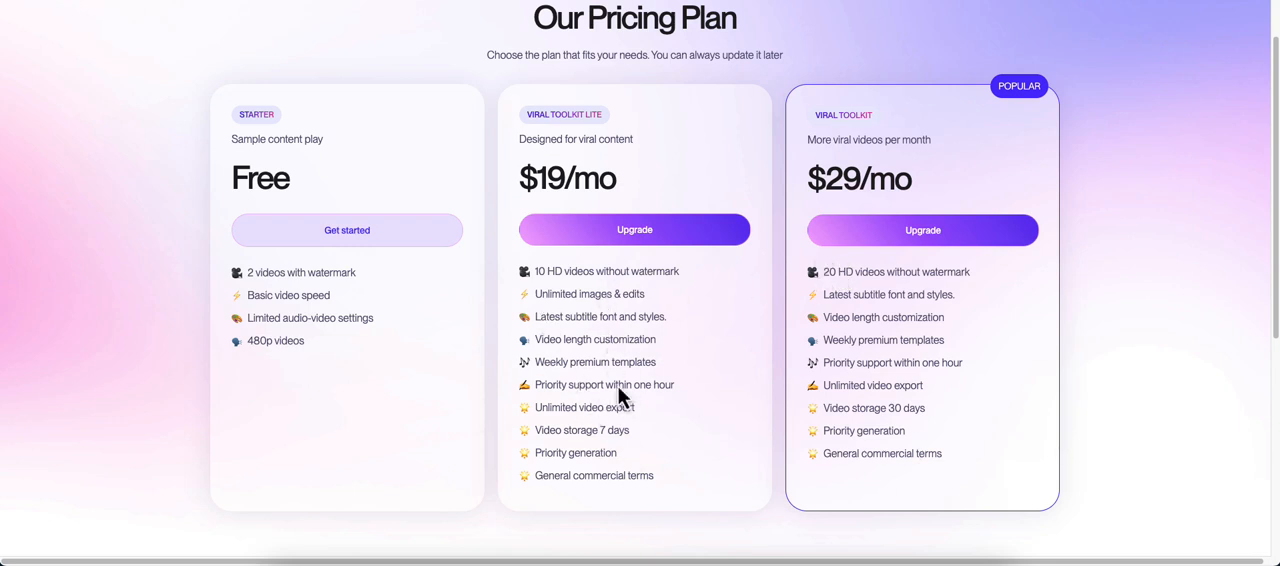
pyautogui.moveTo(816, 290)
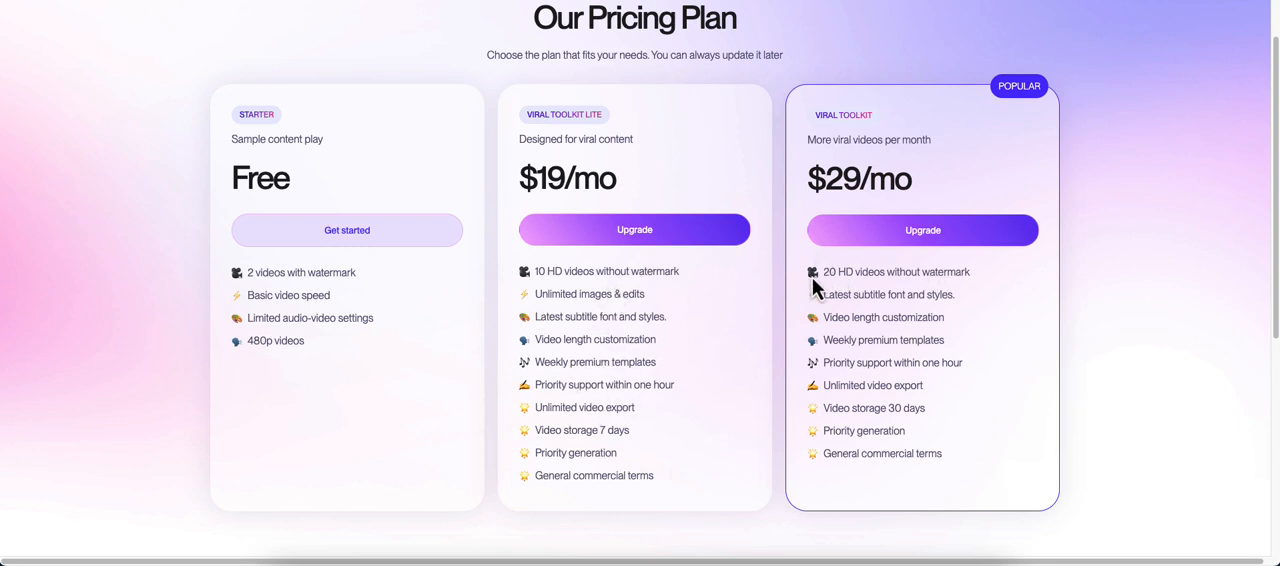
pyautogui.doubleClick(832, 272)
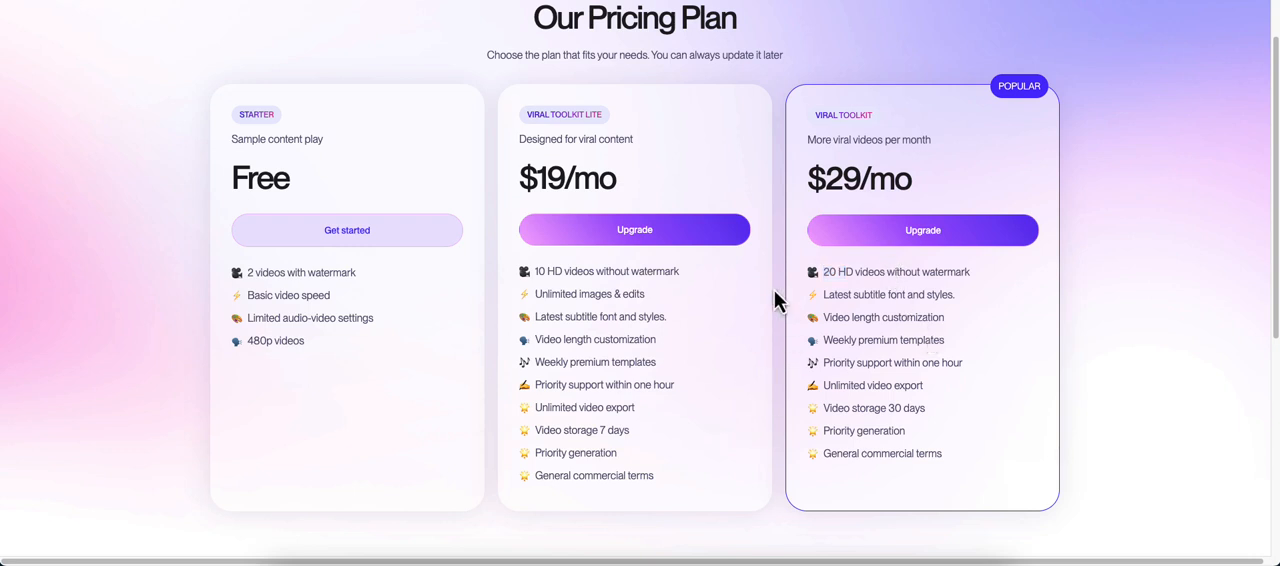
pyautogui.moveTo(800, 296)
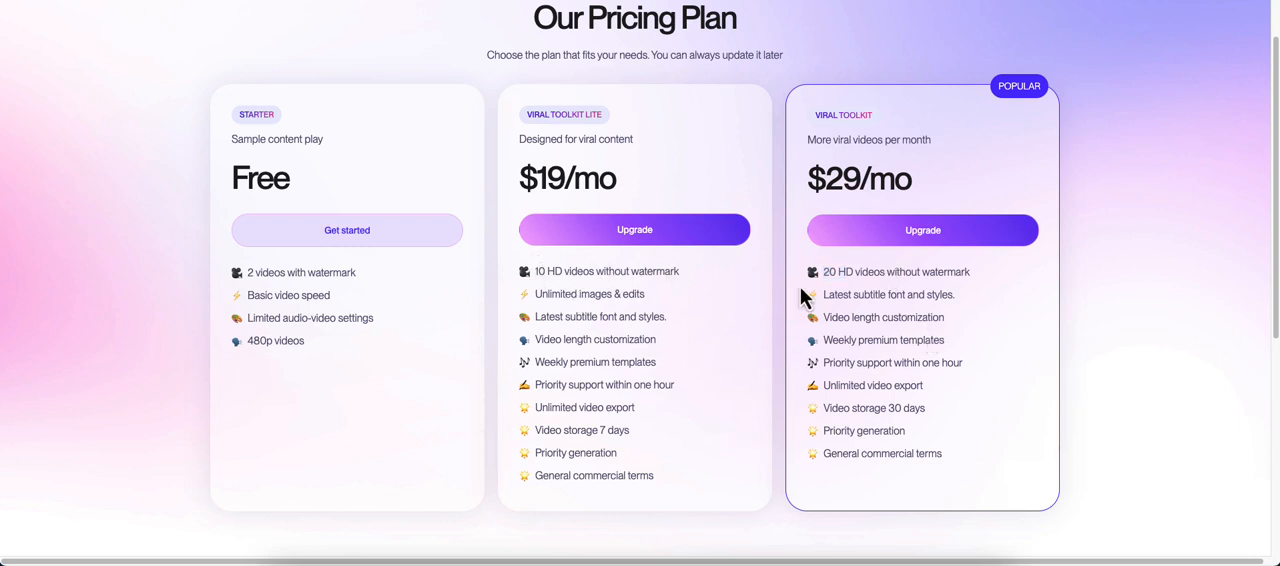
pyautogui.moveTo(948, 320)
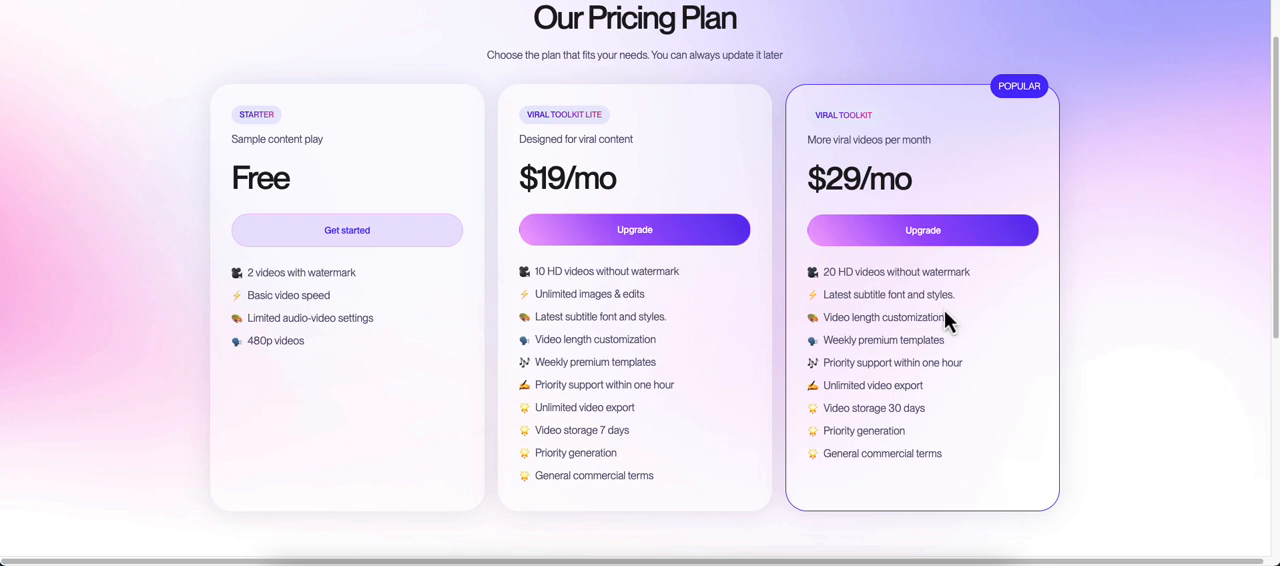